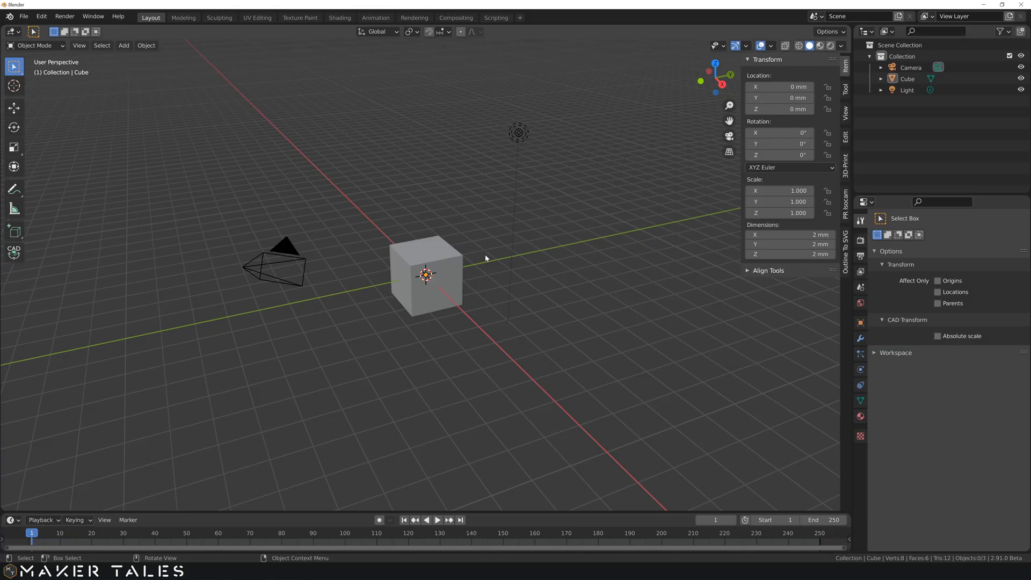
pyautogui.moveTo(476, 321)
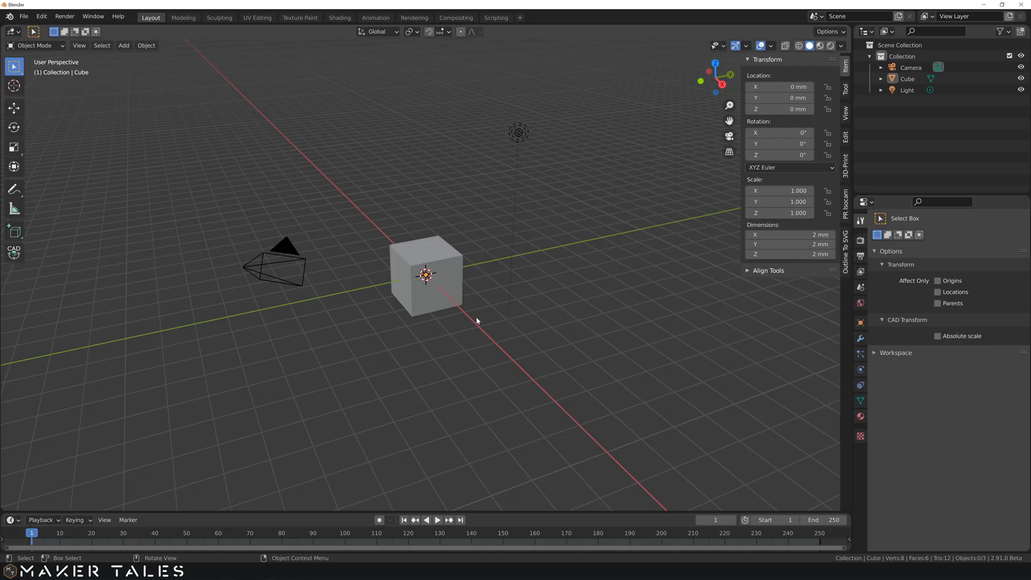
pyautogui.moveTo(463, 304)
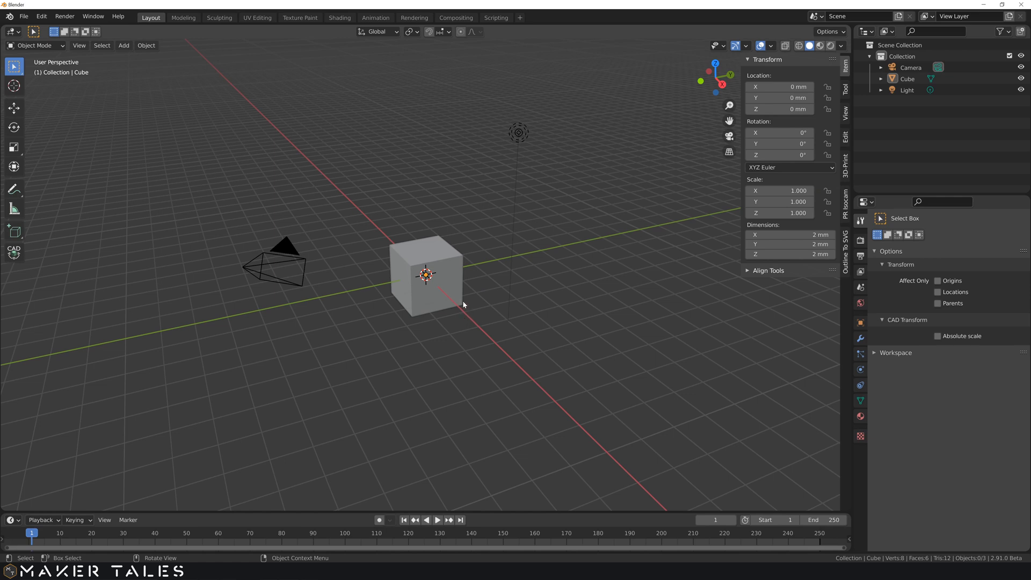
pyautogui.moveTo(498, 284)
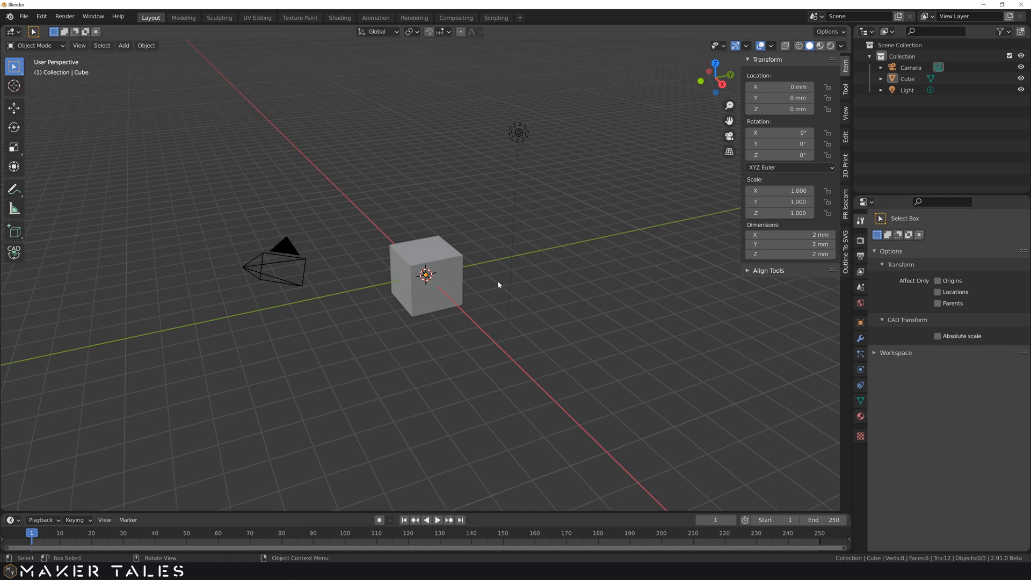
# - Orbit the viewport slightly around the central 2 mm cube
pyautogui.middleClick(498, 301)
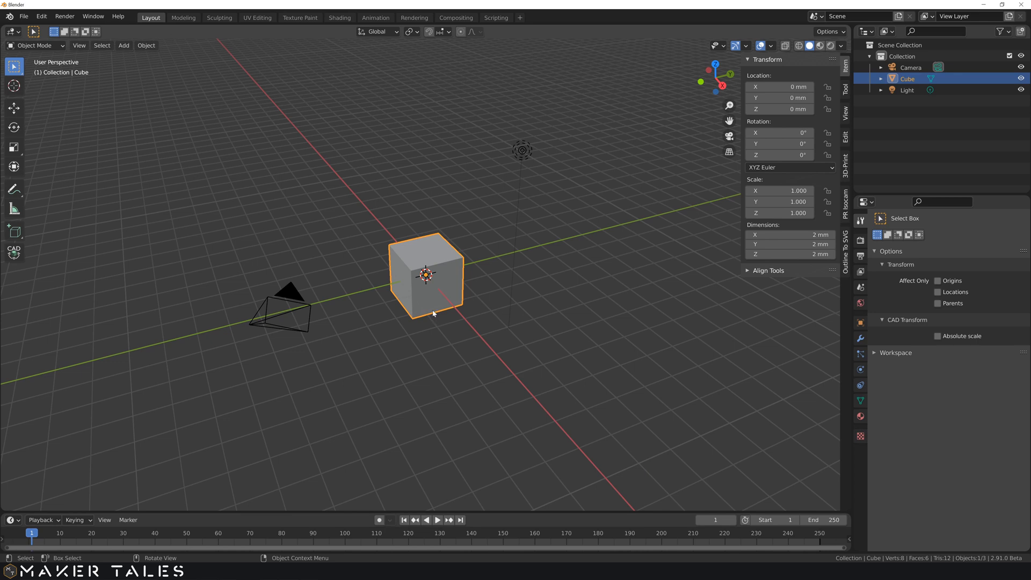
# - Undo the previous action, then delete the default cube, leaving camera and light
pyautogui.press('ctrl+z')
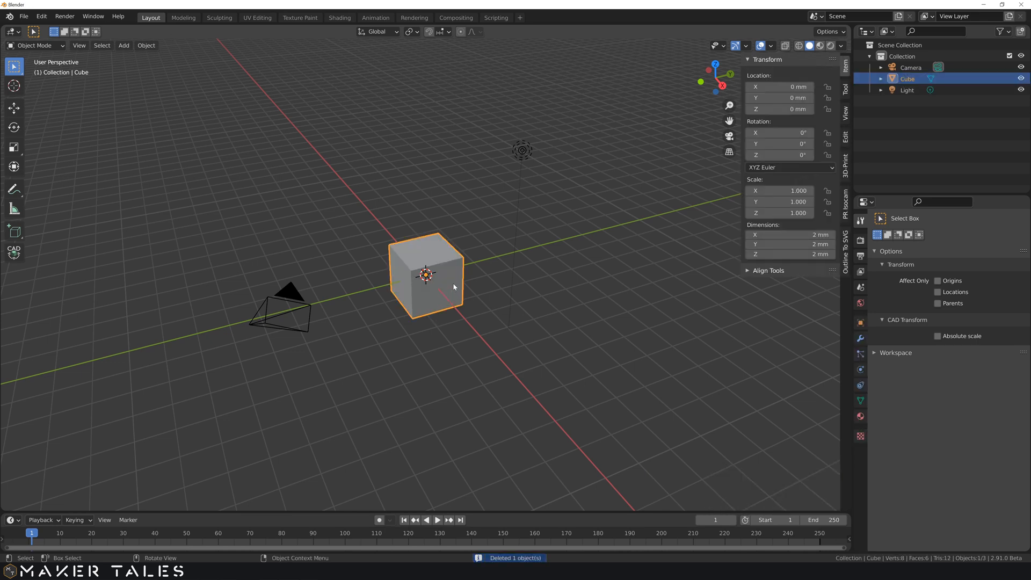
pyautogui.press('x')
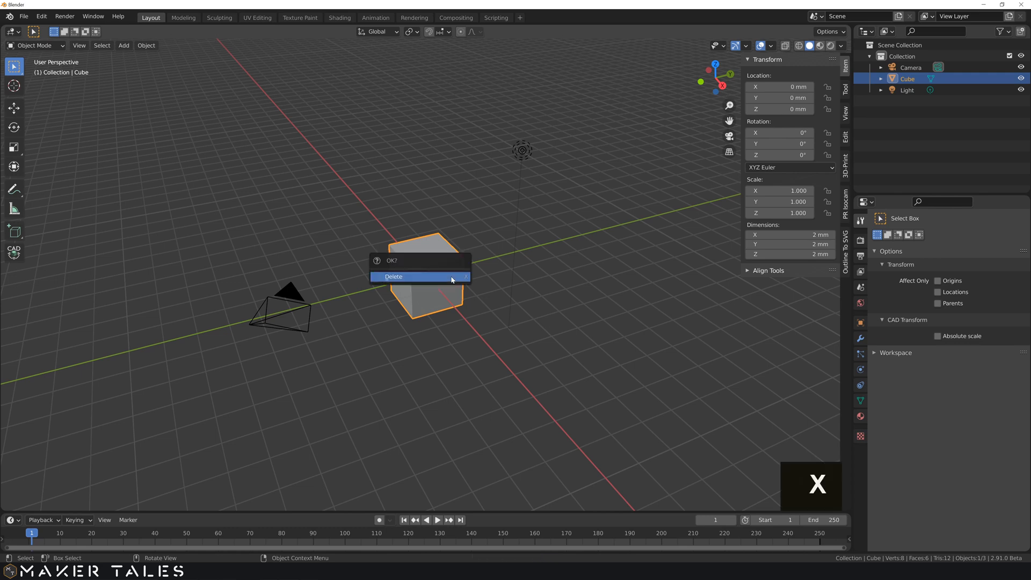
pyautogui.moveTo(430, 267)
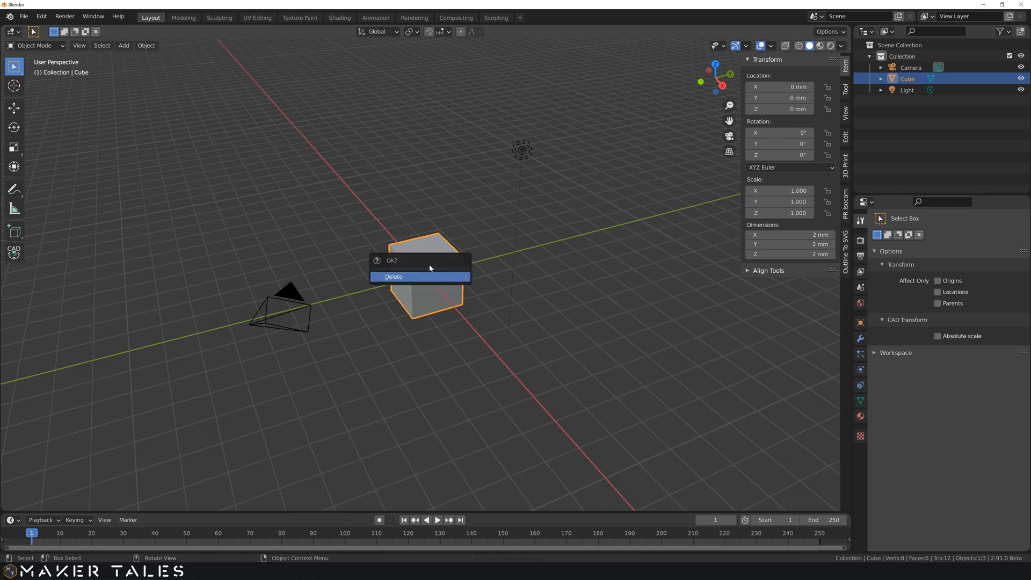
pyautogui.moveTo(434, 268)
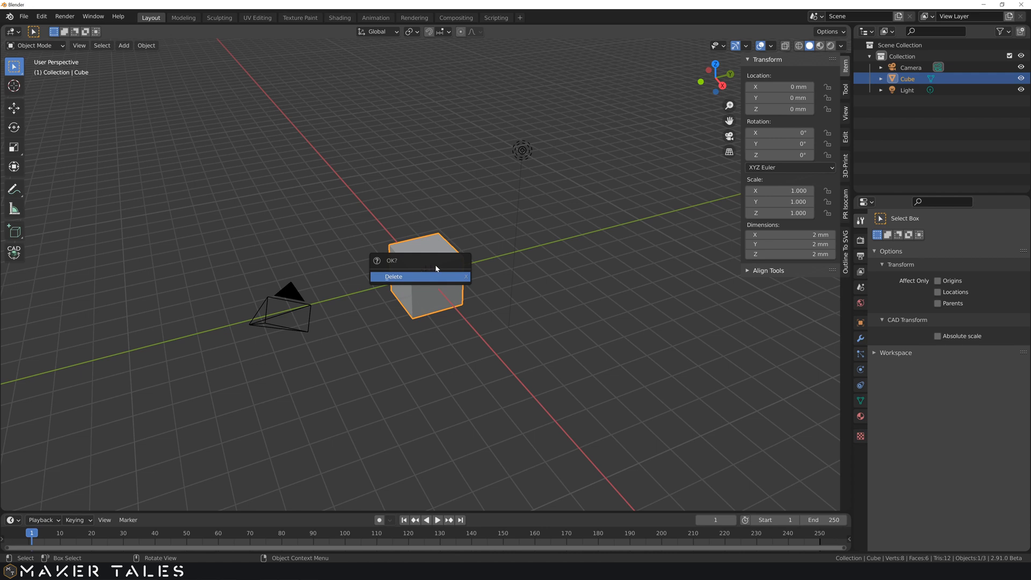
pyautogui.moveTo(435, 277)
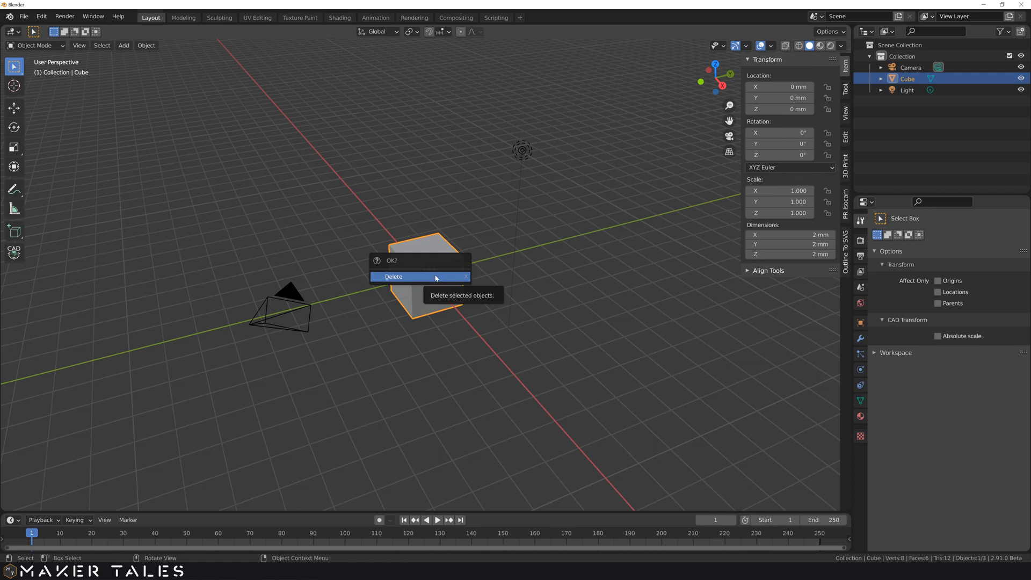
pyautogui.click(393, 276)
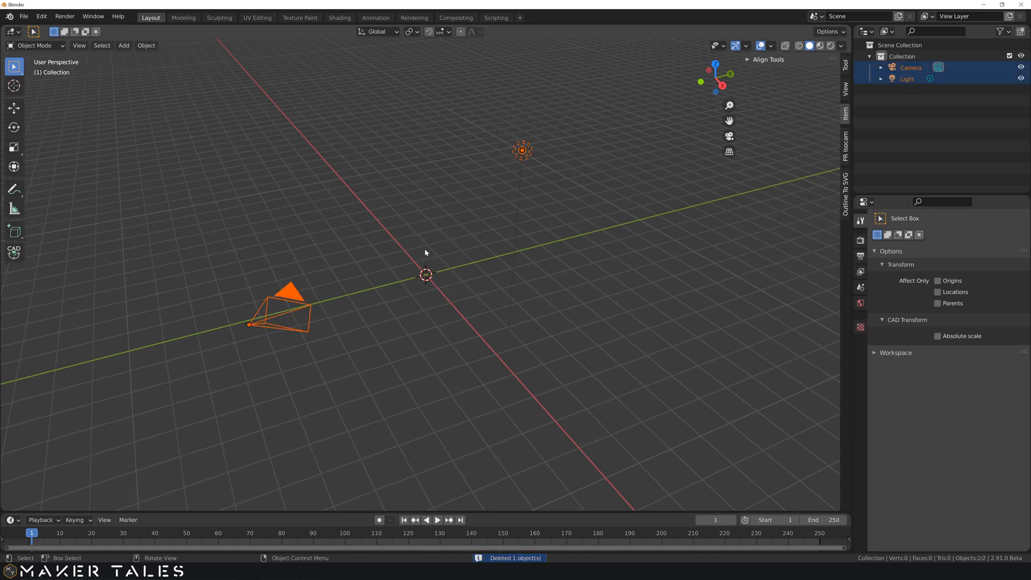
# - Delete the selected camera and light, then view the empty grid from a lower angle
pyautogui.press('x')
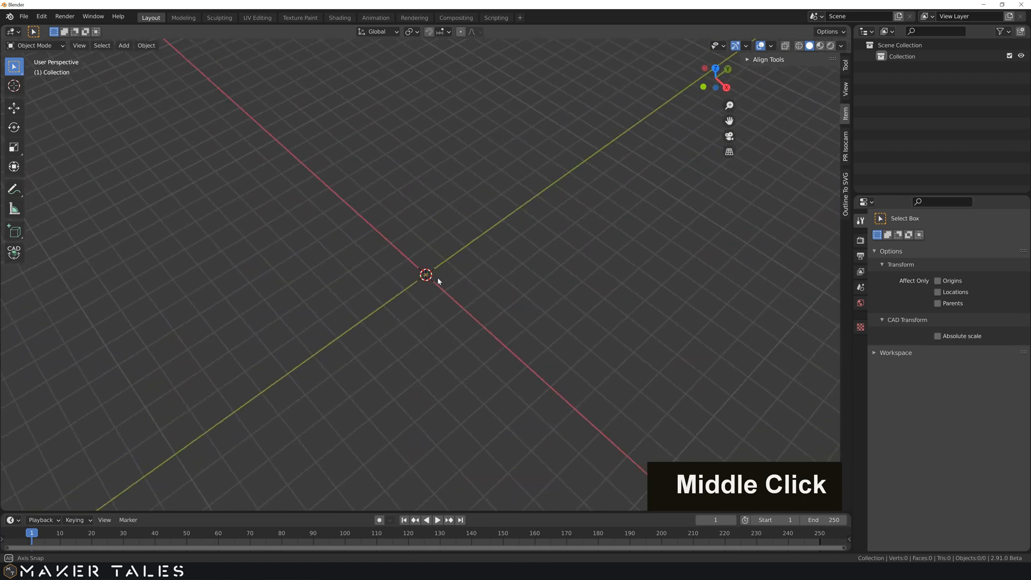
pyautogui.scroll(-3)
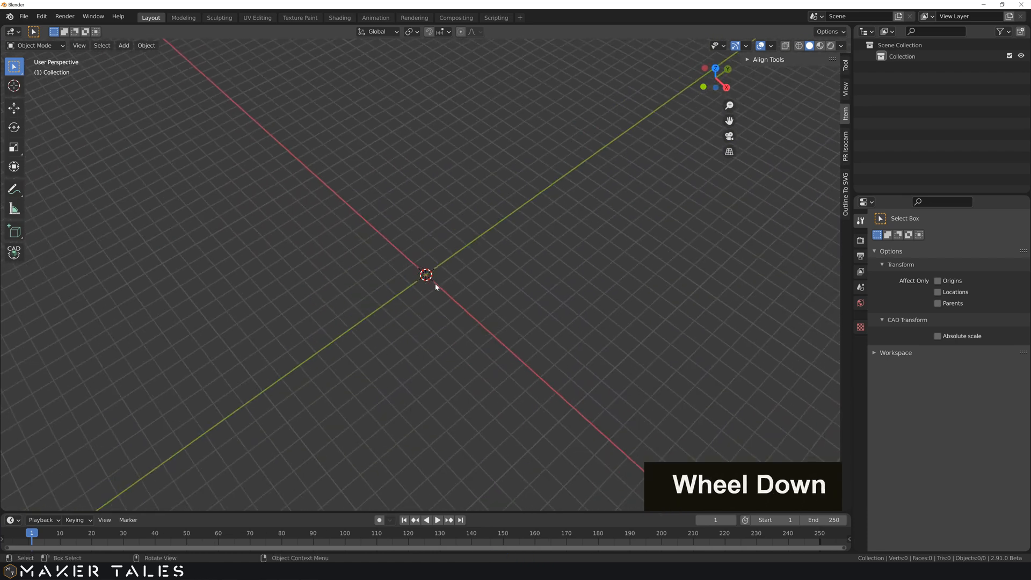
pyautogui.scroll(3)
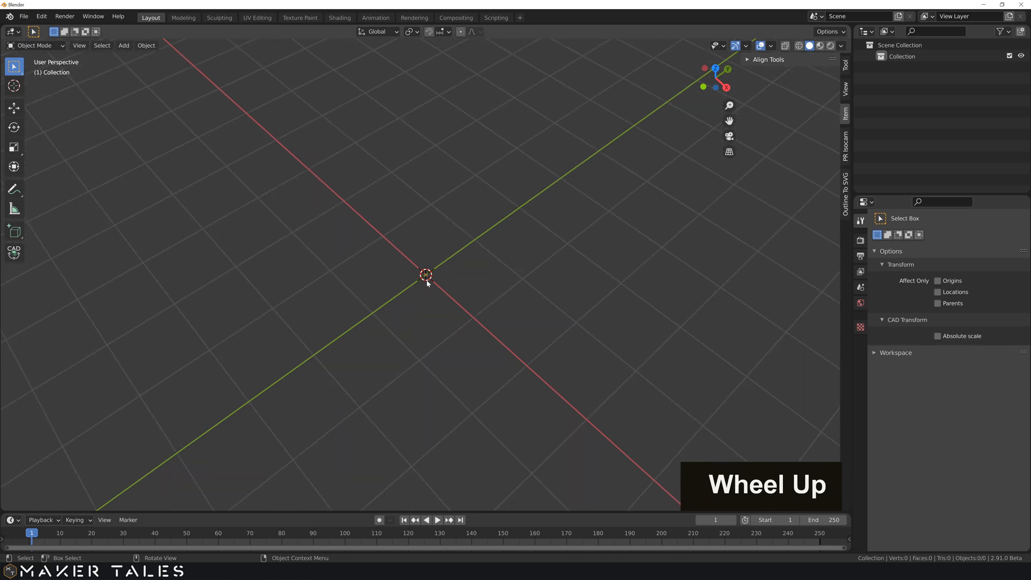
pyautogui.middleClick(426, 274)
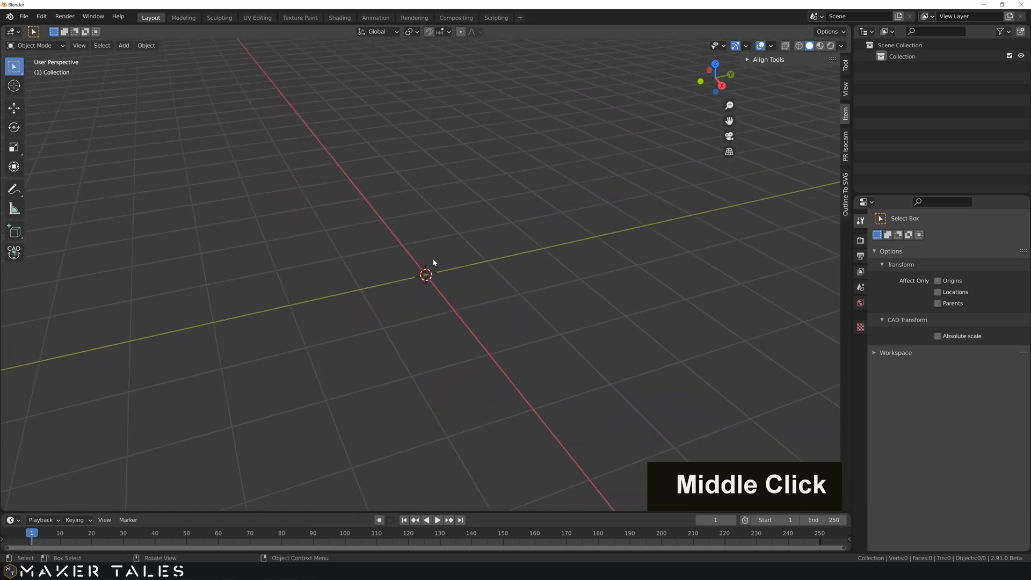
pyautogui.middleClick(433, 263)
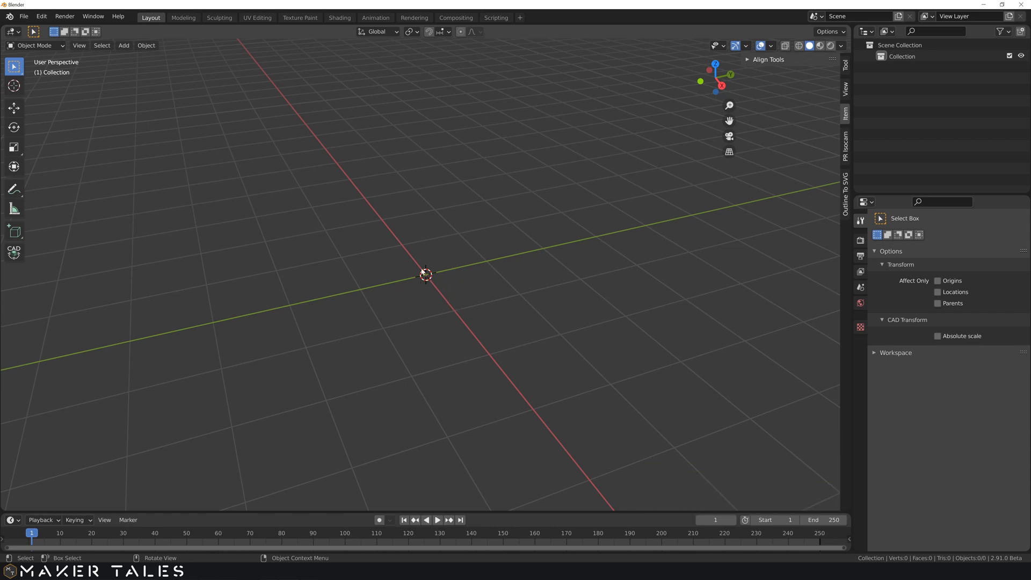
pyautogui.moveTo(408, 272)
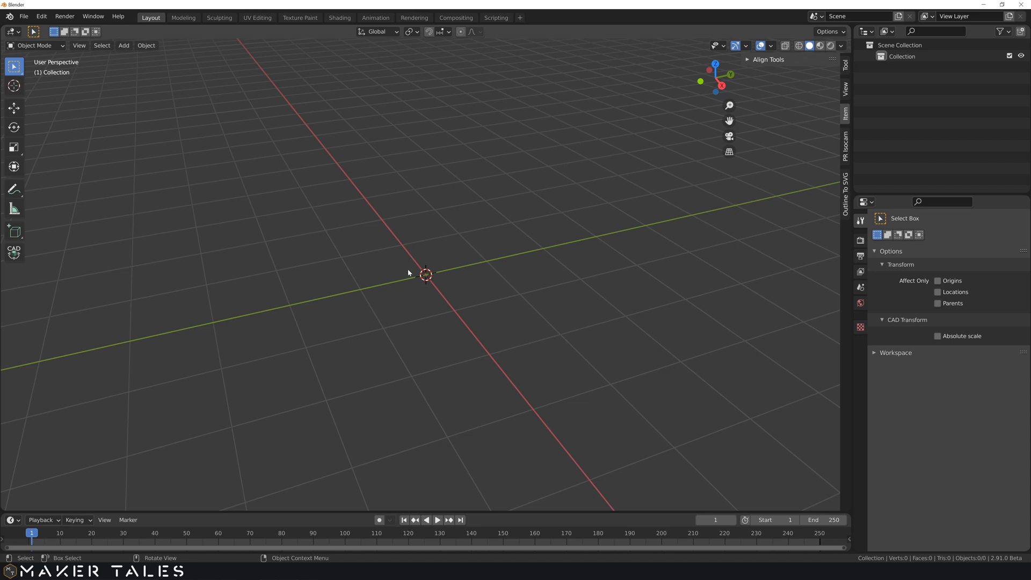
pyautogui.moveTo(437, 230)
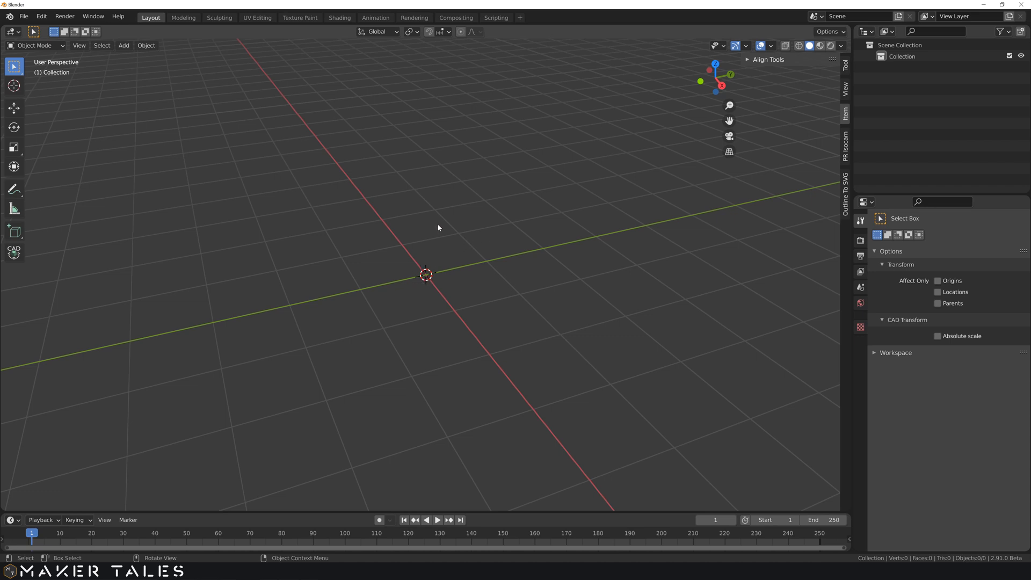
# - Hide and reshow the sidebar's View properties, then place the 3D cursor elsewhere
pyautogui.press('n')
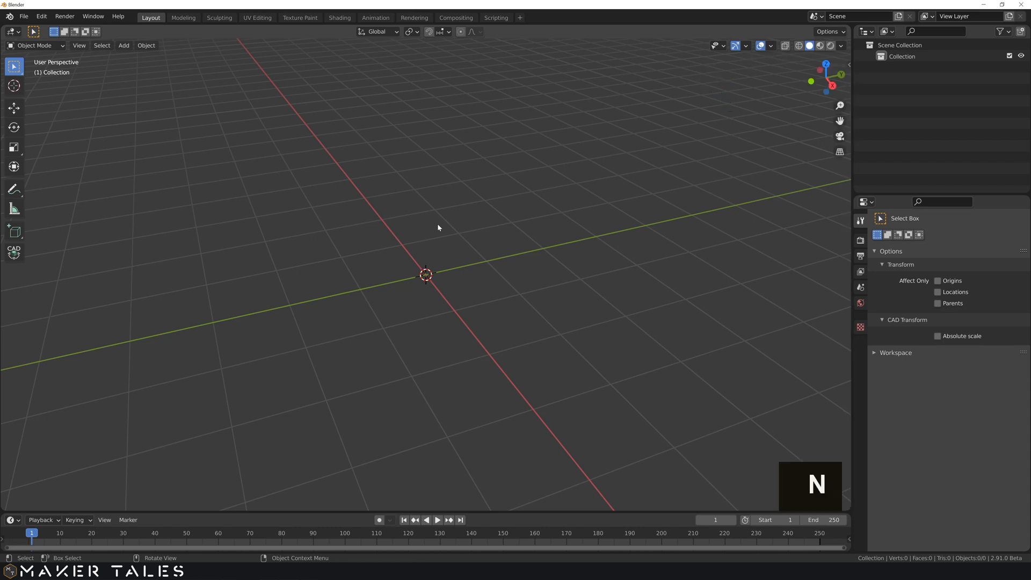
pyautogui.press('n')
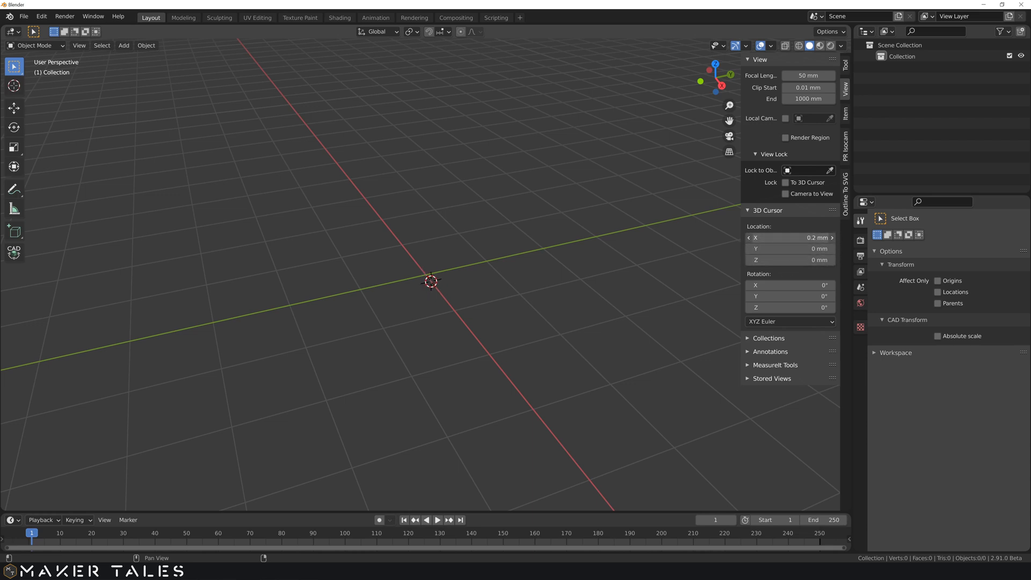
pyautogui.click(498, 222)
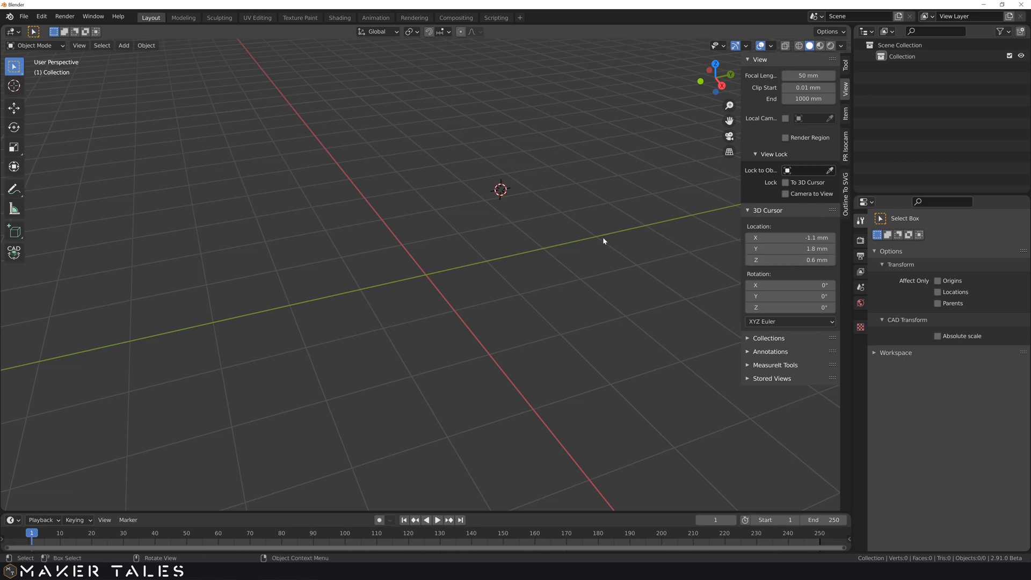
pyautogui.moveTo(433, 279)
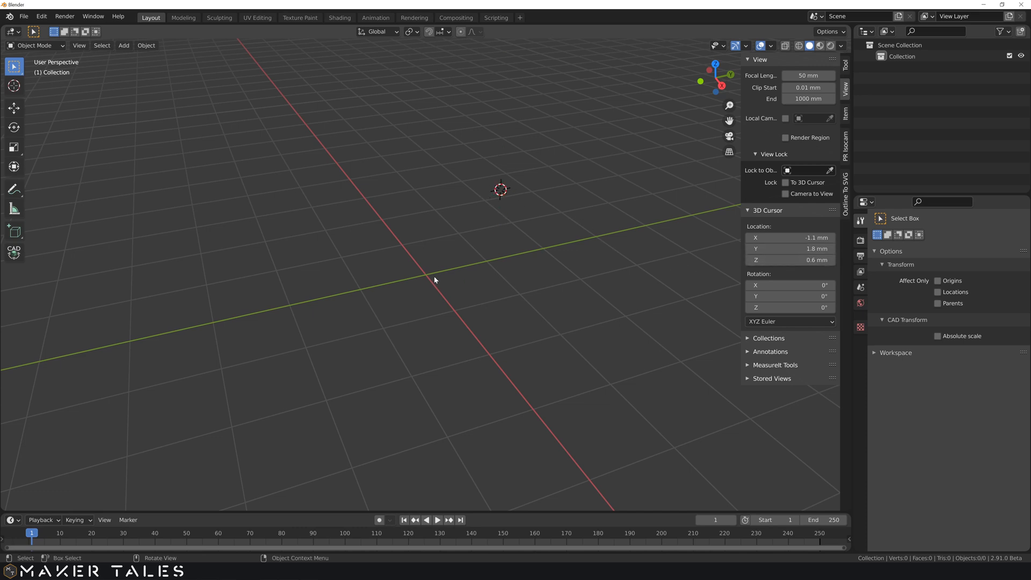
pyautogui.press('shift+s')
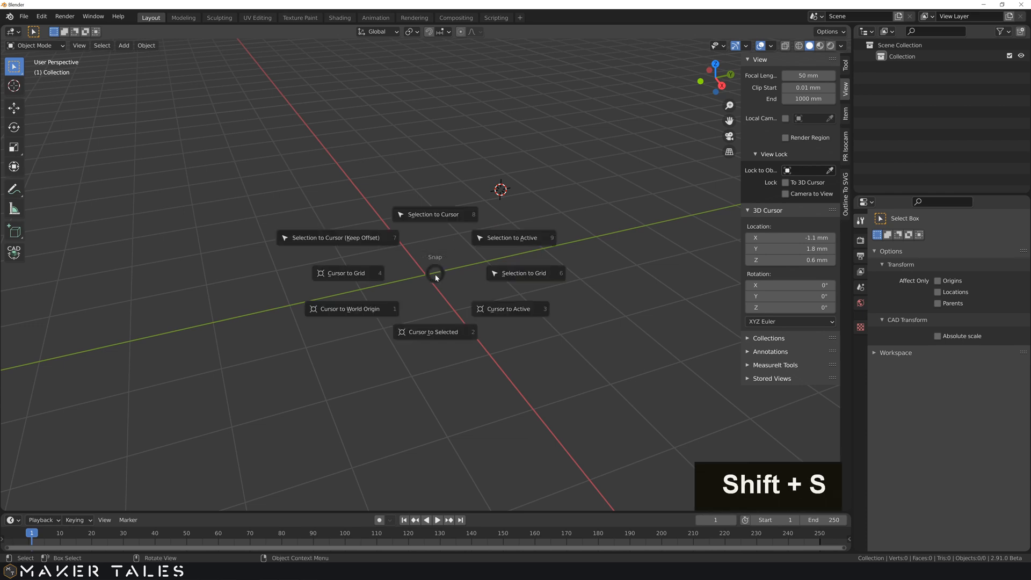
pyautogui.moveTo(351, 308)
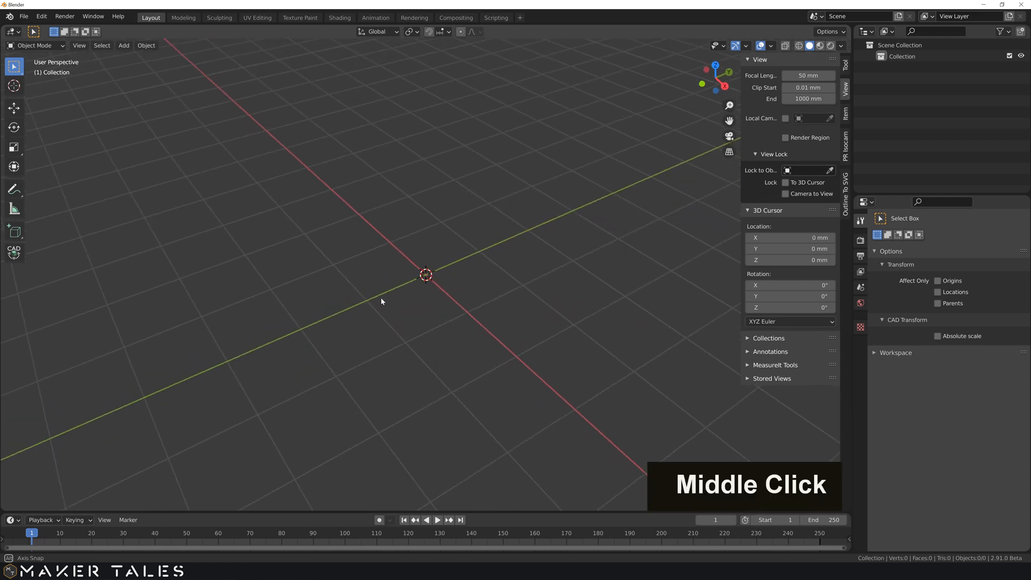
pyautogui.scroll(-3)
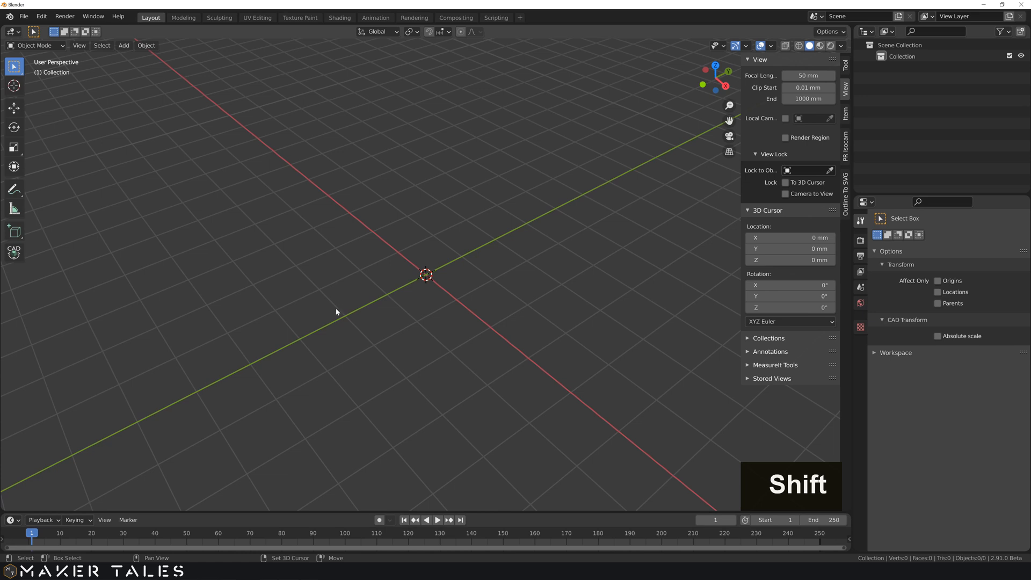
pyautogui.rightClick(382, 211)
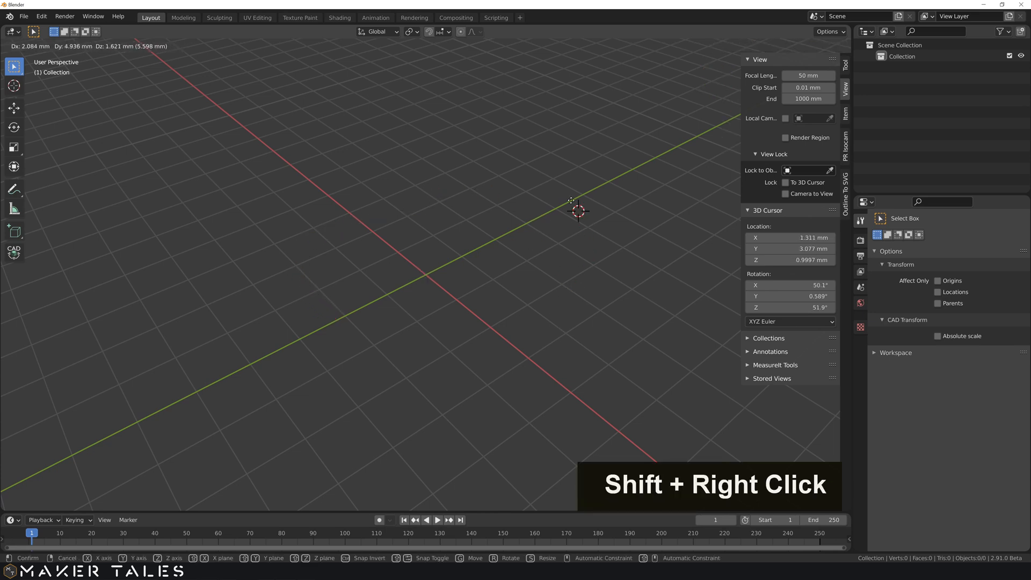
pyautogui.rightClick(460, 206)
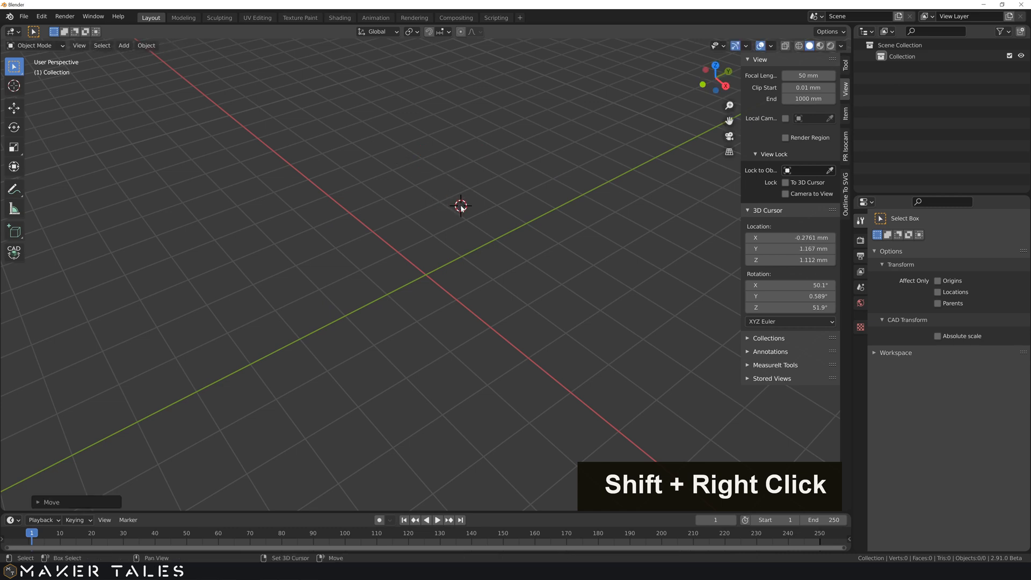
pyautogui.press('shift+s')
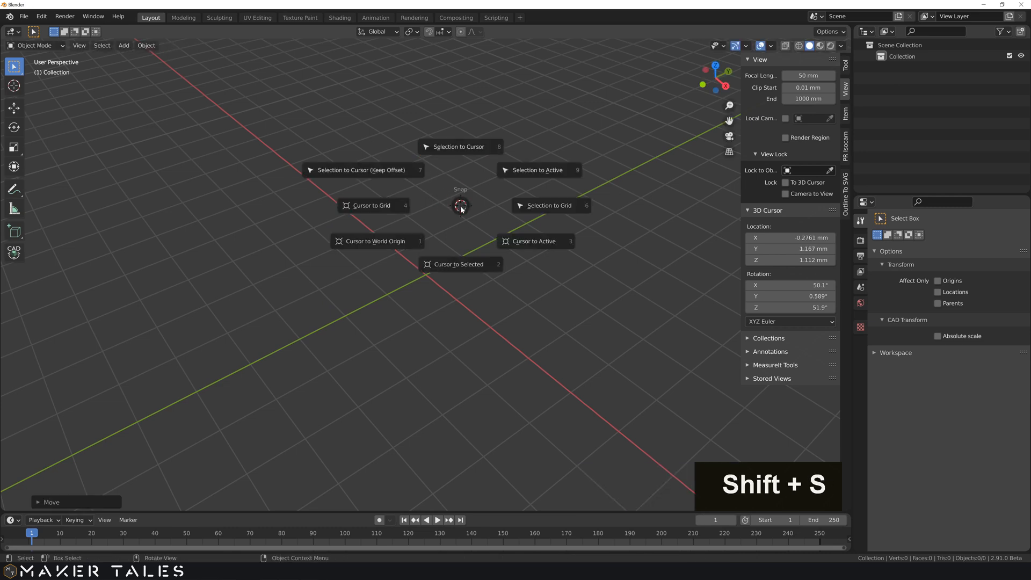
pyautogui.click(377, 240)
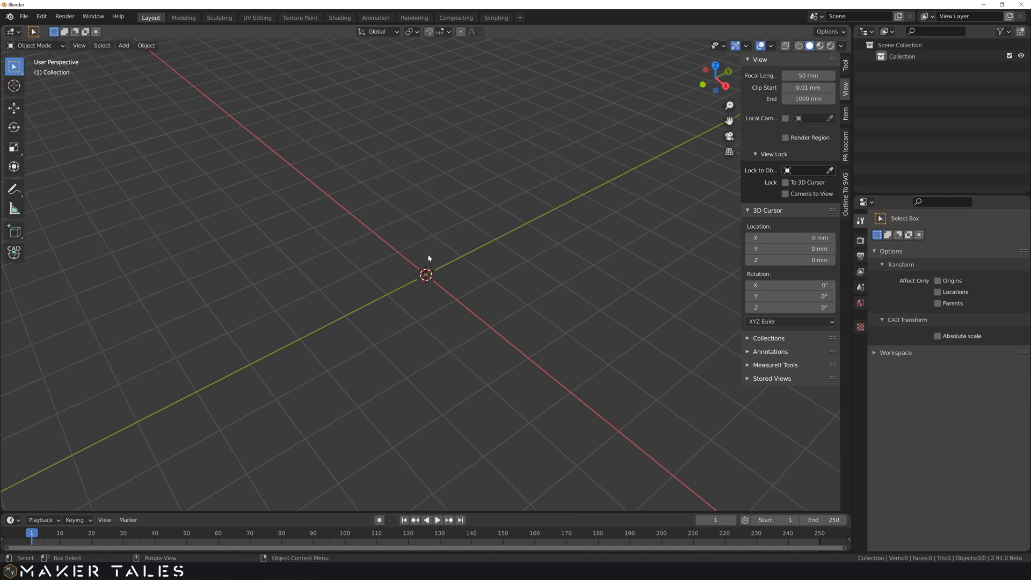
pyautogui.moveTo(416, 279)
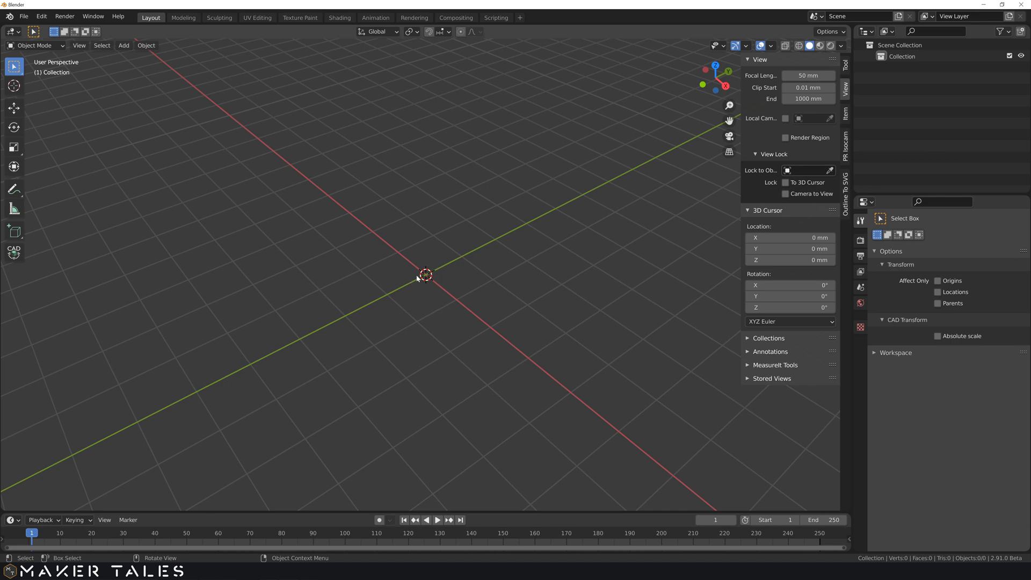
pyautogui.moveTo(427, 281)
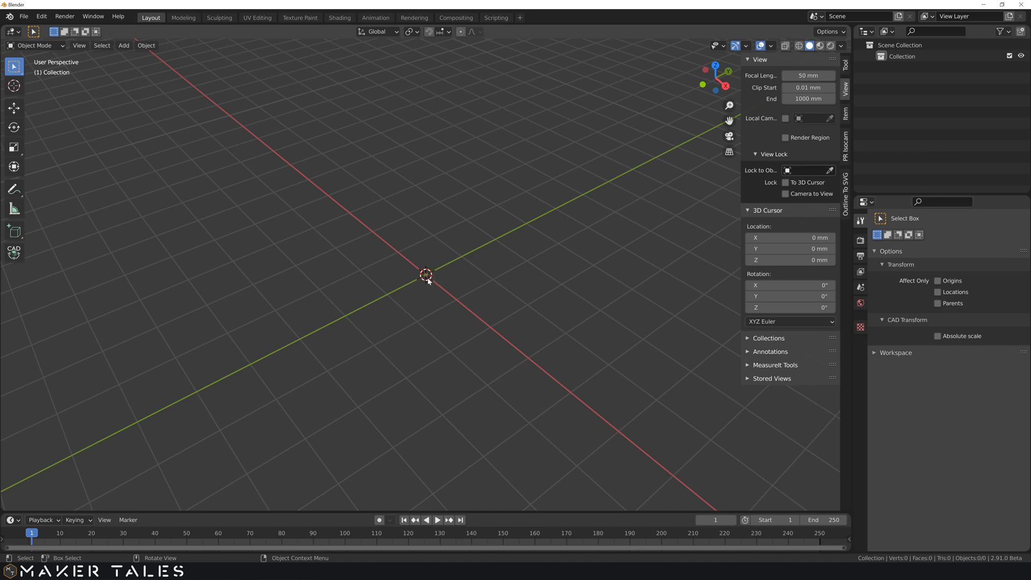
pyautogui.moveTo(422, 272)
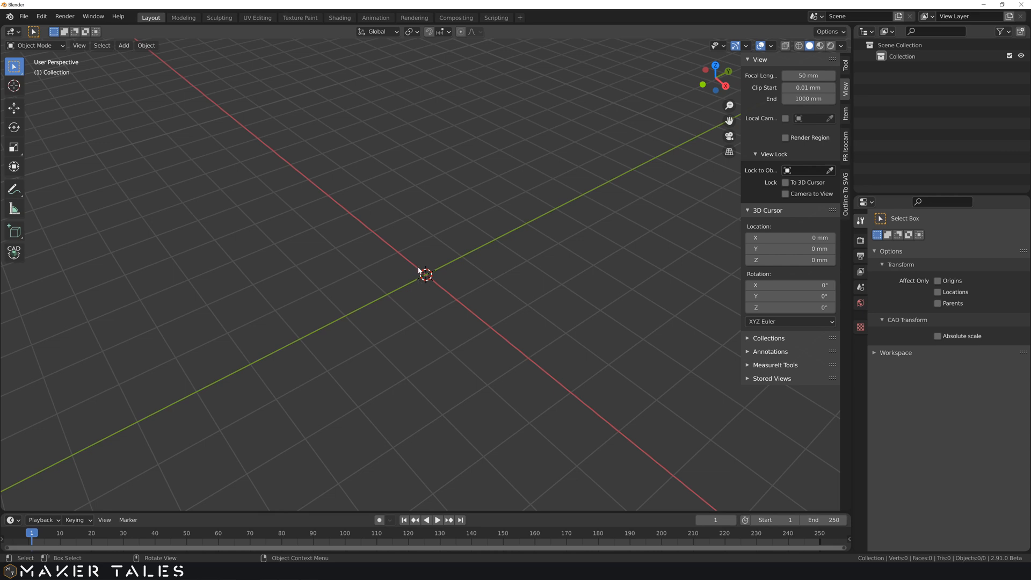
pyautogui.moveTo(447, 283)
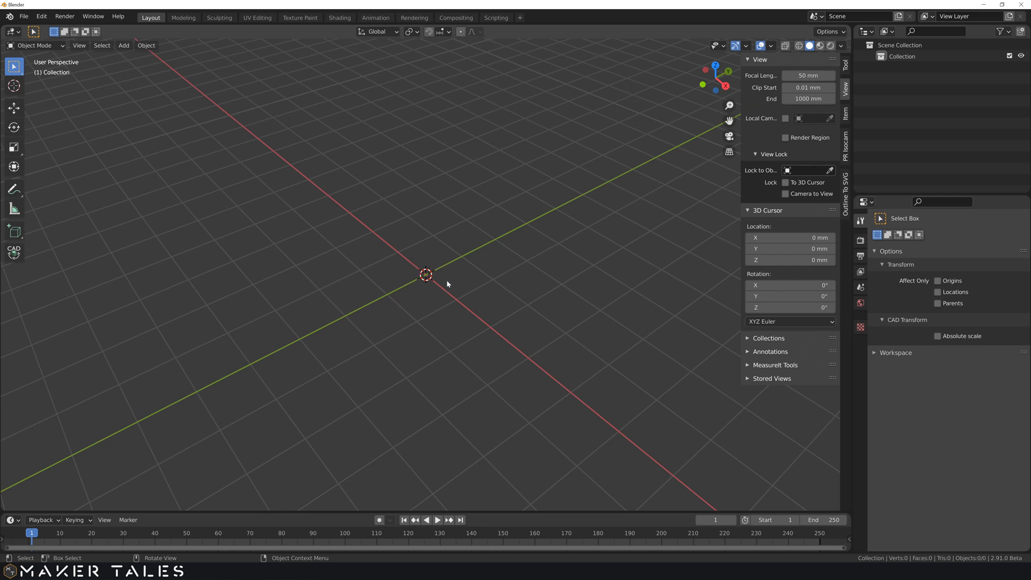
pyautogui.moveTo(454, 273)
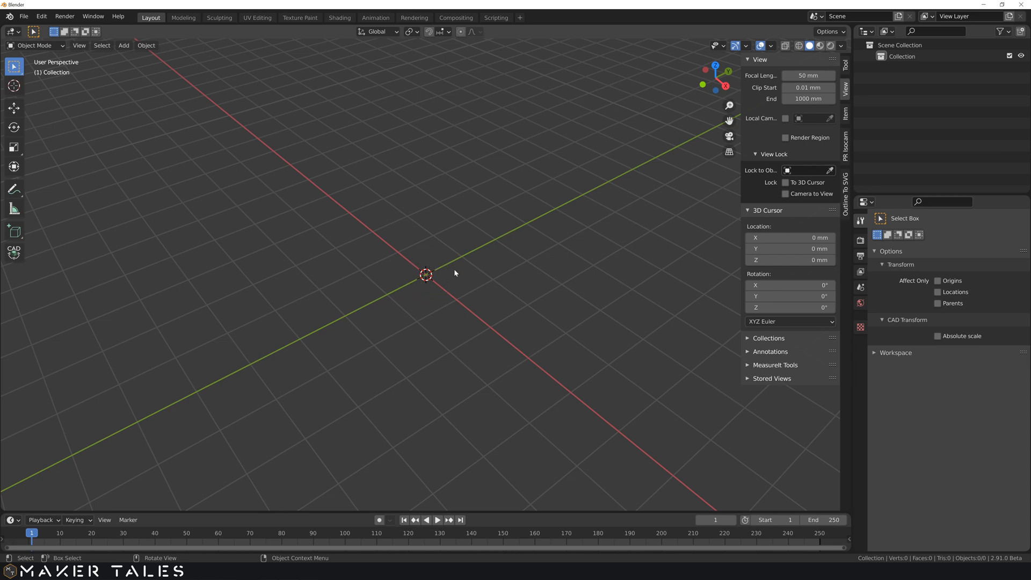
pyautogui.moveTo(438, 275)
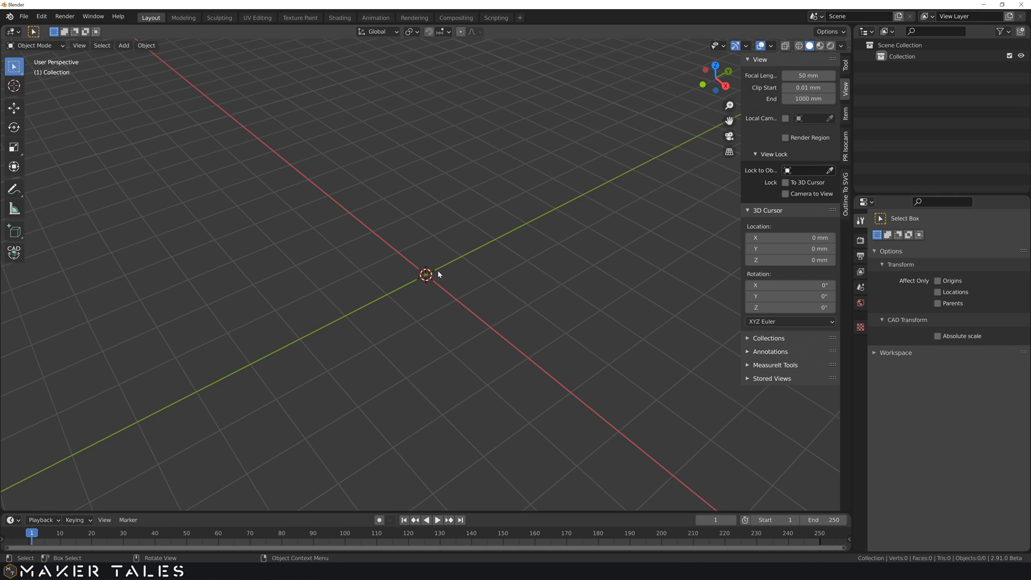
pyautogui.moveTo(450, 272)
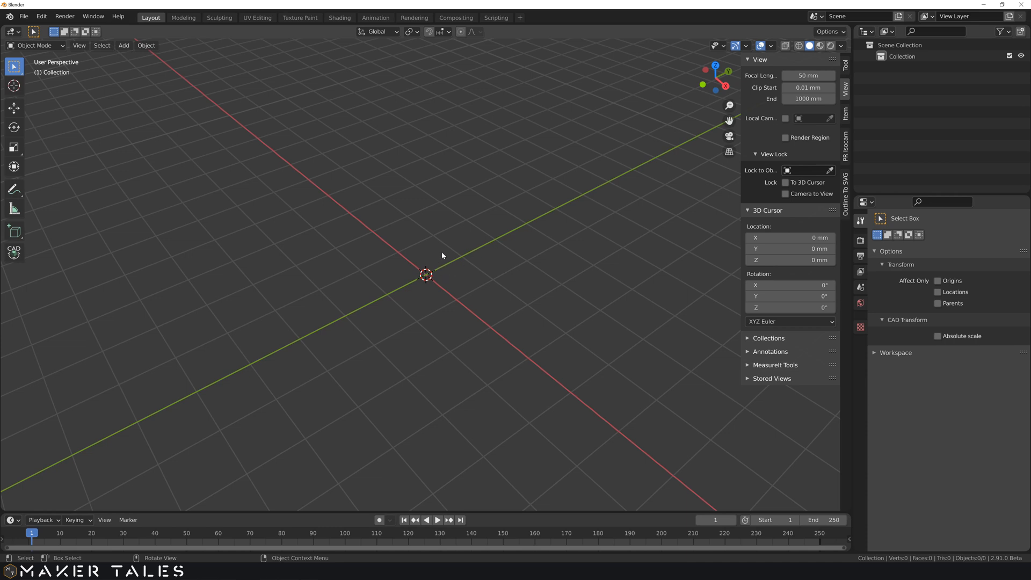
pyautogui.moveTo(381, 234)
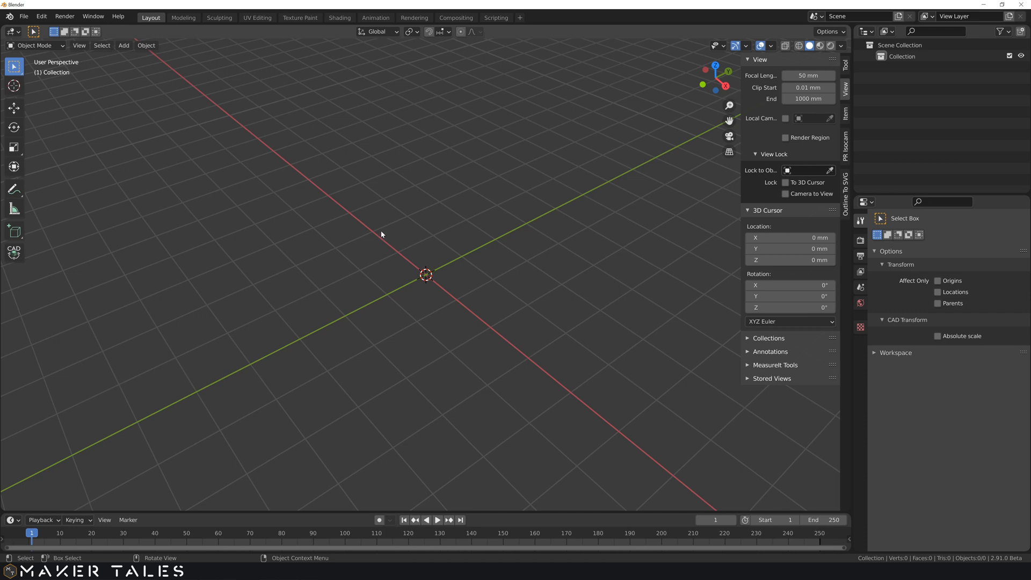
pyautogui.moveTo(333, 169)
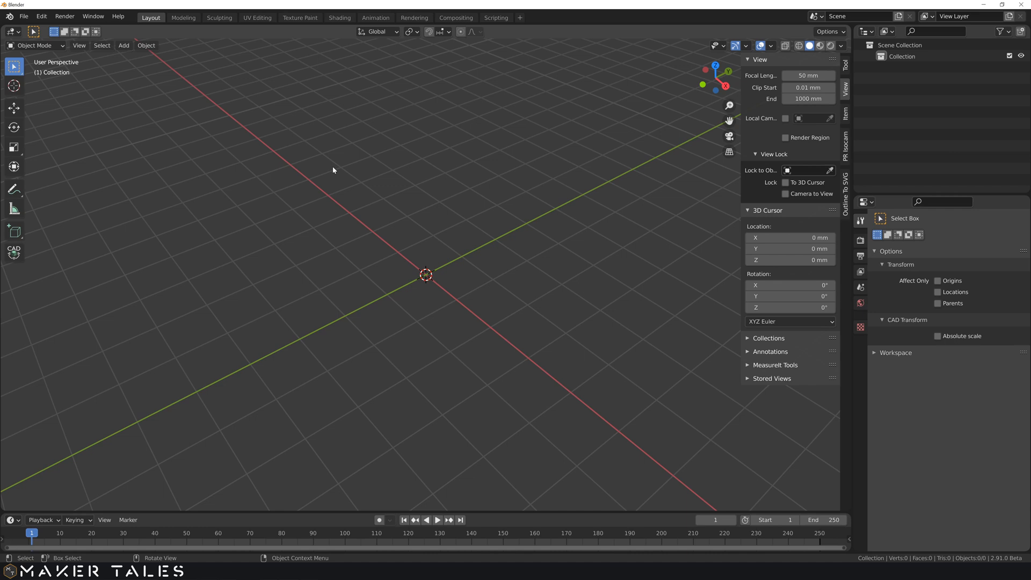
# - Add a mesh cube at the world origin with its size set to 2.1 mm
pyautogui.press('shift+a')
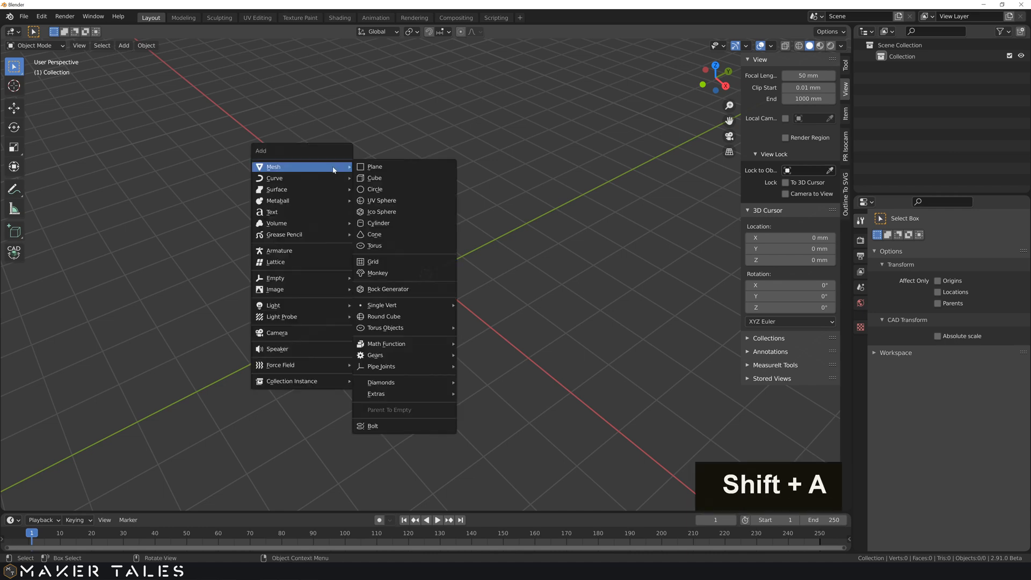
pyautogui.moveTo(292, 168)
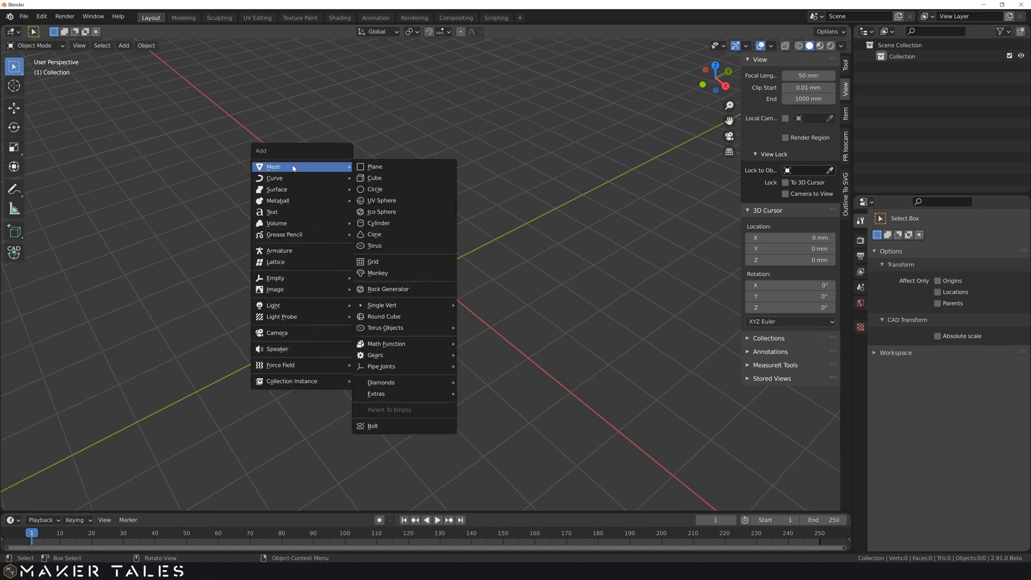
pyautogui.moveTo(374, 178)
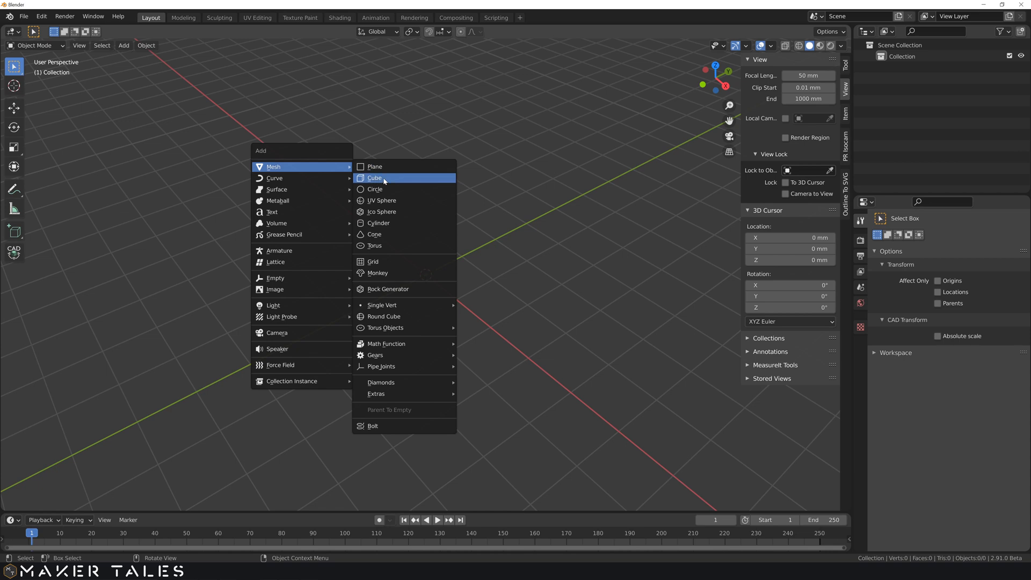
pyautogui.click(374, 178)
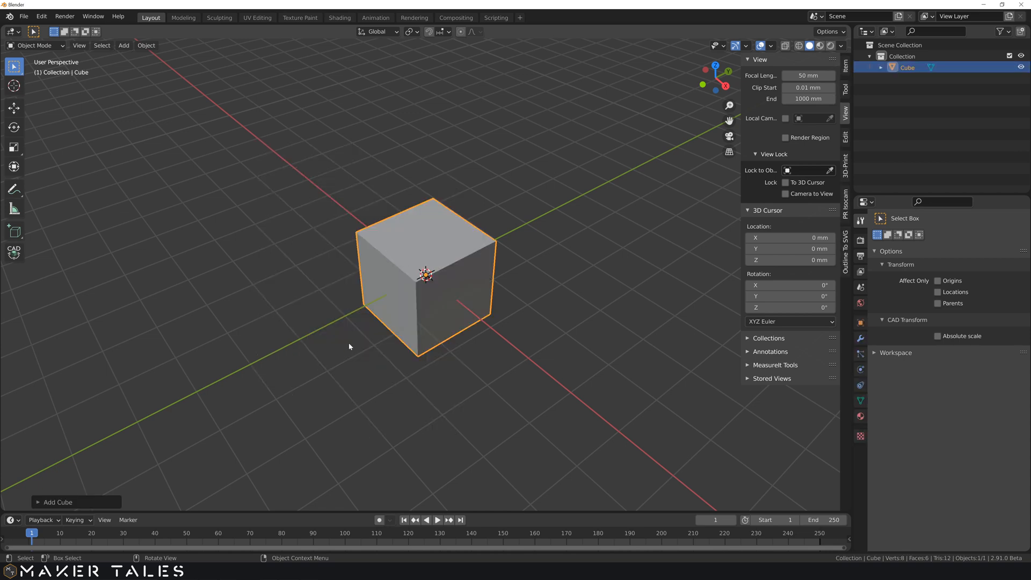
pyautogui.moveTo(290, 309)
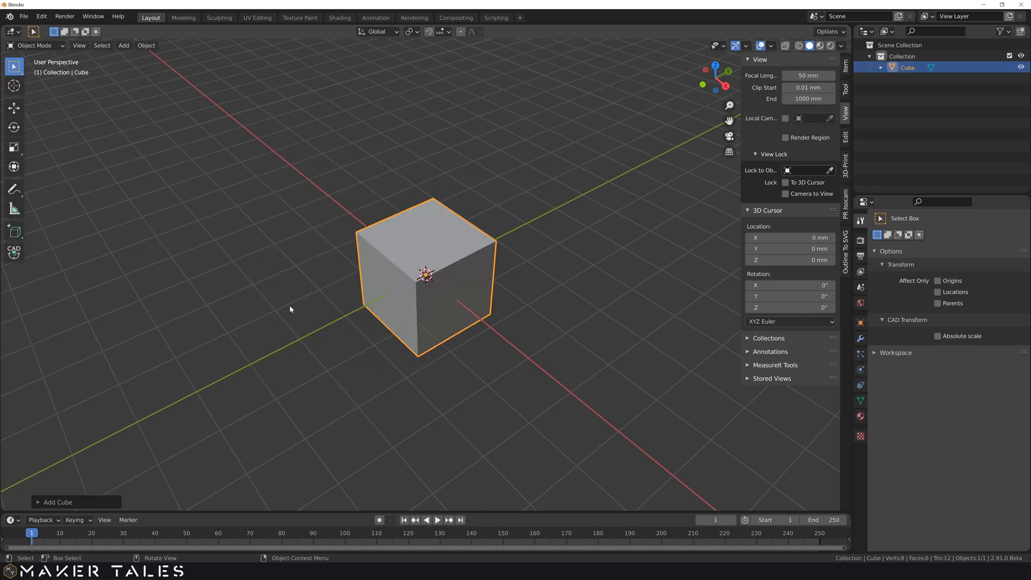
pyautogui.moveTo(65, 490)
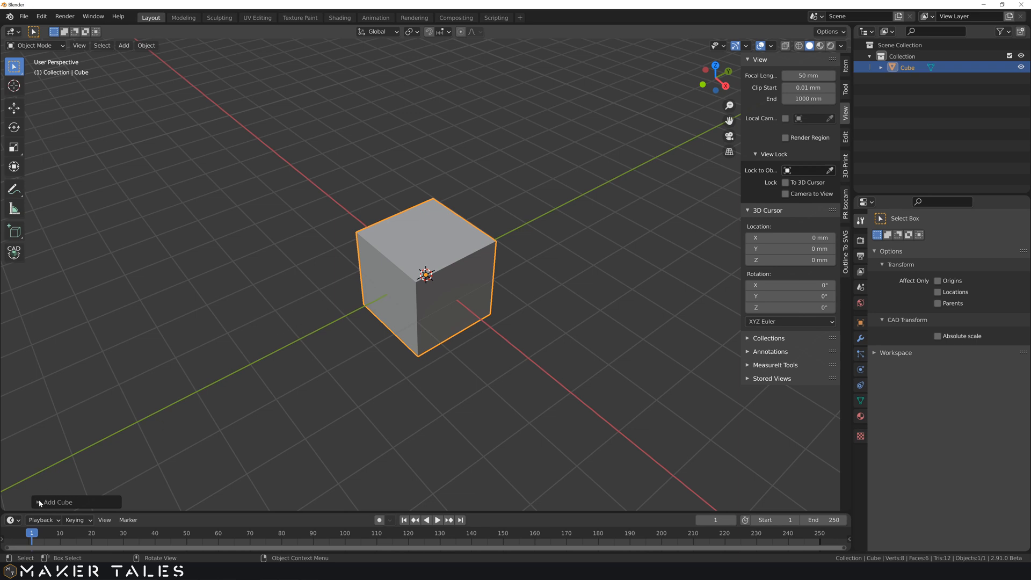
pyautogui.click(58, 502)
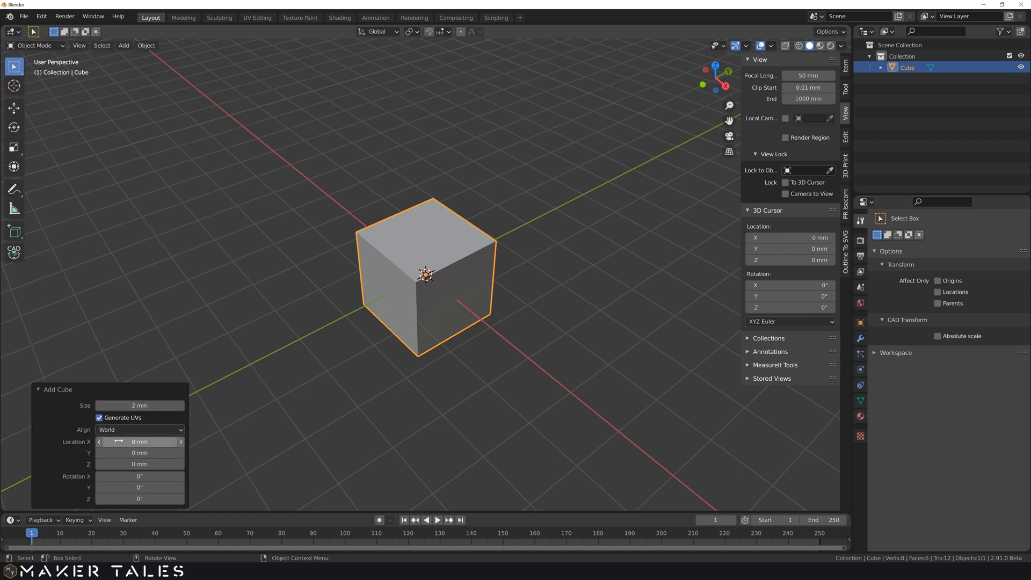
pyautogui.moveTo(155, 415)
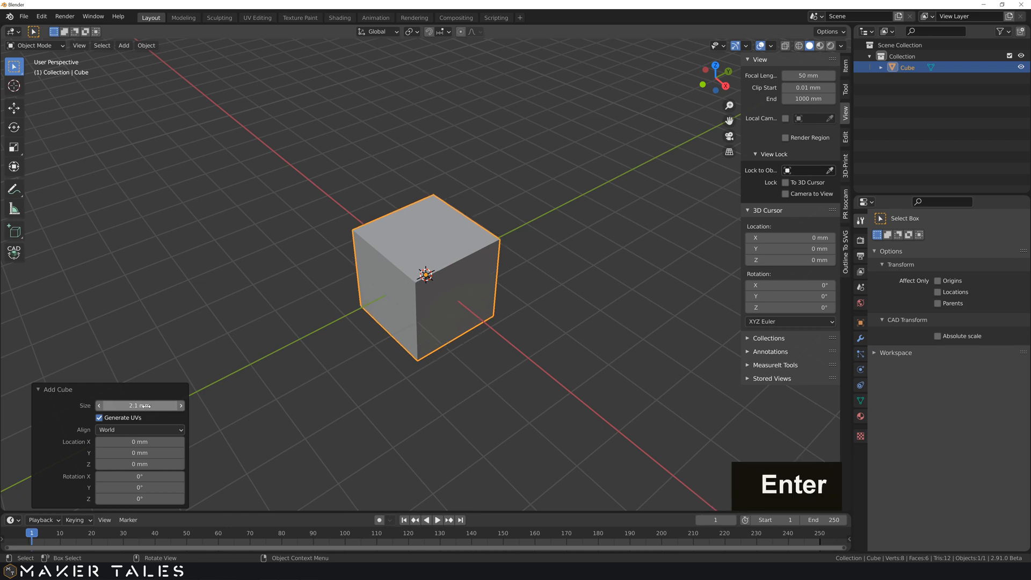
pyautogui.press('Return')
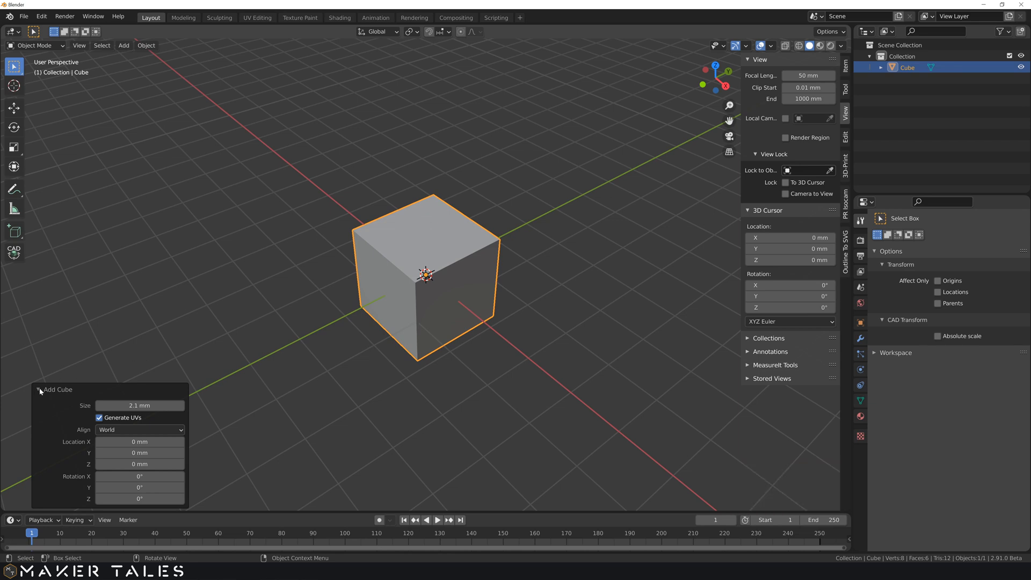
pyautogui.click(225, 353)
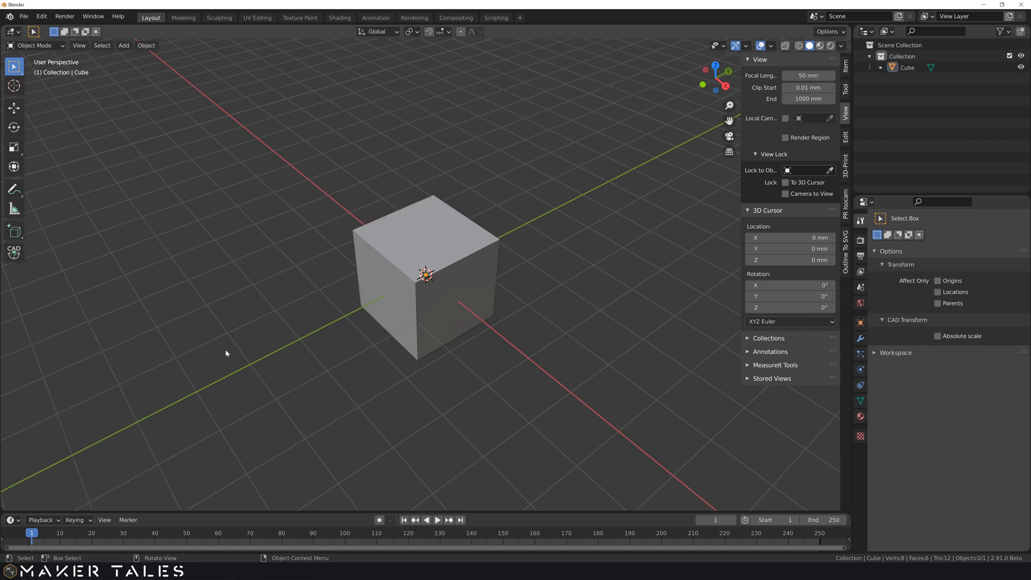
# - Place the 3D cursor on the middle of the cube's top face, about 1.05 mm up
pyautogui.scroll(-3)
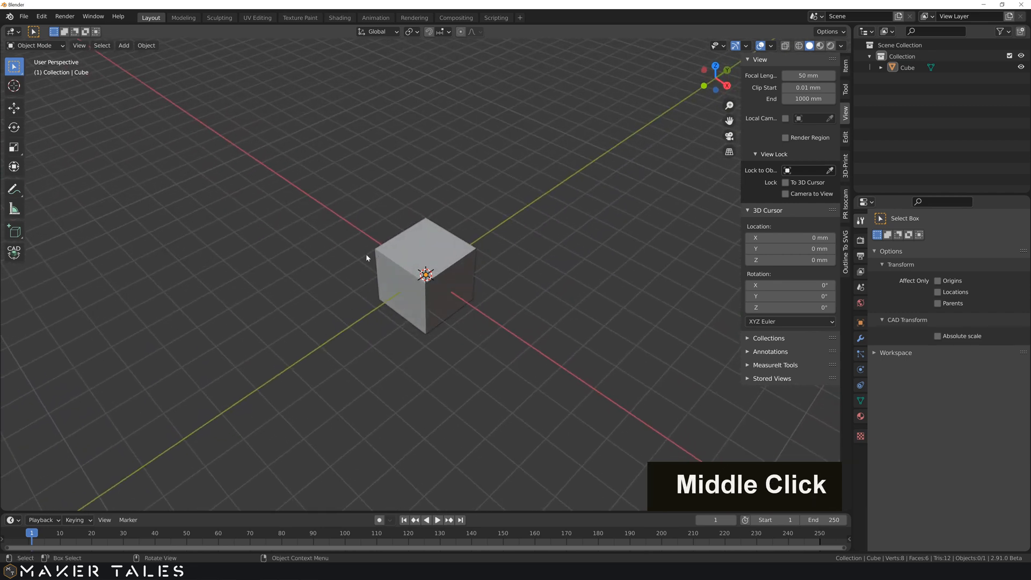
pyautogui.middleClick(387, 253)
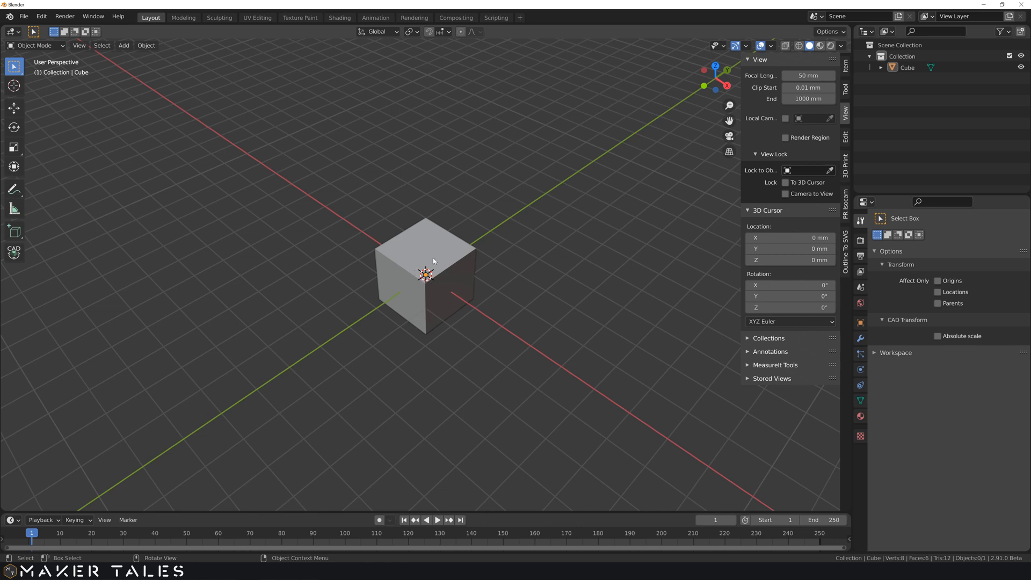
pyautogui.press('shift')
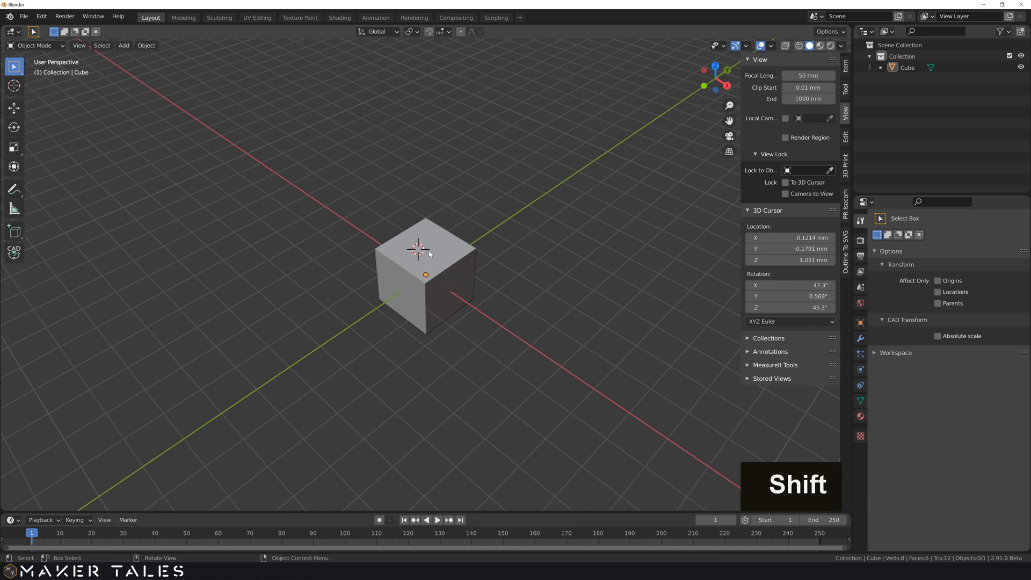
pyautogui.scroll(3)
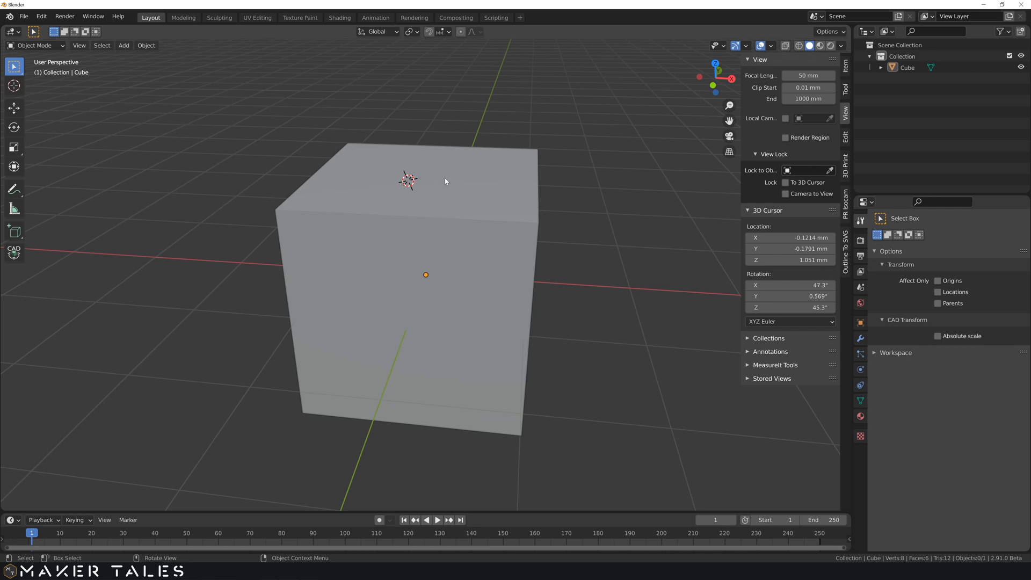
pyautogui.middleClick(439, 188)
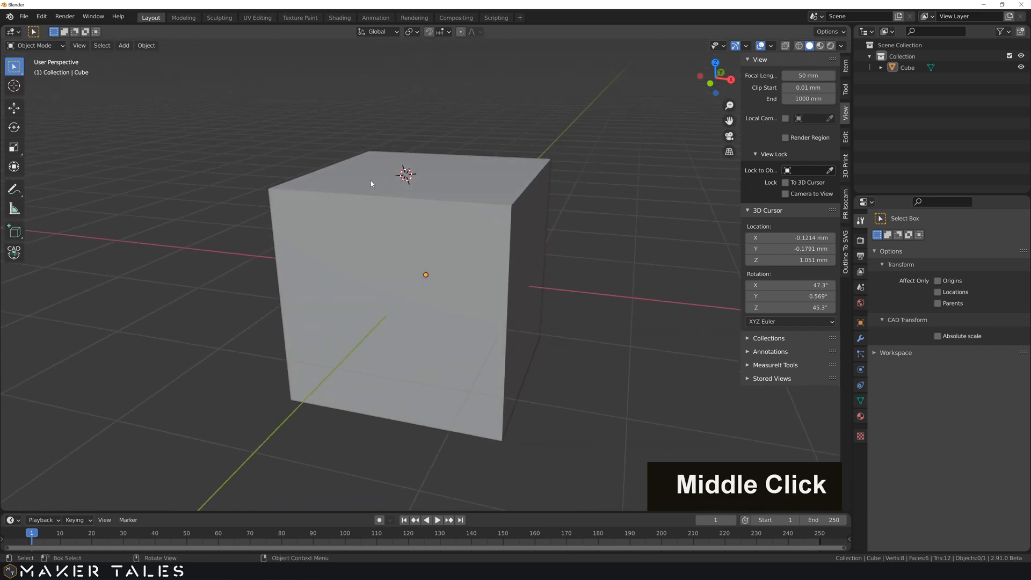
pyautogui.rightClick(341, 184)
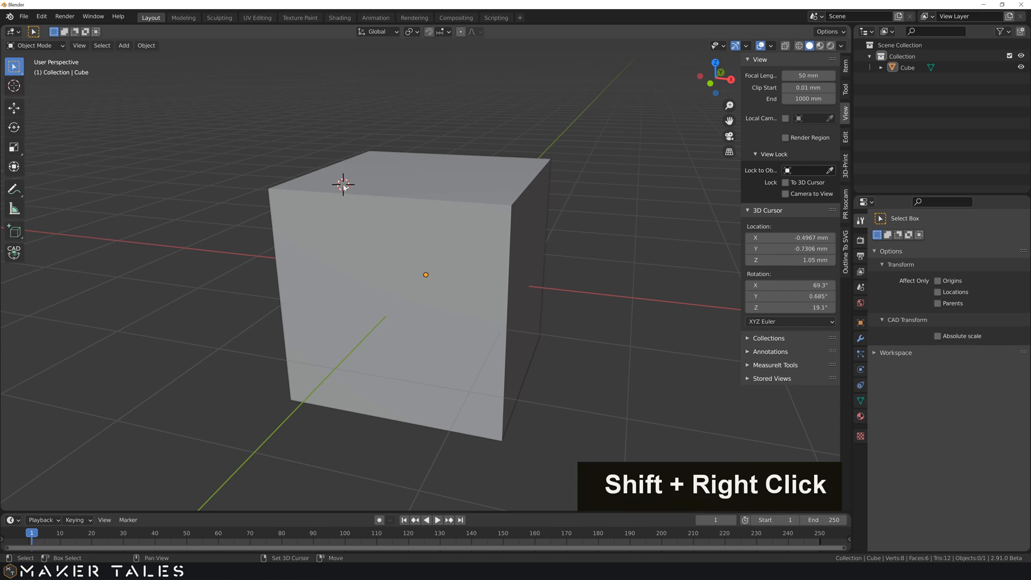
pyautogui.rightClick(396, 158)
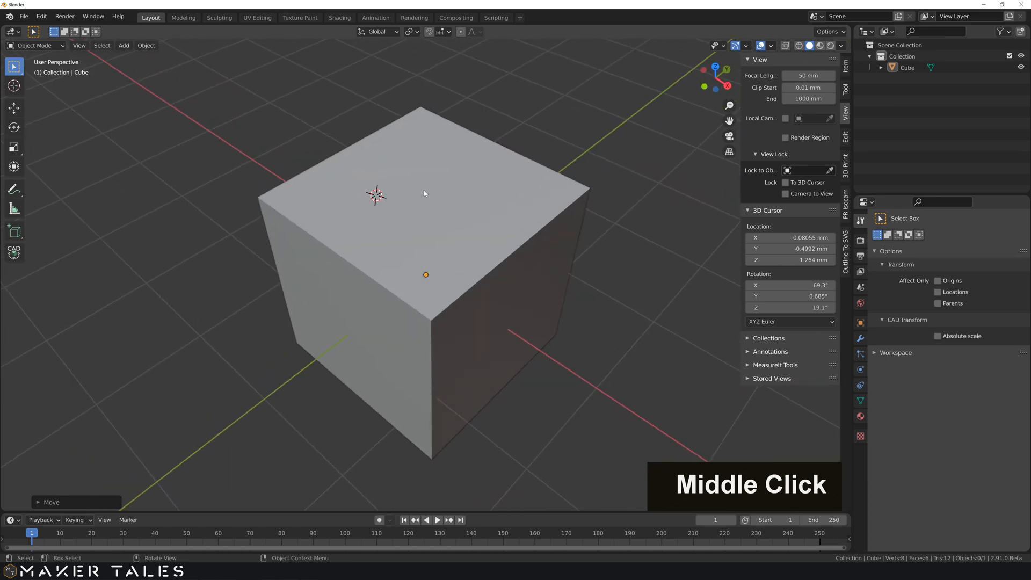
pyautogui.rightClick(424, 190)
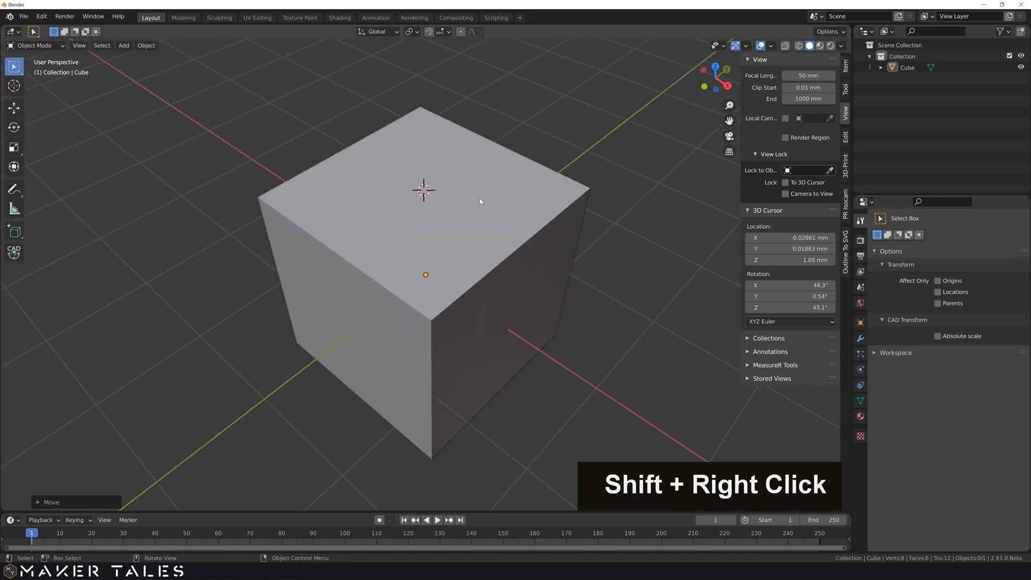
pyautogui.scroll(-3)
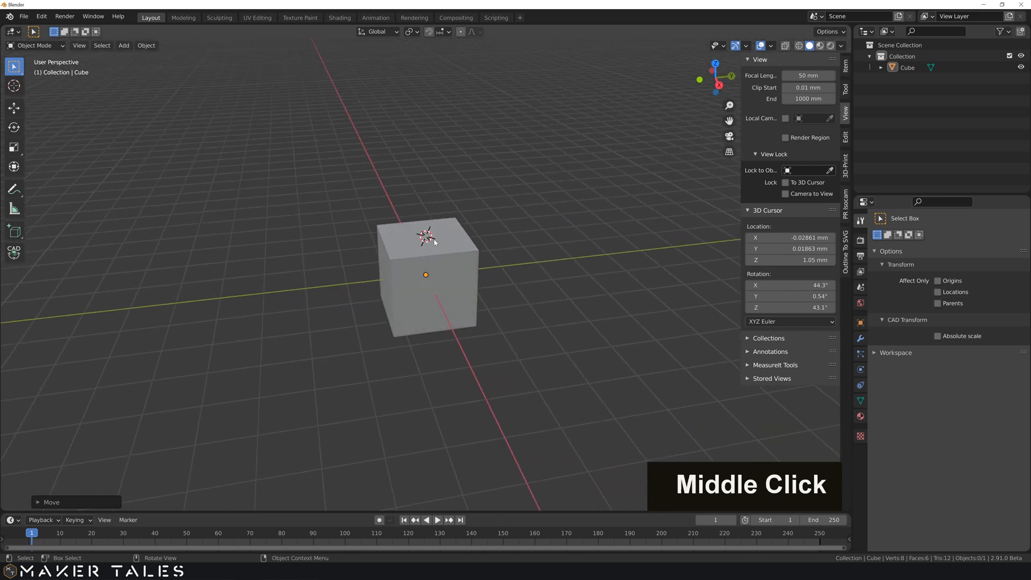
pyautogui.middleClick(440, 240)
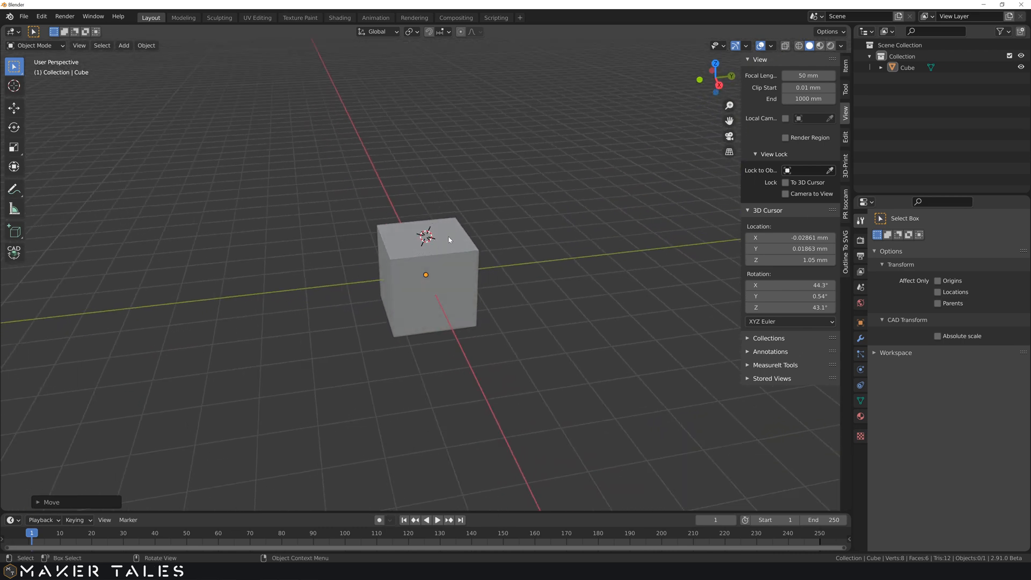
pyautogui.moveTo(457, 248)
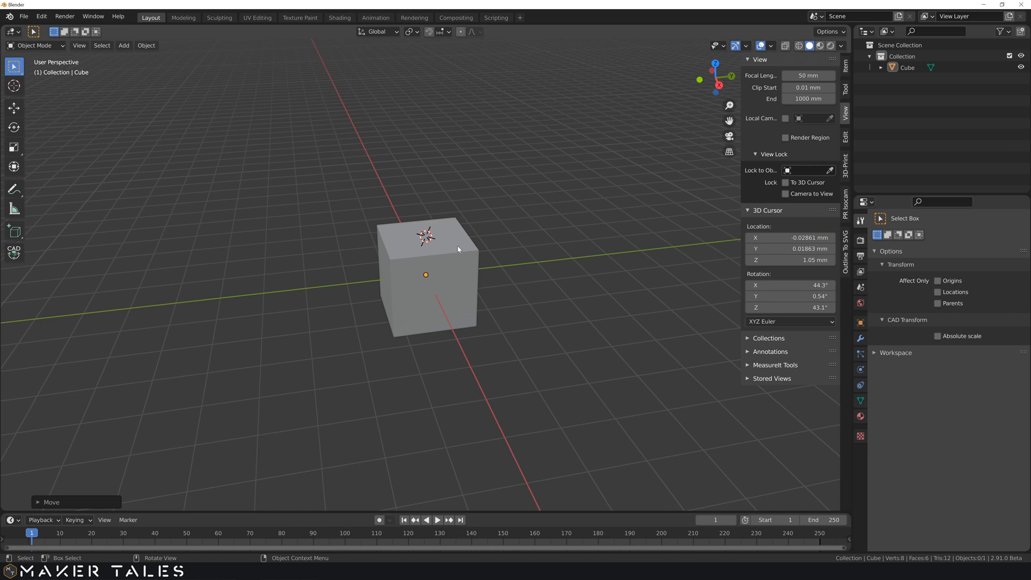
pyautogui.moveTo(432, 286)
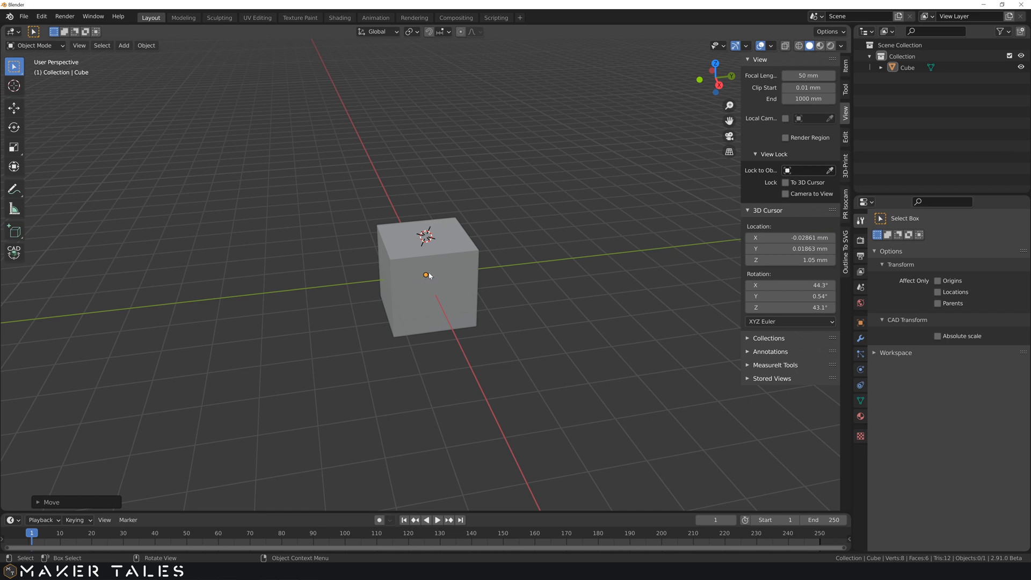
pyautogui.moveTo(426, 277)
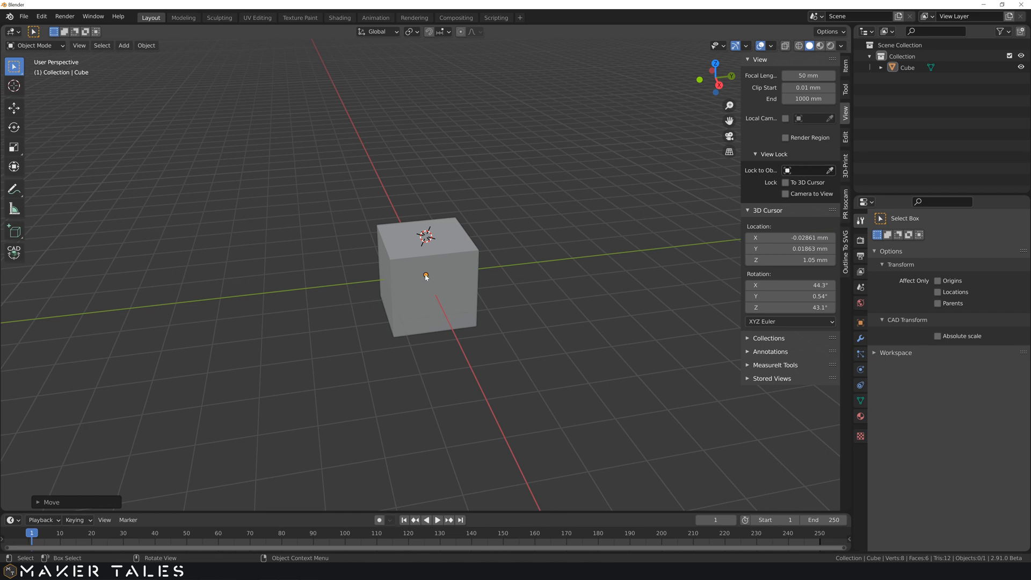
pyautogui.moveTo(460, 274)
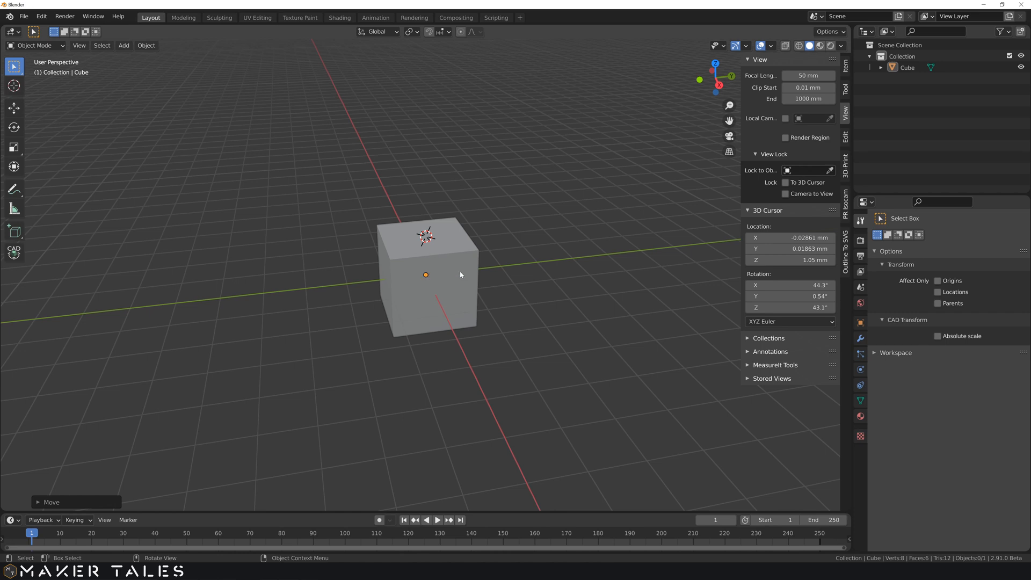
# - Select the cube and orbit the view around it to a lower angle
pyautogui.click(418, 265)
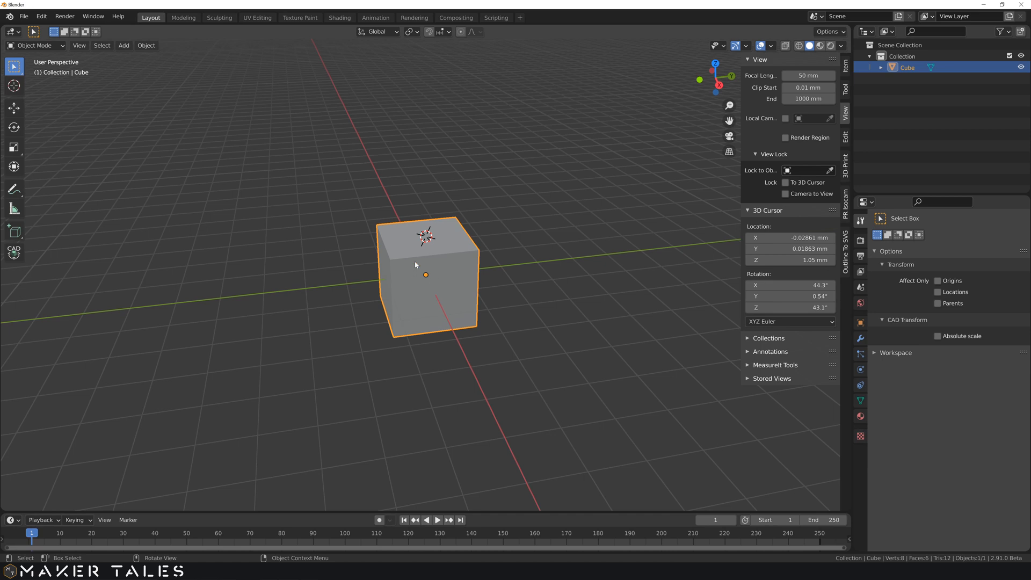
pyautogui.moveTo(423, 273)
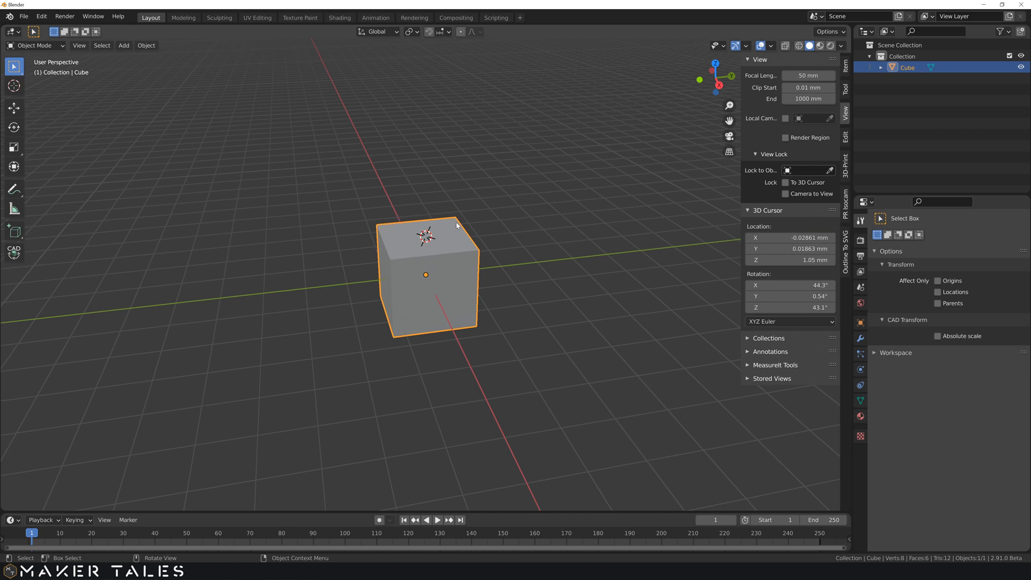
pyautogui.moveTo(424, 272)
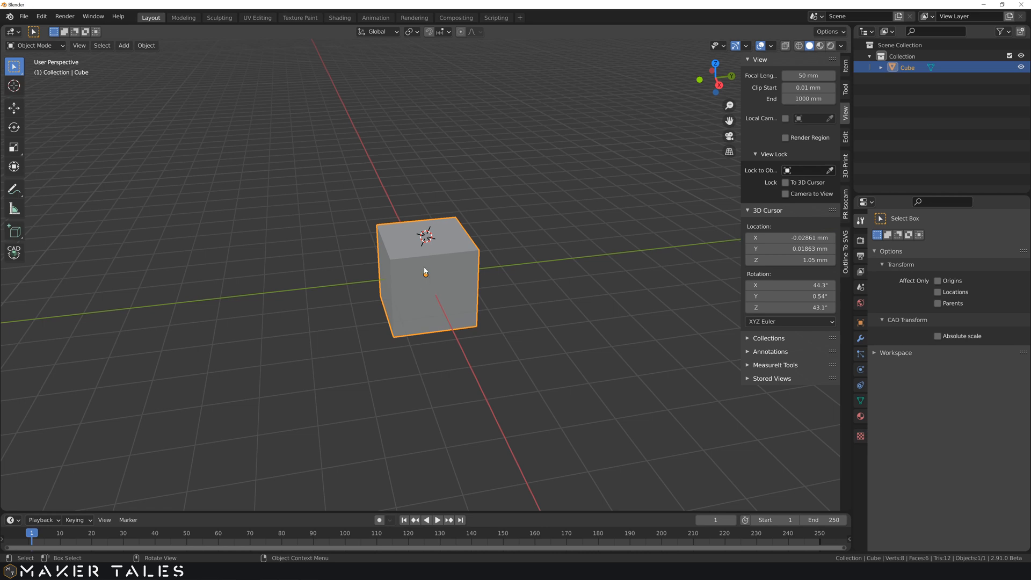
pyautogui.middleClick(425, 272)
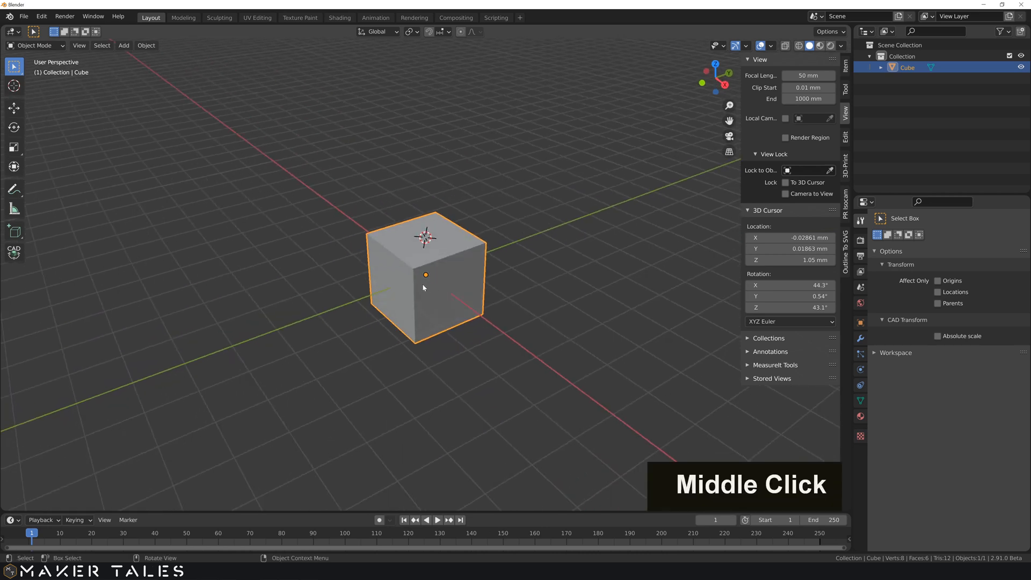
pyautogui.middleClick(424, 287)
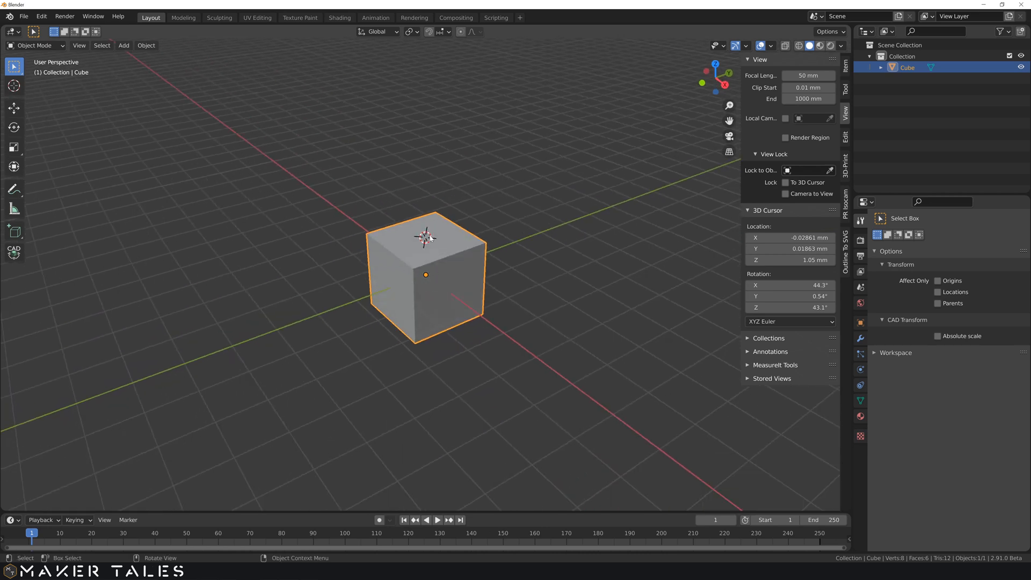
pyautogui.moveTo(514, 190)
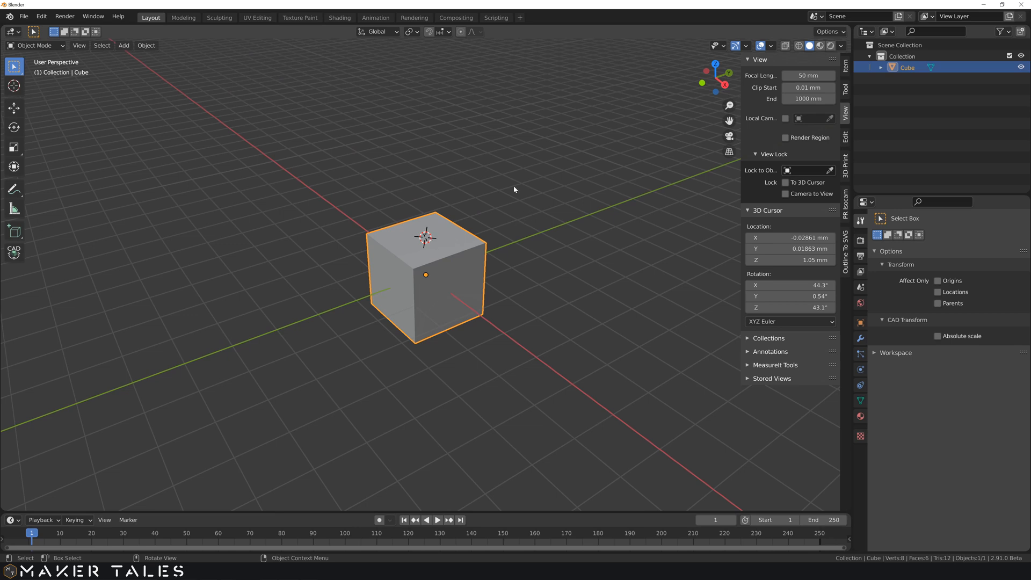
pyautogui.moveTo(483, 208)
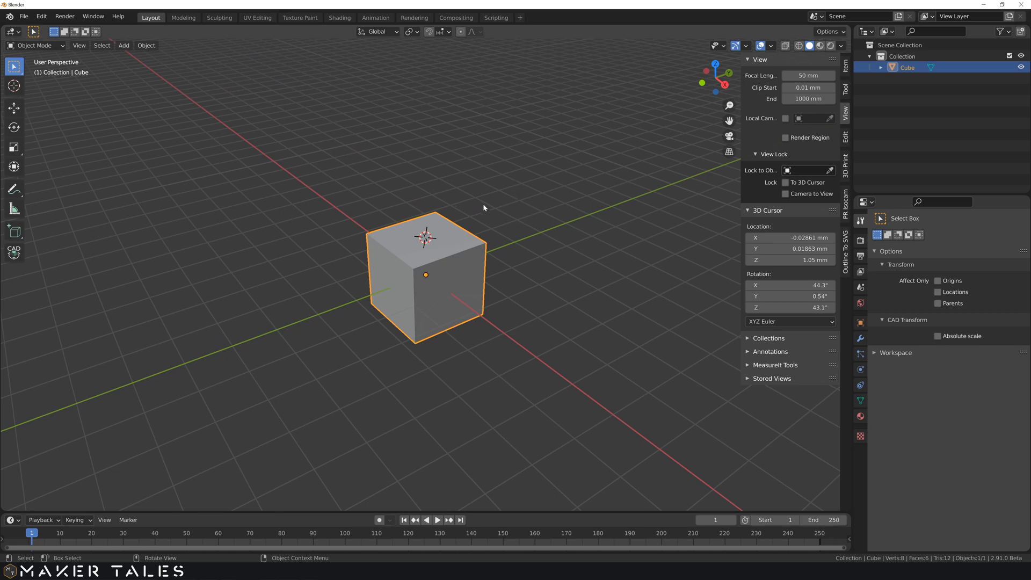
# - Add a UV sphere of 0.39 mm radius on top of the cube
pyautogui.press('shift+a')
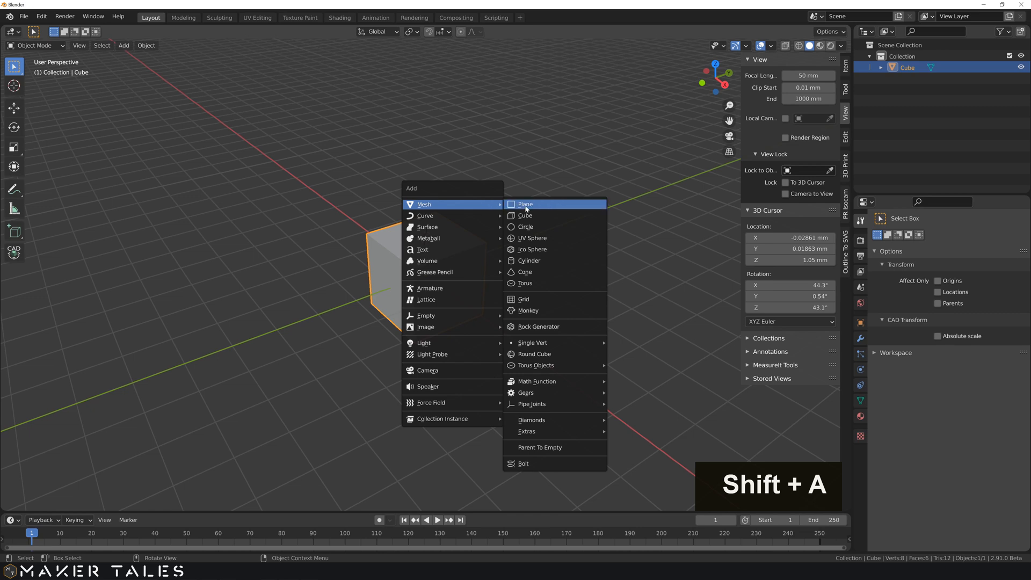
pyautogui.moveTo(532, 237)
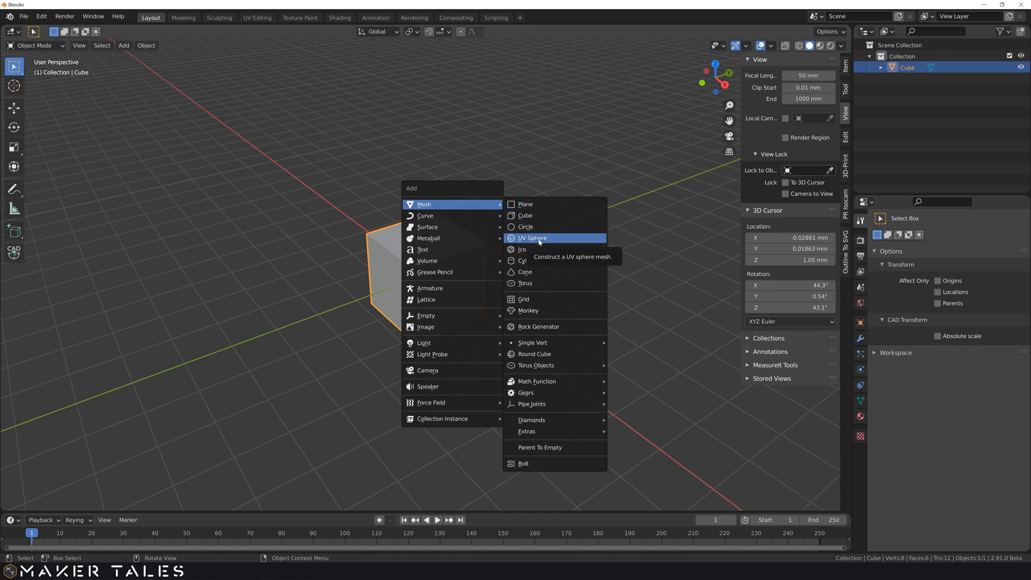
pyautogui.click(532, 238)
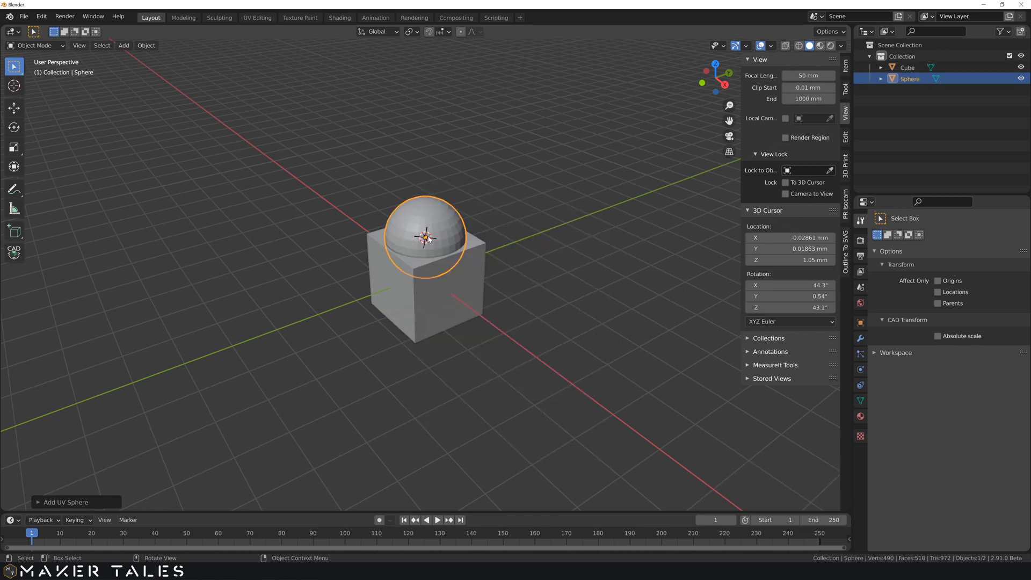
pyautogui.moveTo(414, 241)
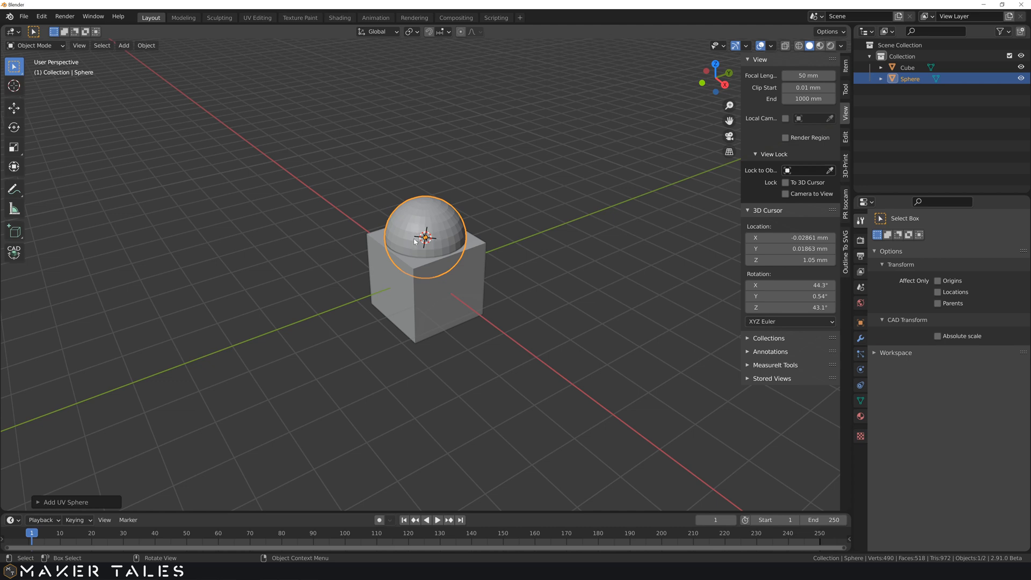
pyautogui.moveTo(369, 328)
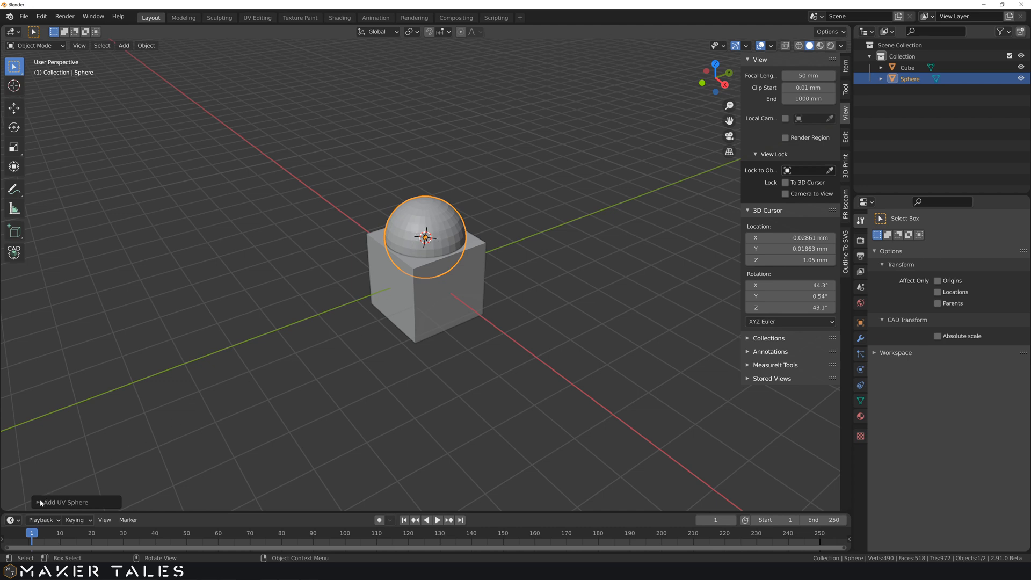
pyautogui.click(65, 501)
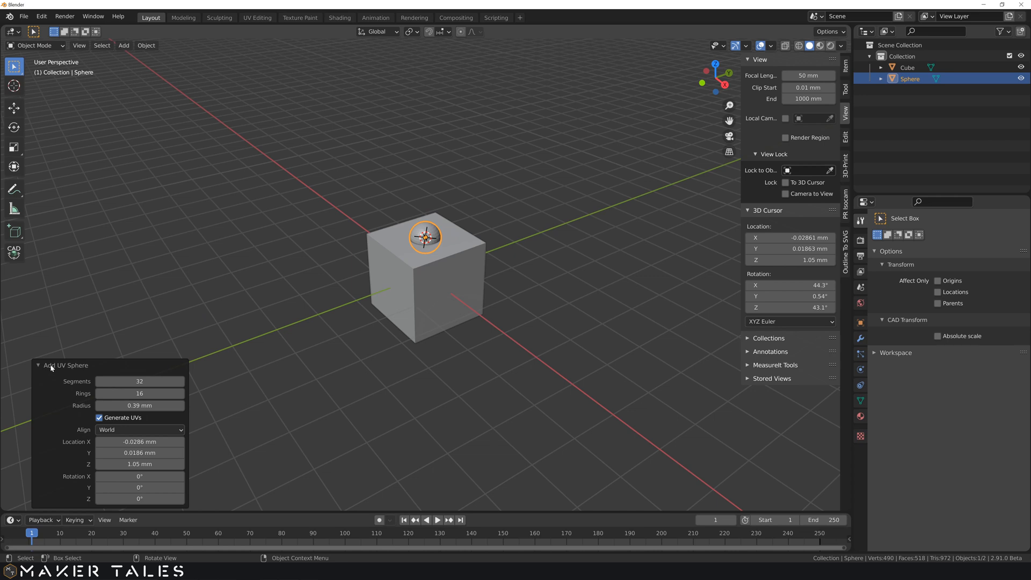
pyautogui.click(65, 365)
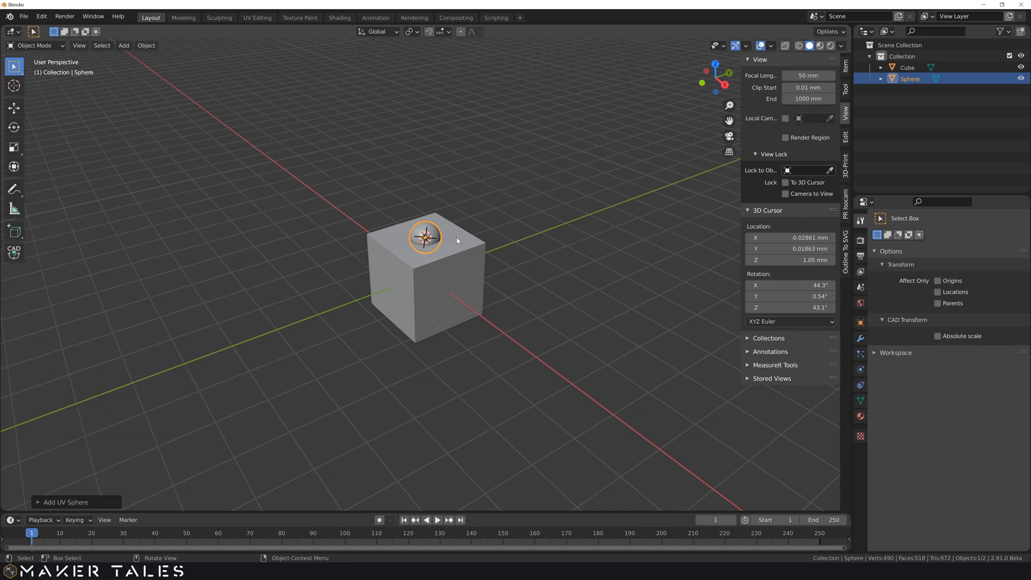
# - Zoom closer and mark a new 3D cursor point on the cube's top
pyautogui.press('shift+n')
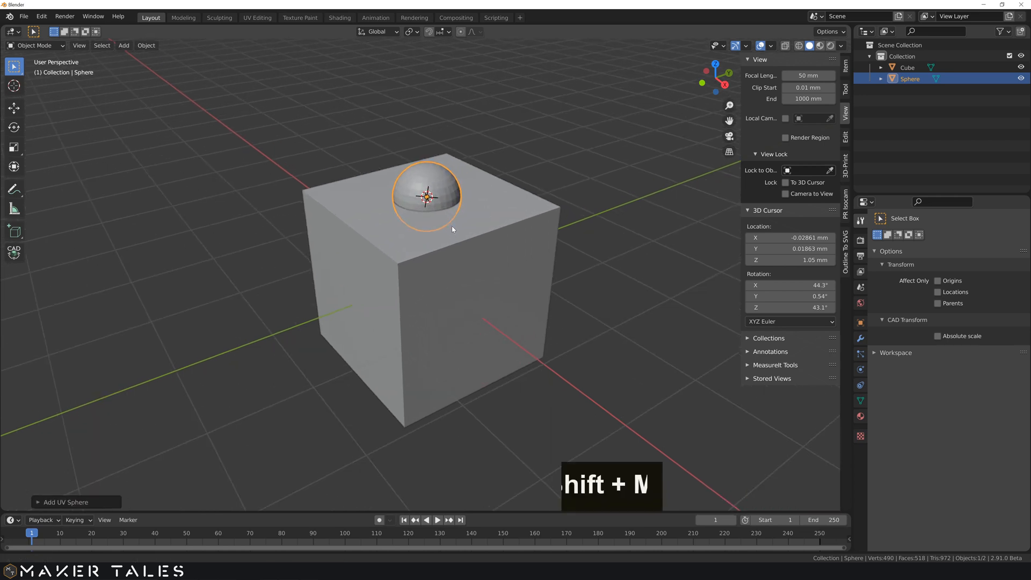
pyautogui.middleClick(454, 230)
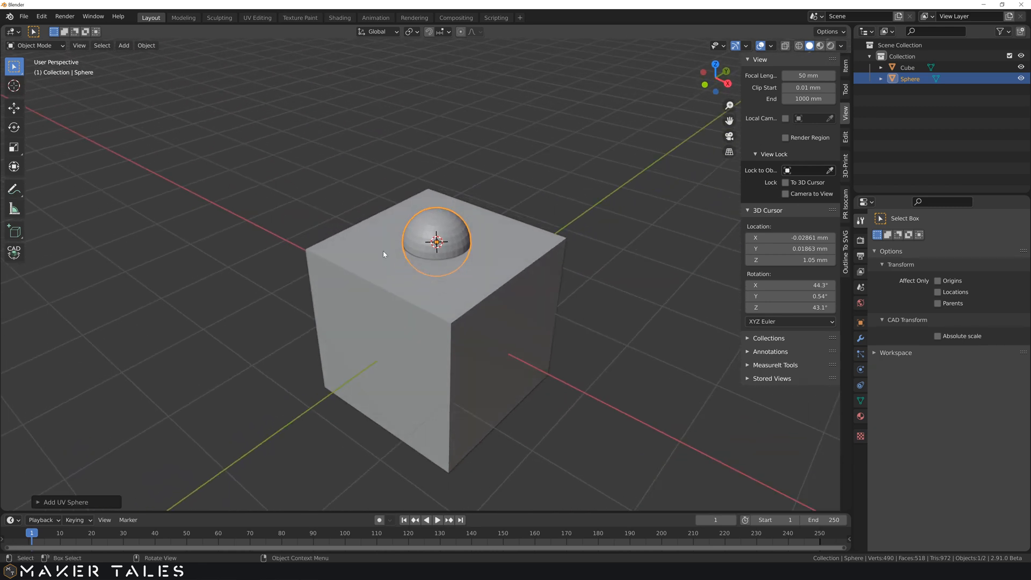
pyautogui.rightClick(369, 248)
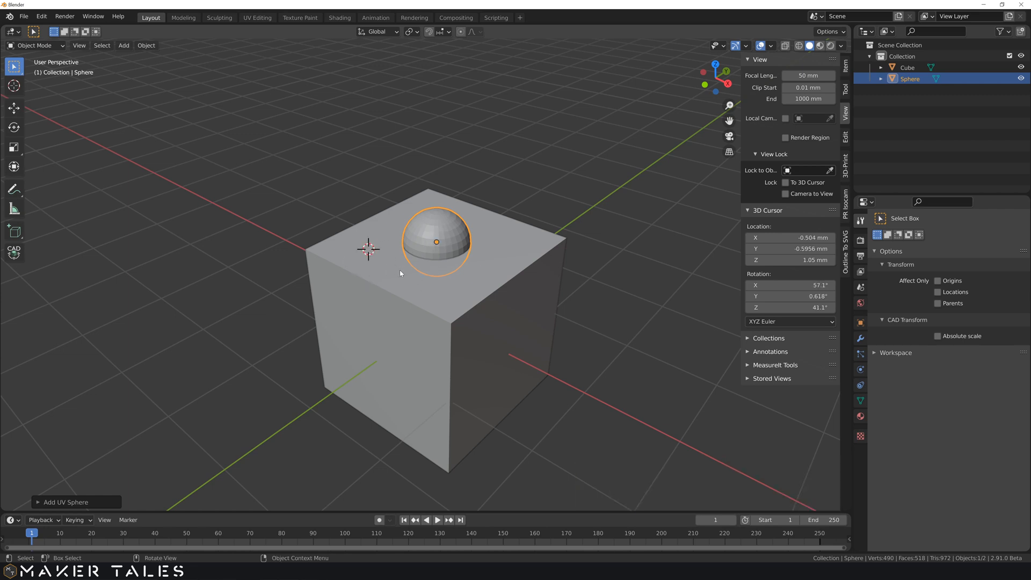
pyautogui.moveTo(480, 240)
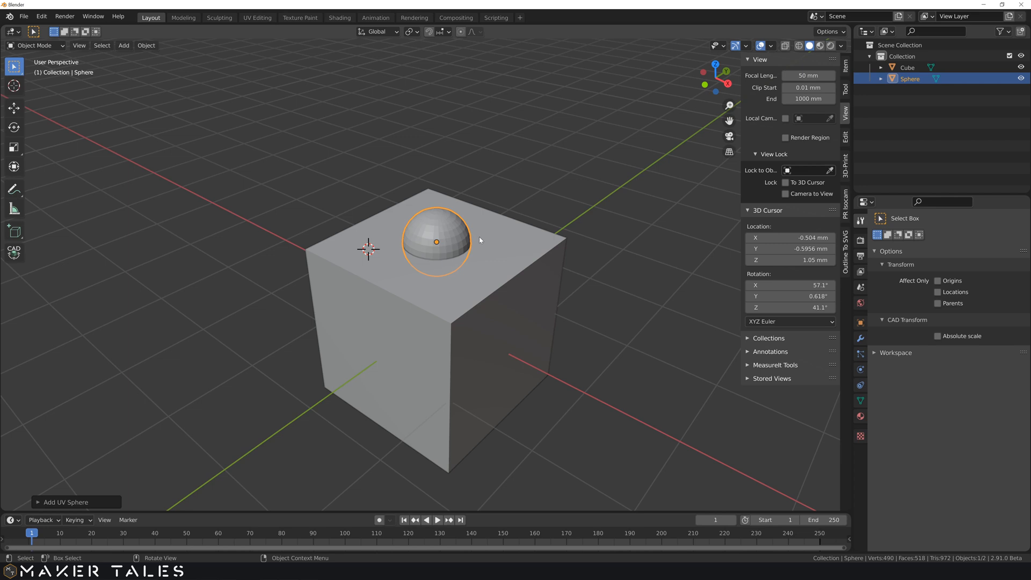
pyautogui.moveTo(446, 85)
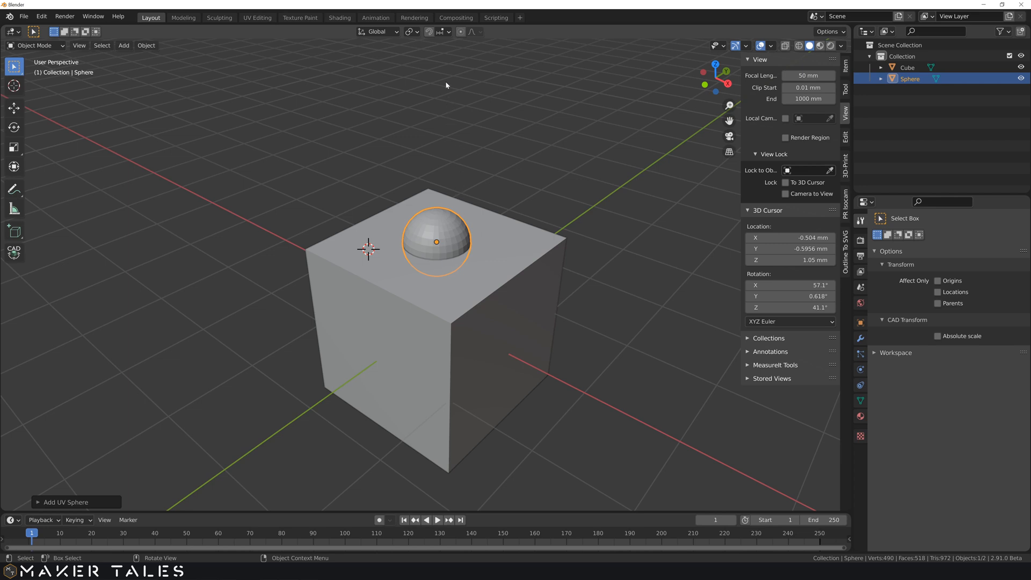
pyautogui.moveTo(447, 32)
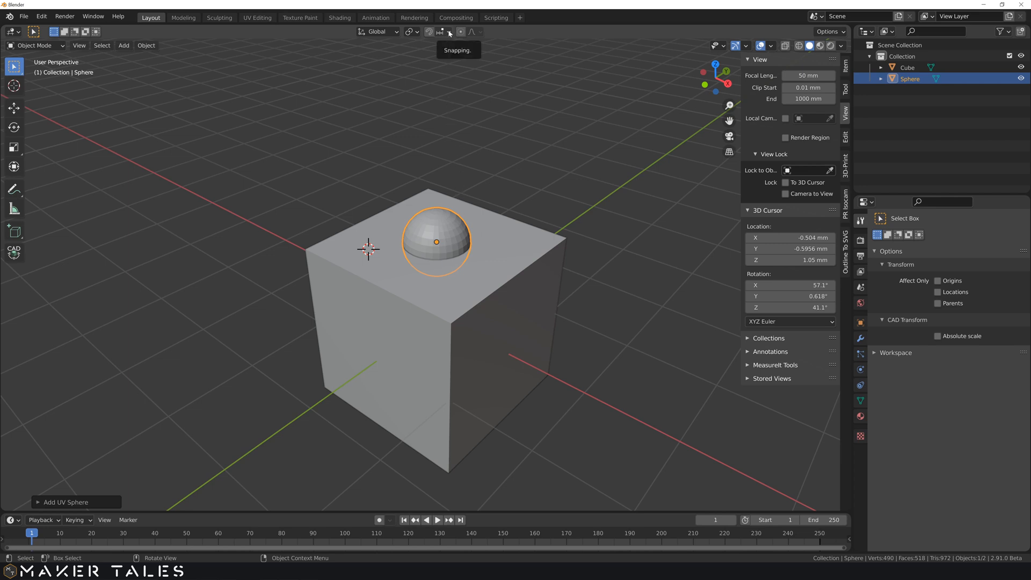
# - Switch snapping from grid increments to vertices, snapping with the closest point
pyautogui.click(448, 32)
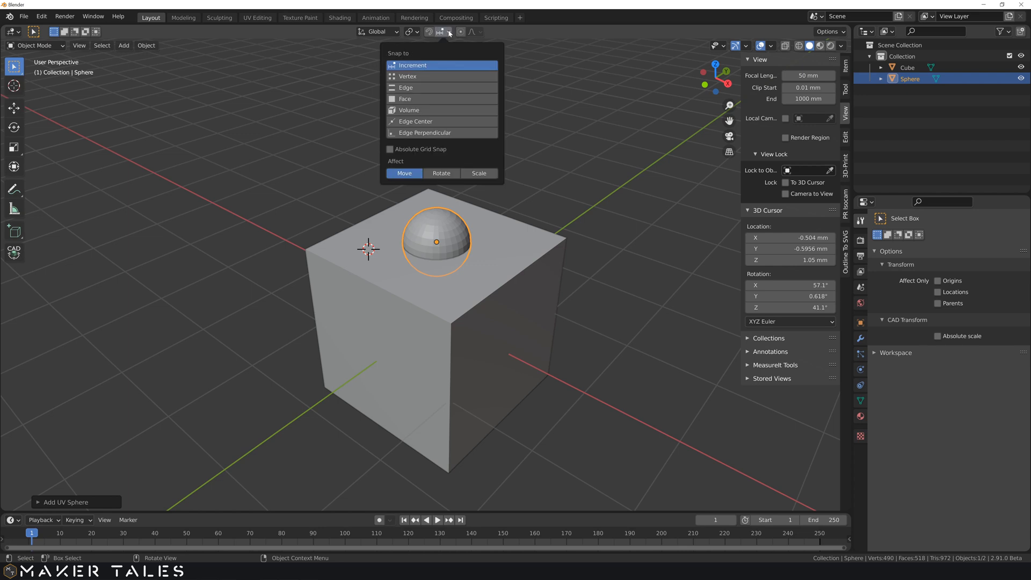
pyautogui.moveTo(446, 74)
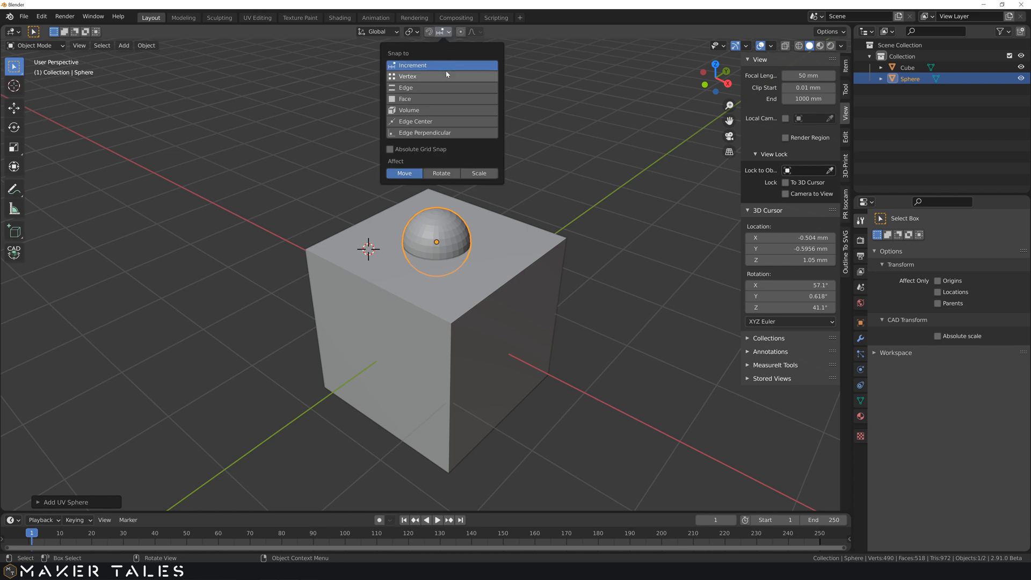
pyautogui.moveTo(445, 76)
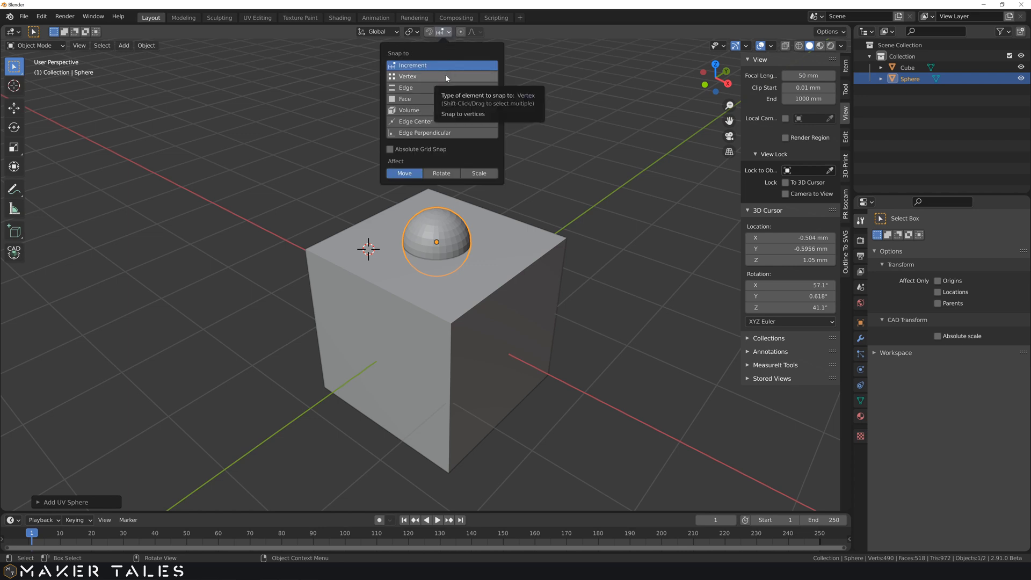
pyautogui.moveTo(430, 71)
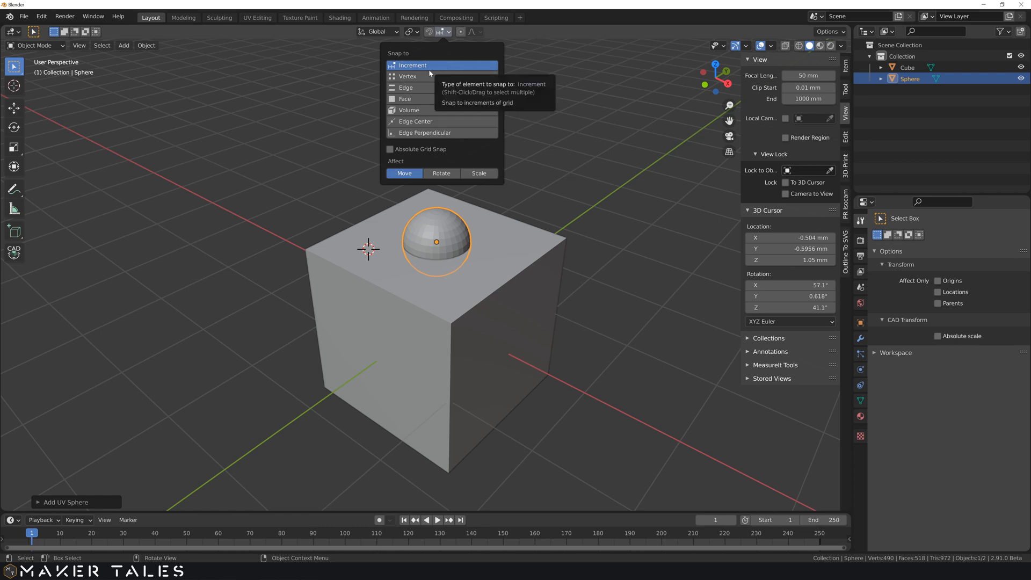
pyautogui.moveTo(470, 125)
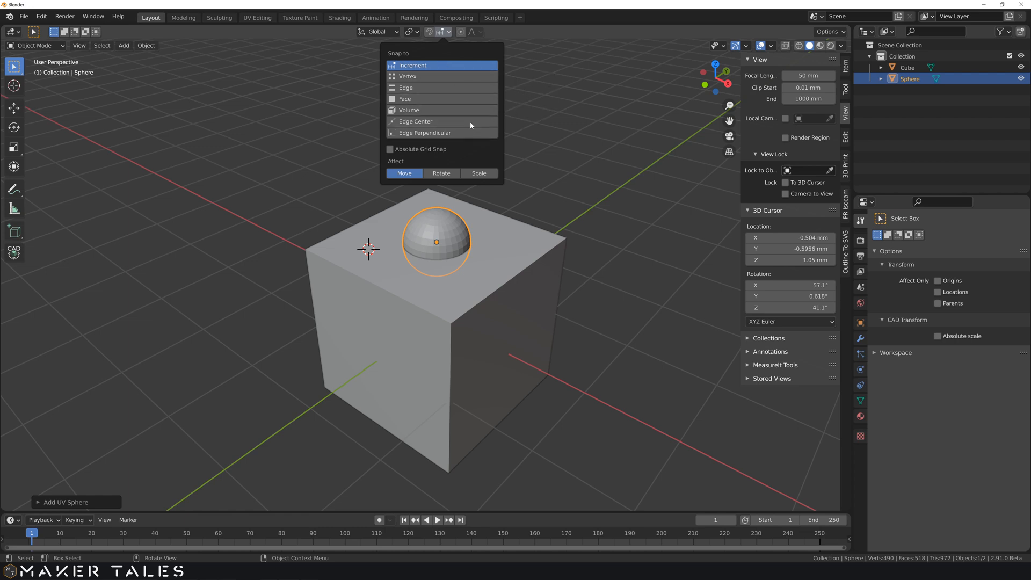
pyautogui.moveTo(407, 75)
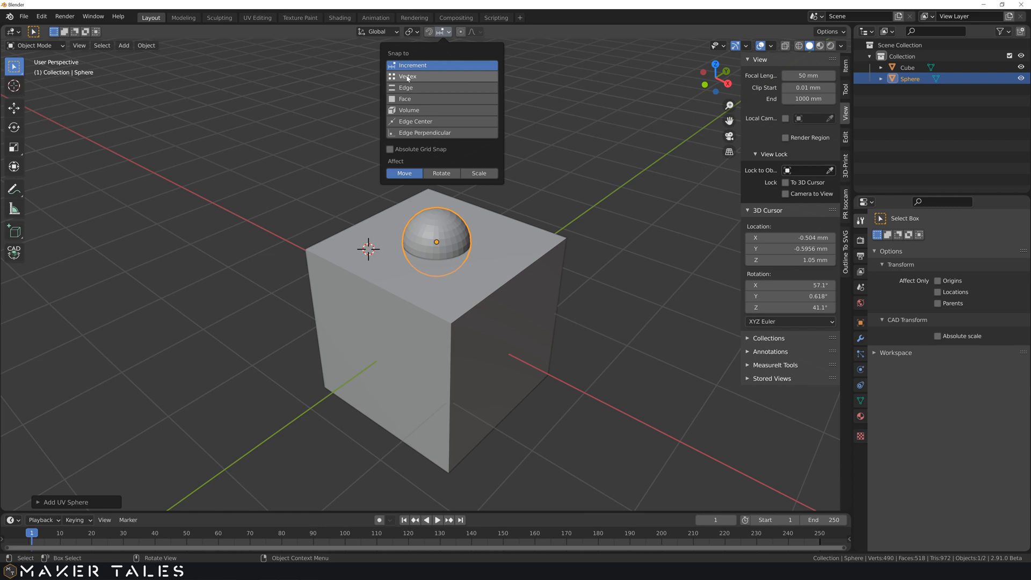
pyautogui.click(408, 76)
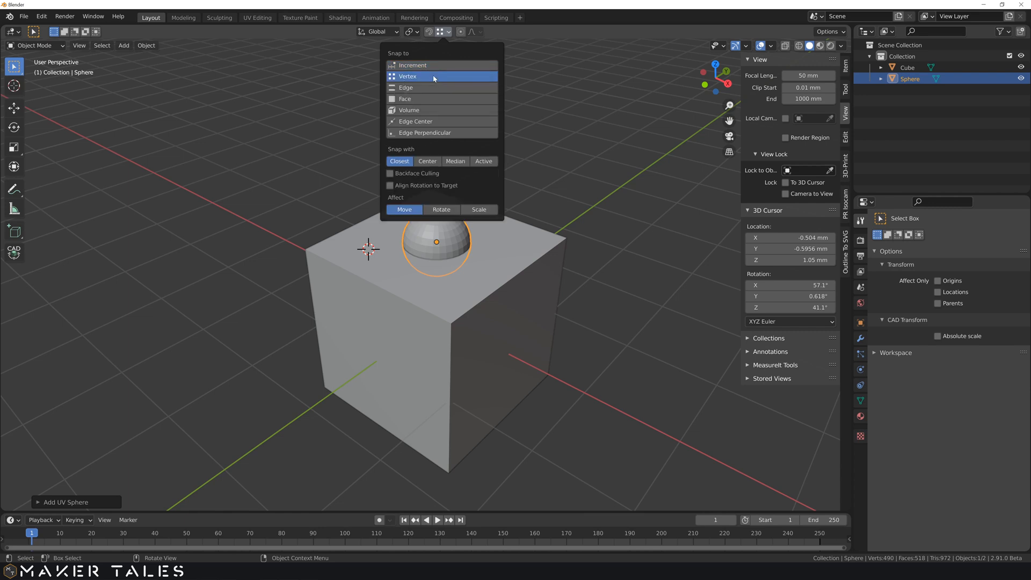
pyautogui.moveTo(433, 172)
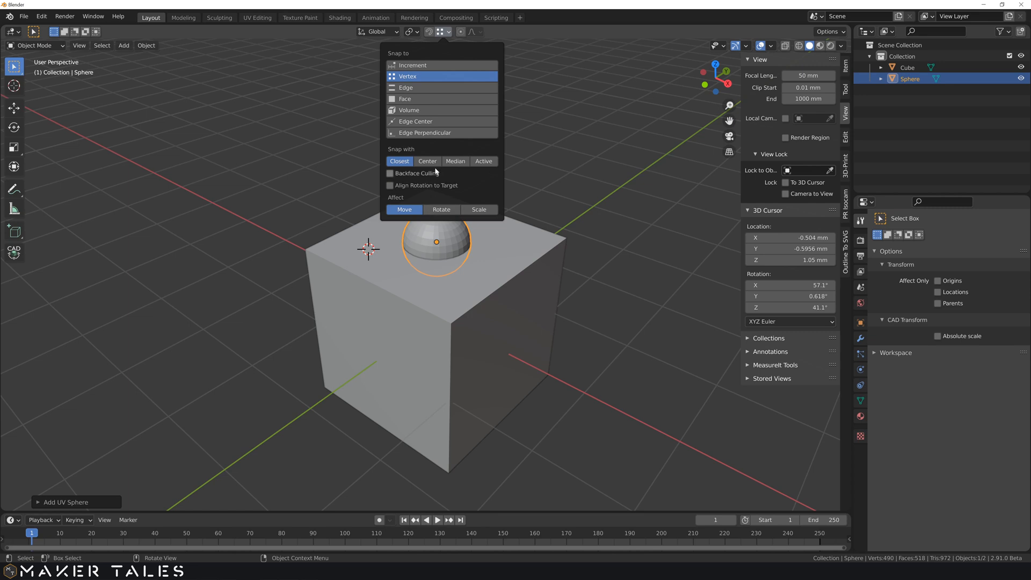
pyautogui.click(548, 173)
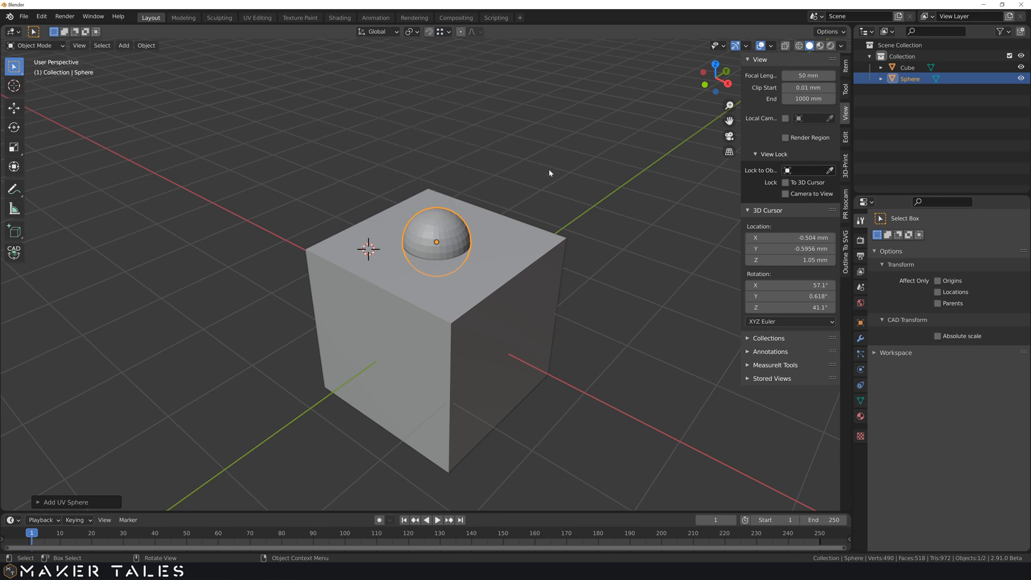
# - Snap the 3D cursor to the cube's top corner vertex at 1.05 mm, then zoom out
pyautogui.middleClick(516, 167)
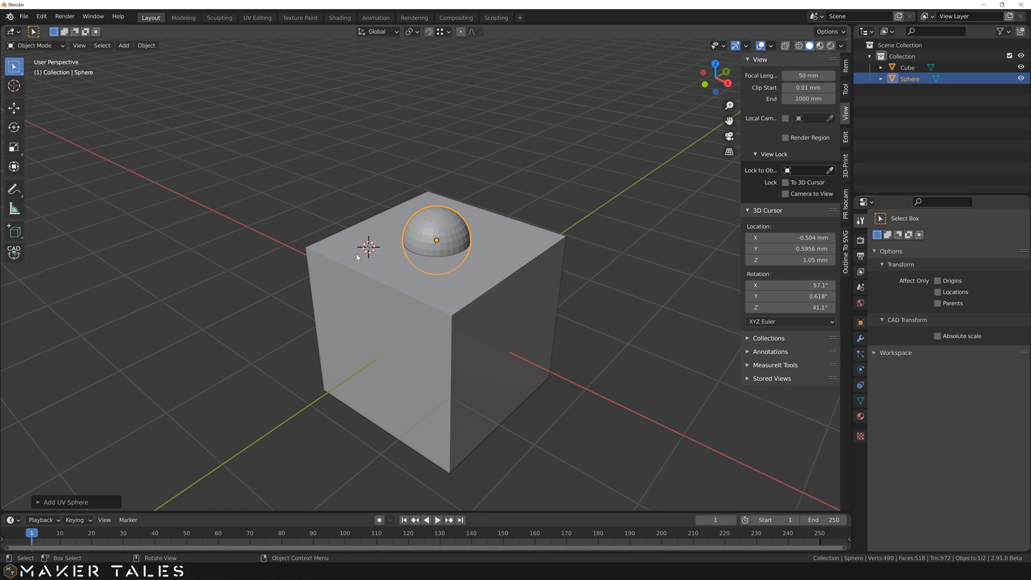
pyautogui.moveTo(535, 237)
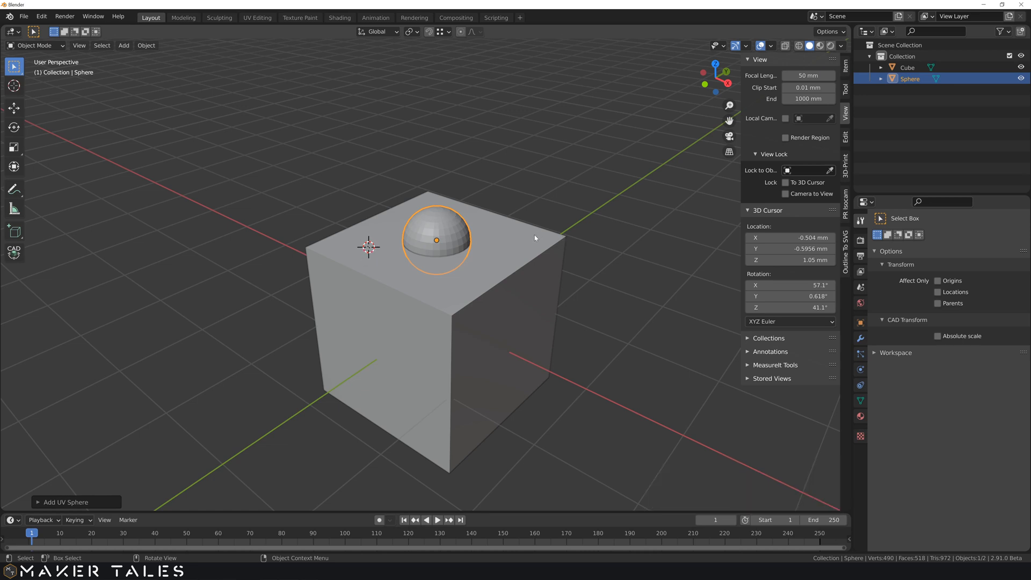
pyautogui.press('shift')
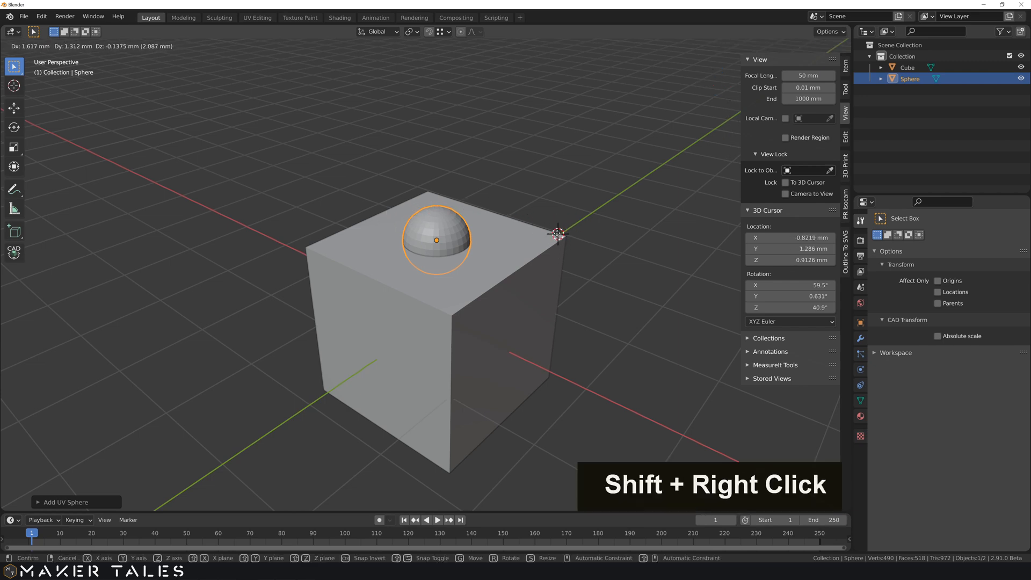
pyautogui.moveTo(559, 231)
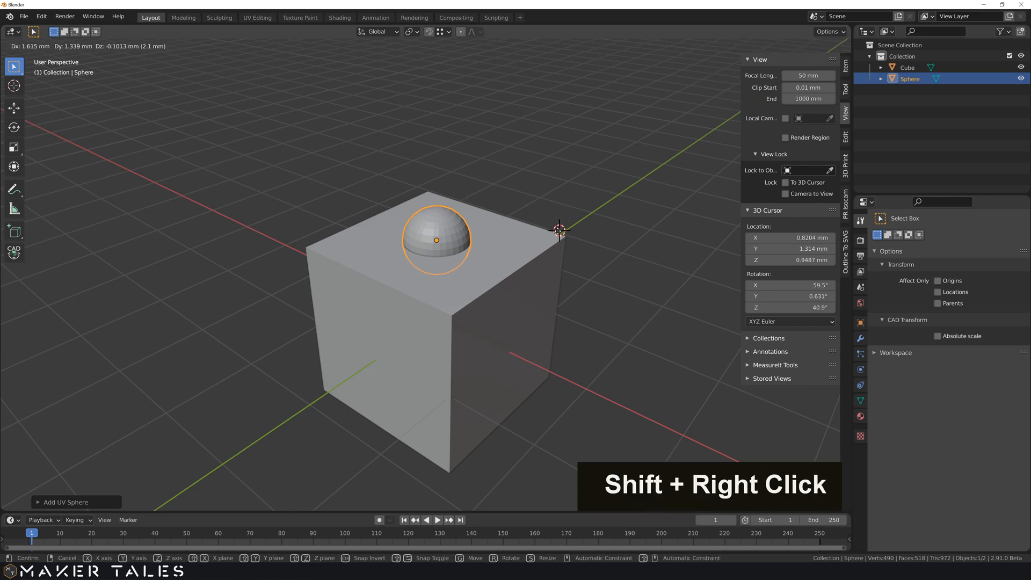
pyautogui.moveTo(542, 222)
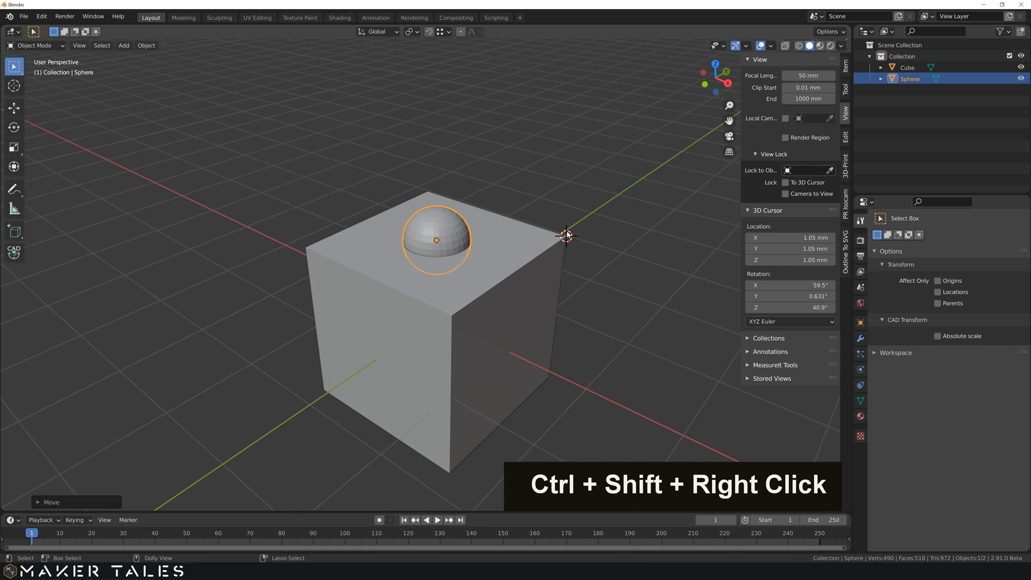
pyautogui.scroll(-3)
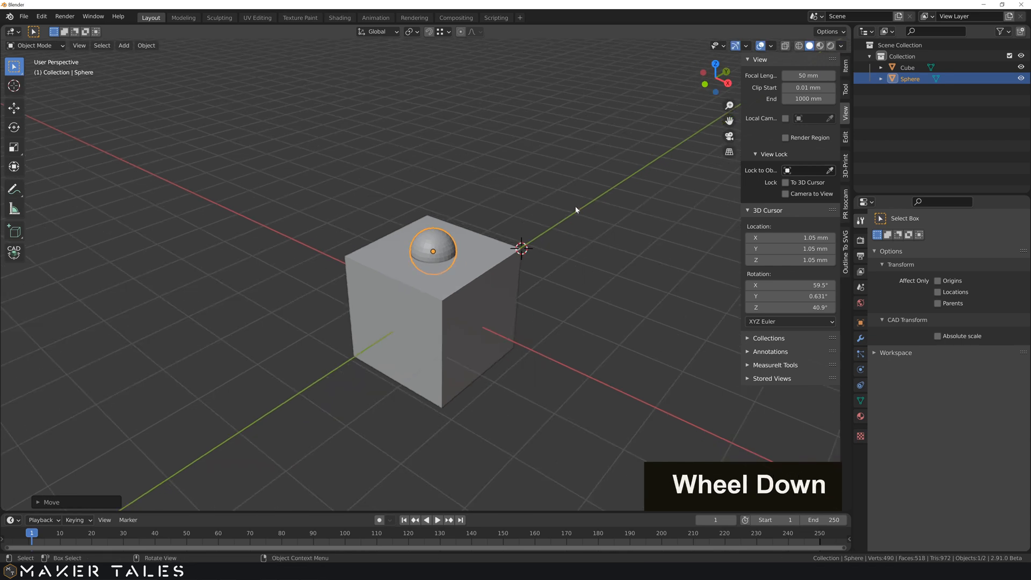
# - Add a mesh cube, Cube.001, at the 3D cursor on the first cube's top corner
pyautogui.press('shift+a')
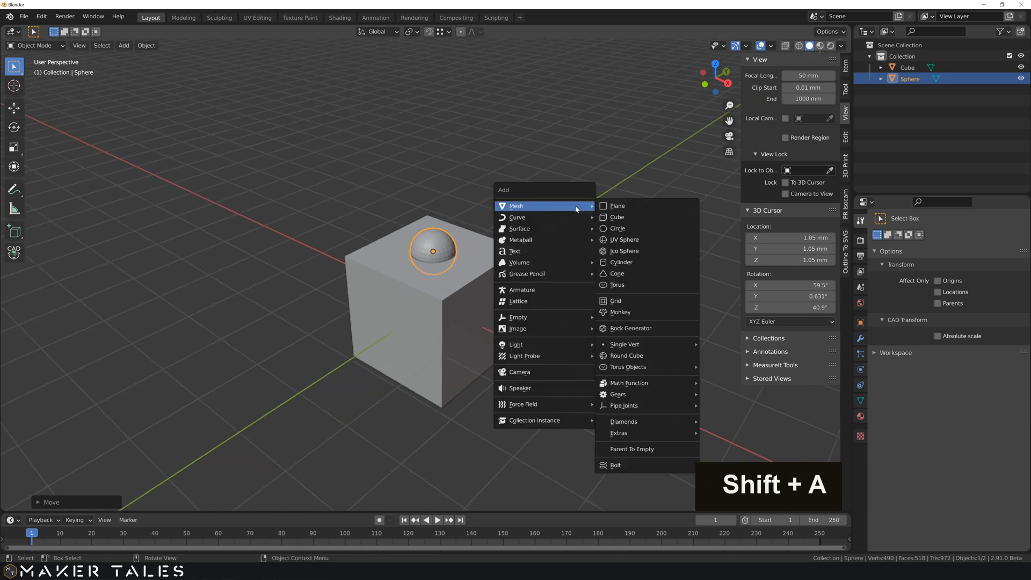
pyautogui.moveTo(617, 217)
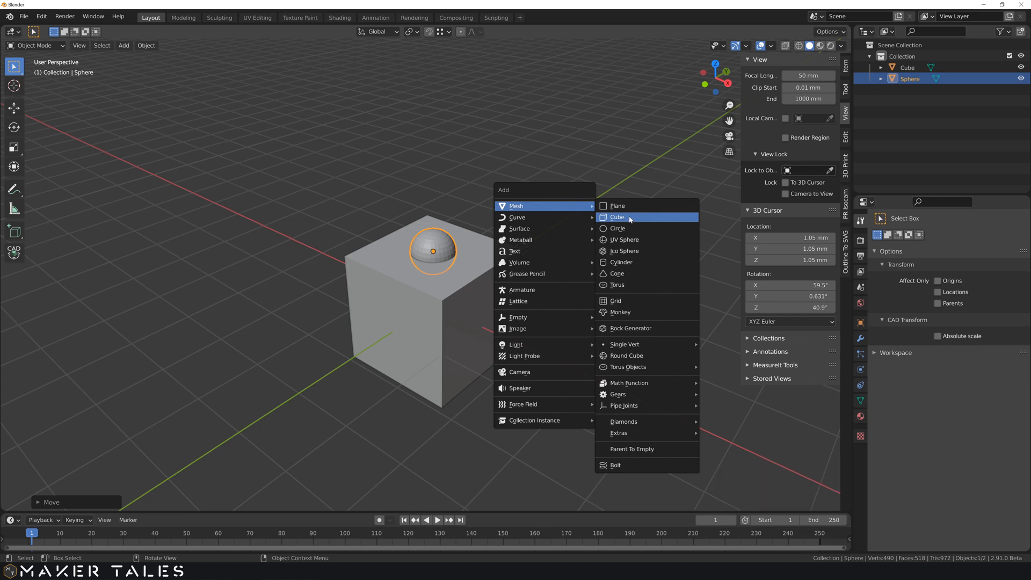
pyautogui.moveTo(616, 217)
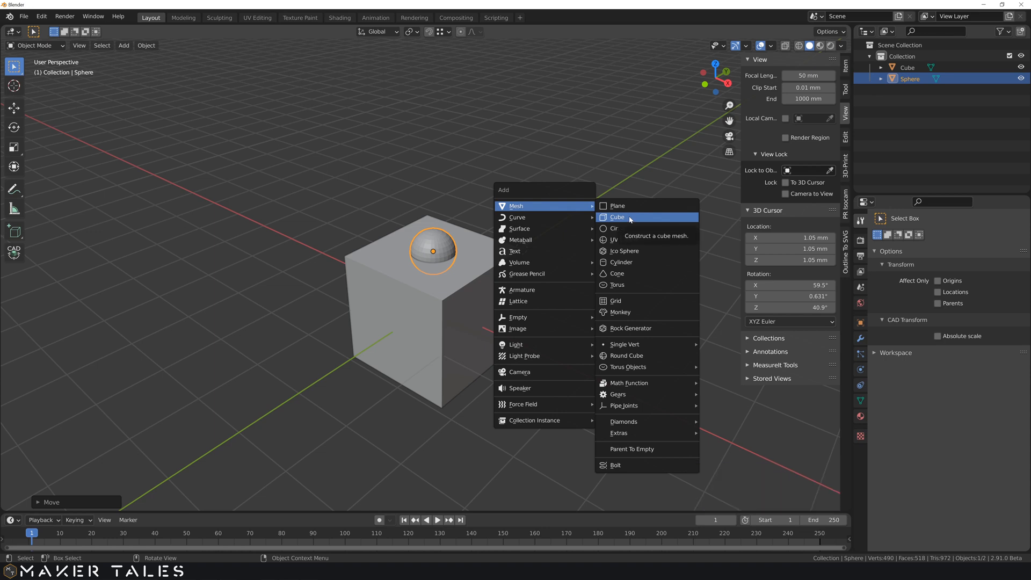
pyautogui.click(616, 217)
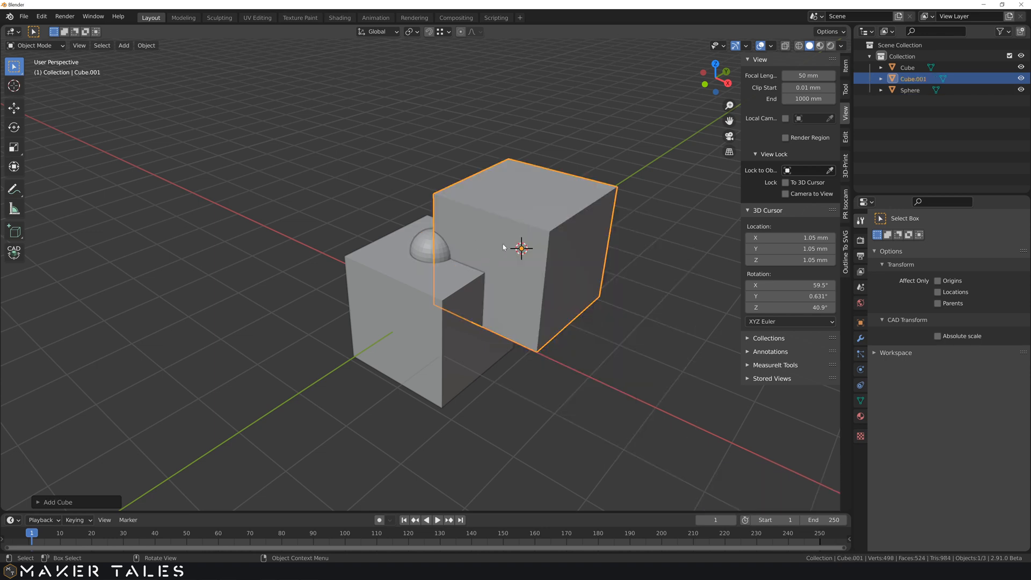
pyautogui.moveTo(506, 255)
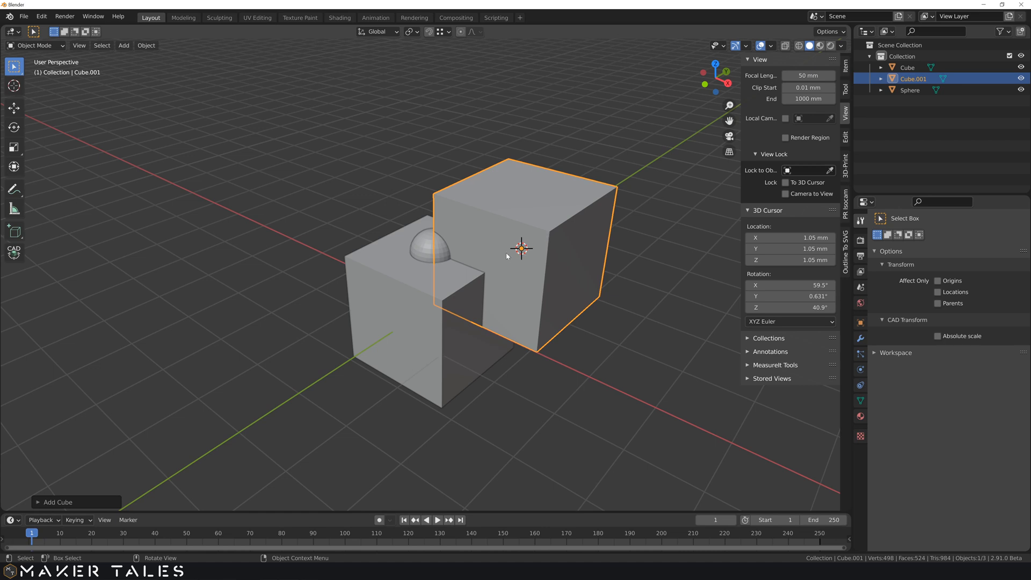
pyautogui.moveTo(524, 247)
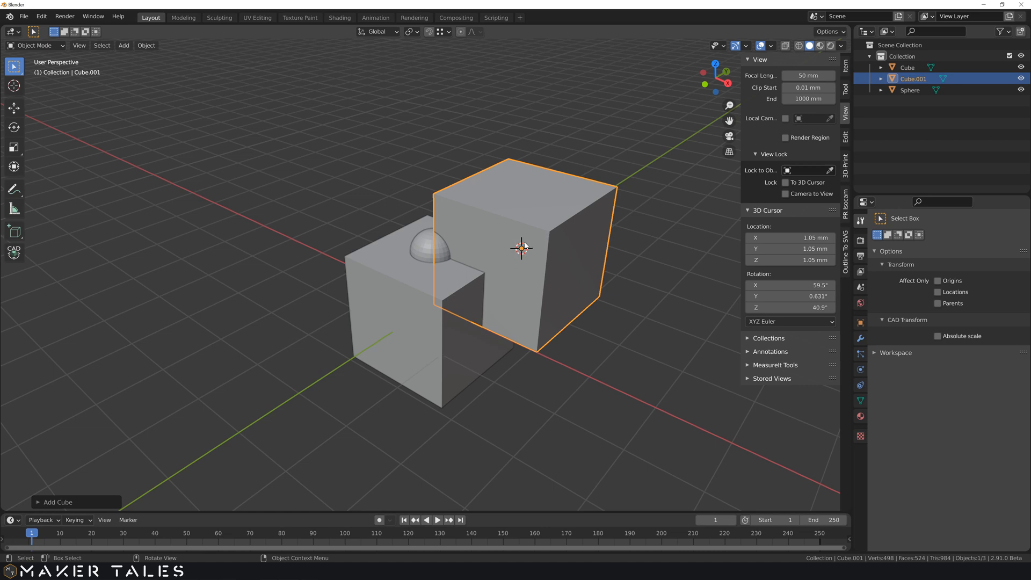
pyautogui.moveTo(444, 232)
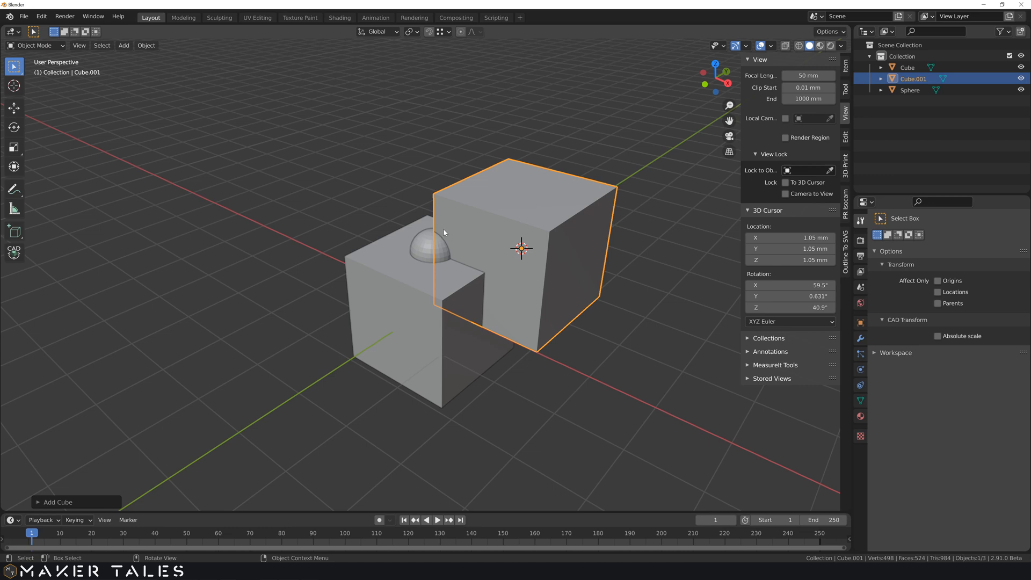
pyautogui.moveTo(460, 206)
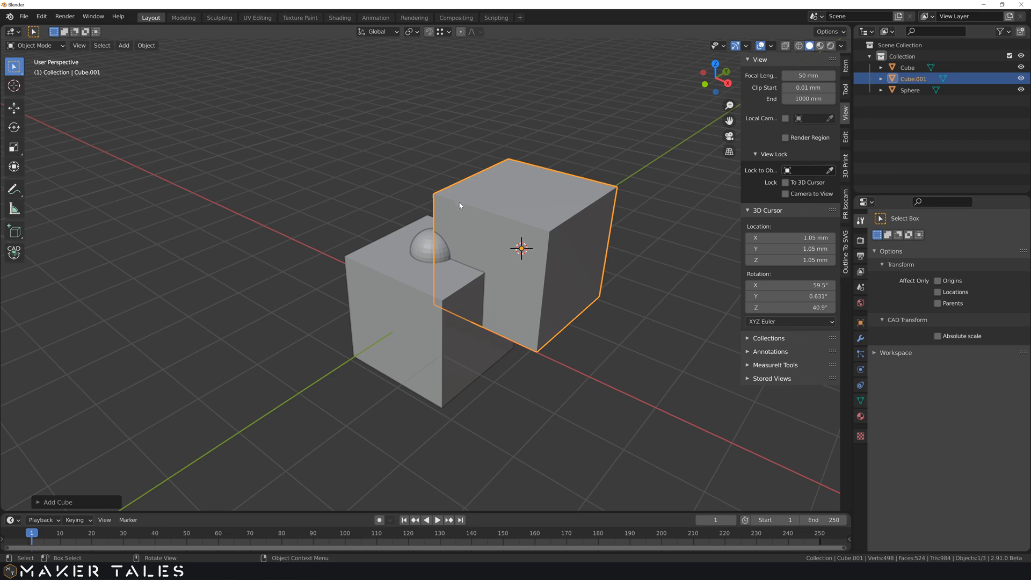
# - Snap the 3D cursor to the second cube's corner and add a cone there
pyautogui.rightClick(433, 193)
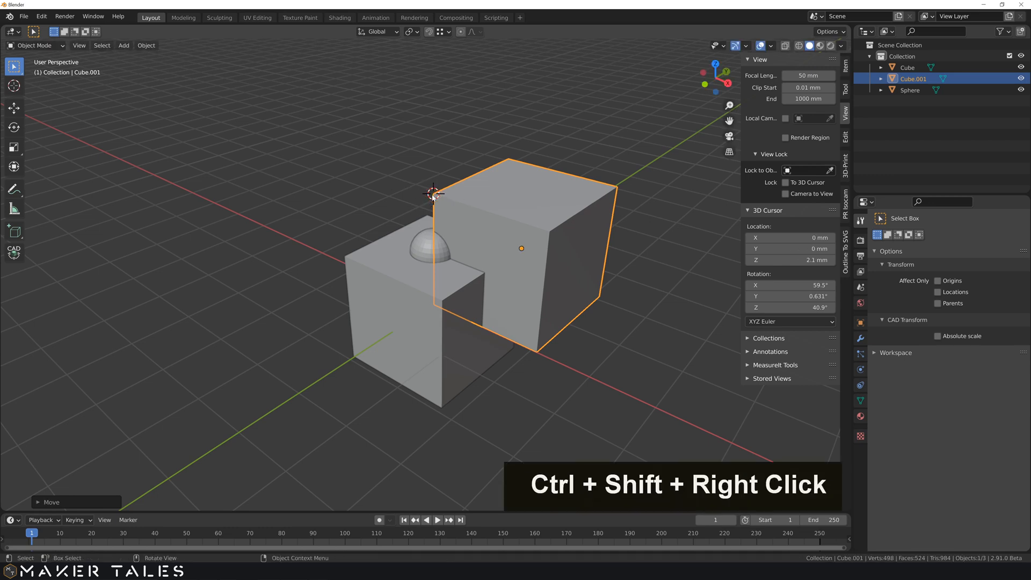
pyautogui.press('shift+a')
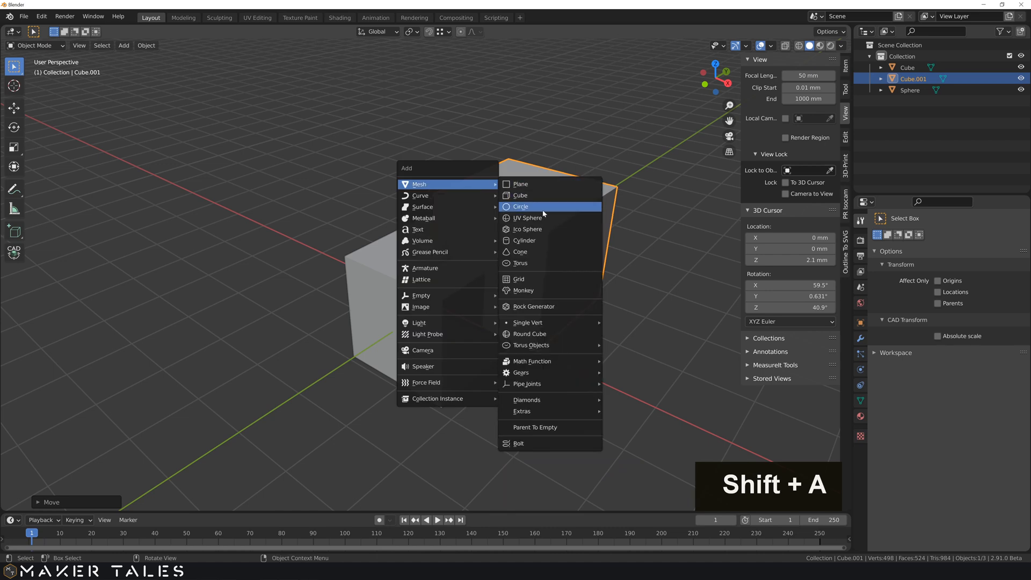
pyautogui.click(519, 251)
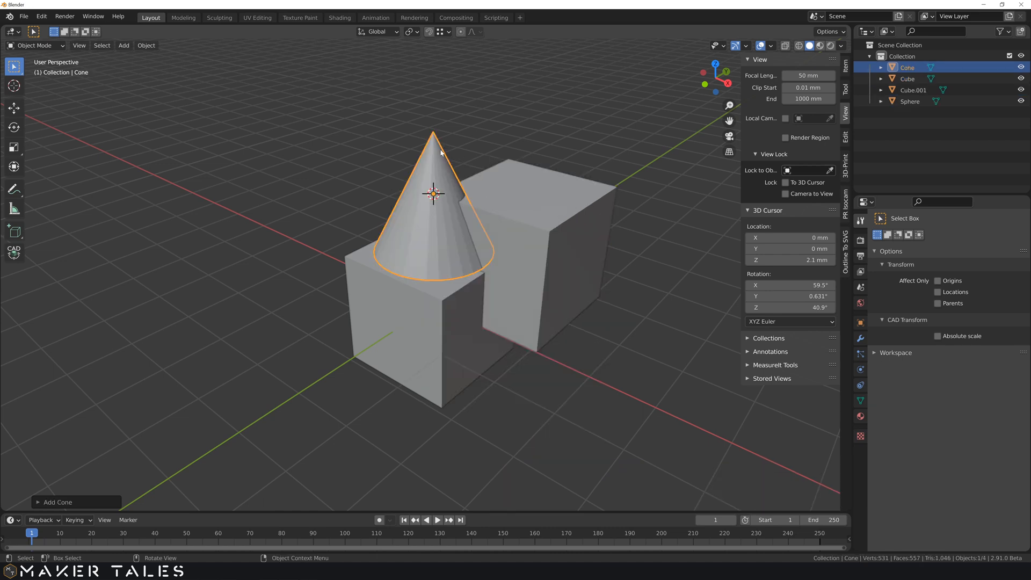
# - Snap the 3D cursor to the cone's tip and add a torus there
pyautogui.rightClick(434, 133)
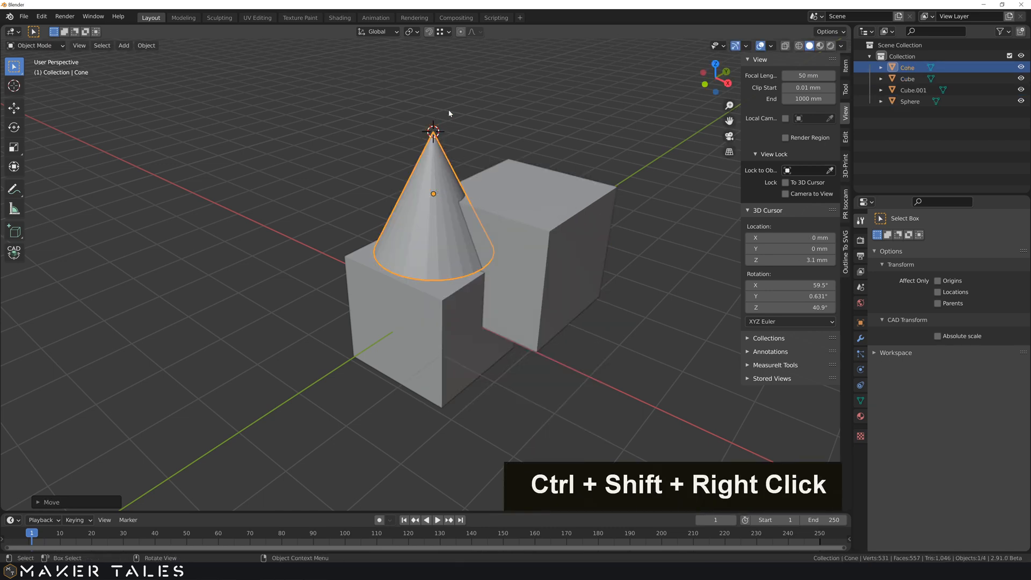
pyautogui.press('shift+a')
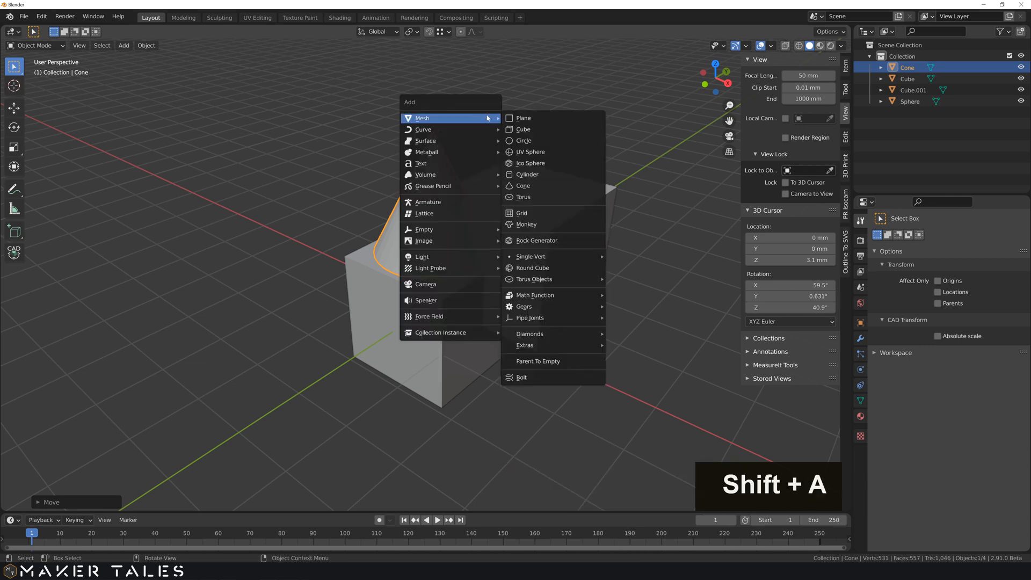
pyautogui.click(523, 197)
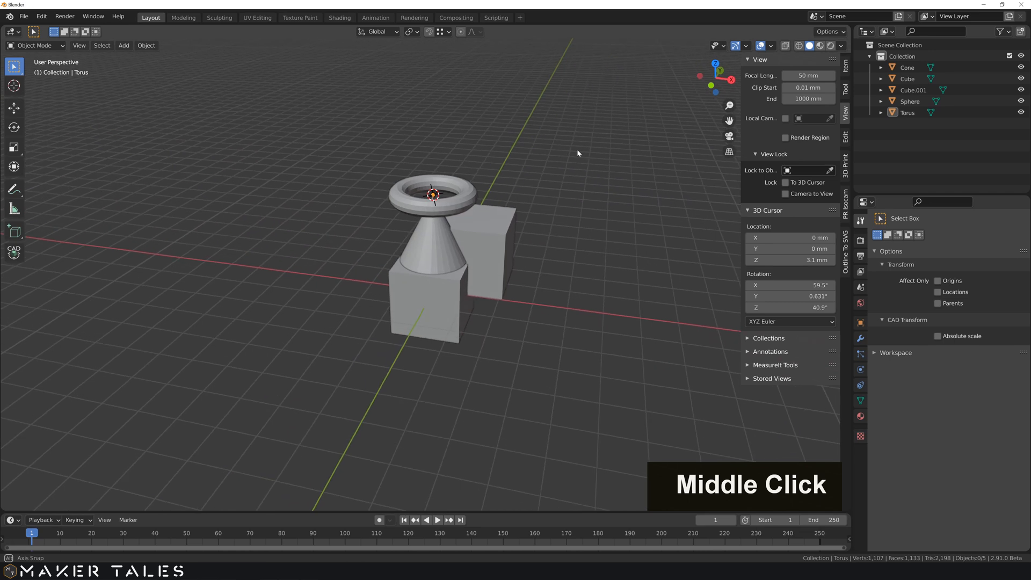
pyautogui.scroll(3)
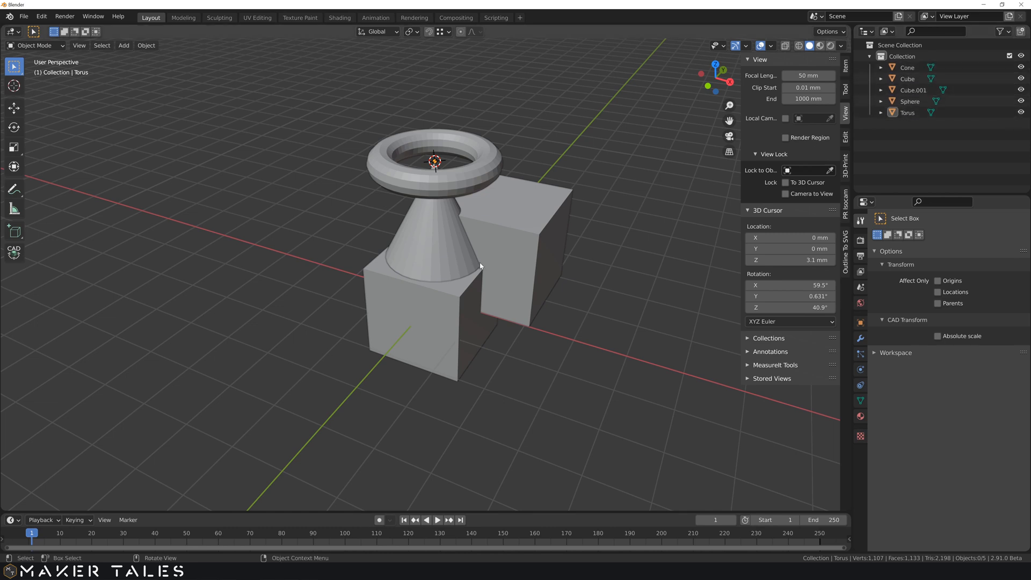
pyautogui.moveTo(386, 307)
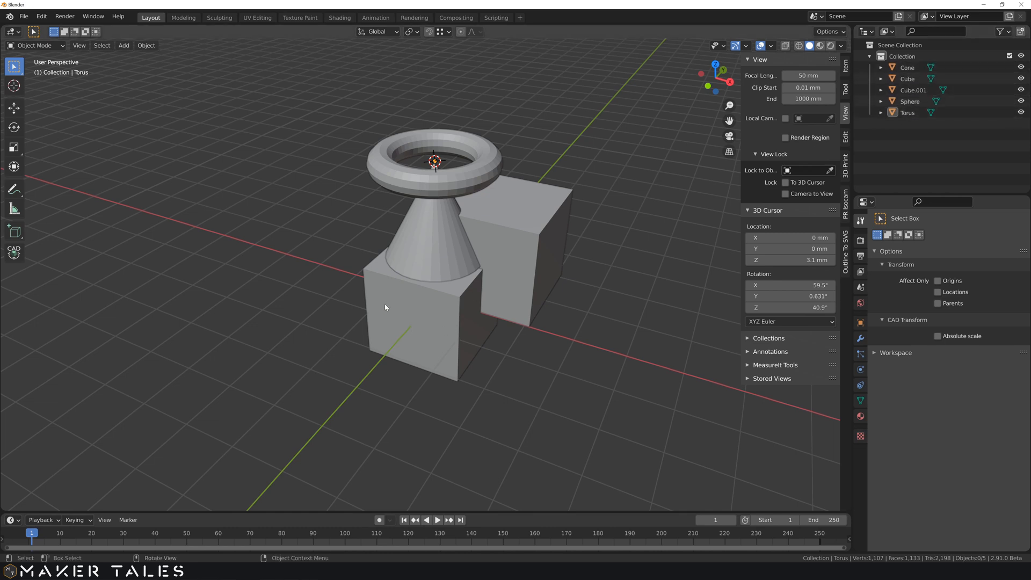
# - Delete the cone, torus, sphere and second cube, keeping only the original cube
pyautogui.click(427, 309)
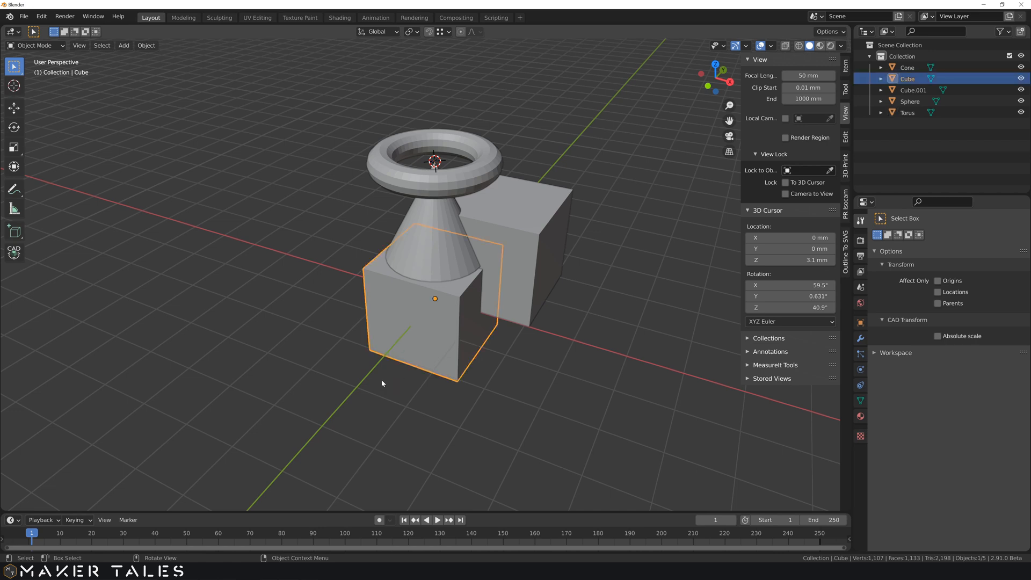
pyautogui.moveTo(367, 414)
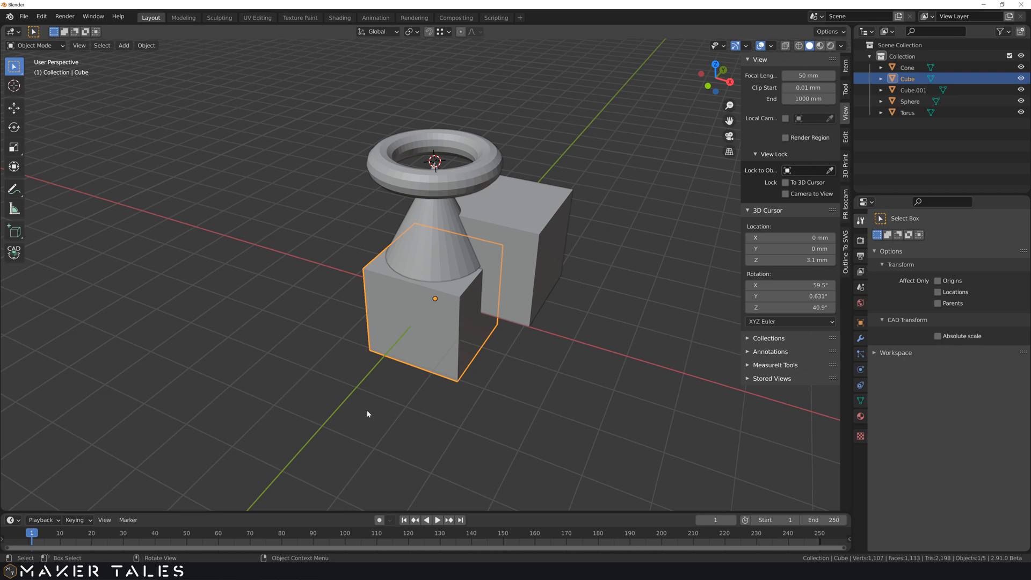
pyautogui.press('ctrl+i')
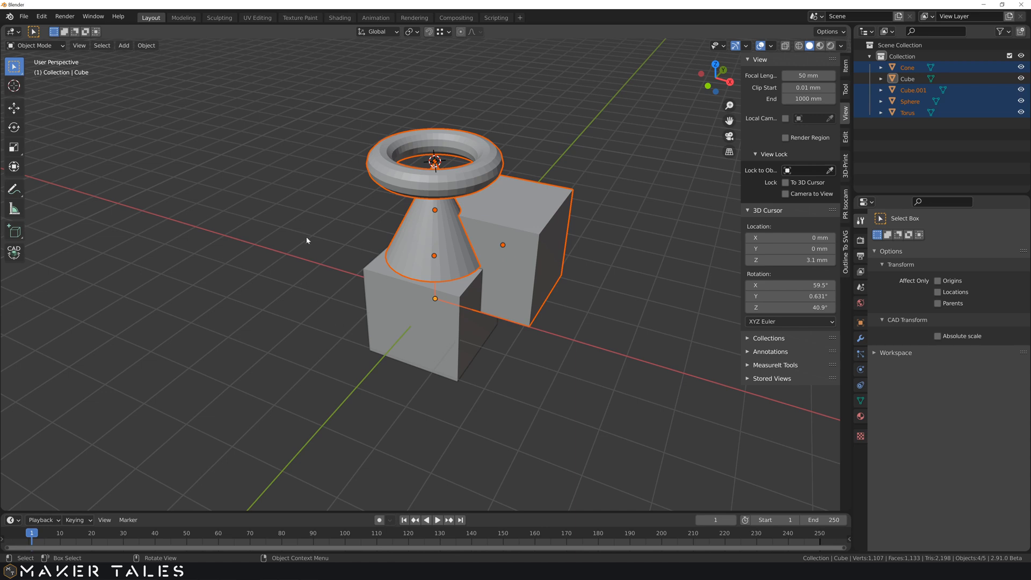
pyautogui.press('x')
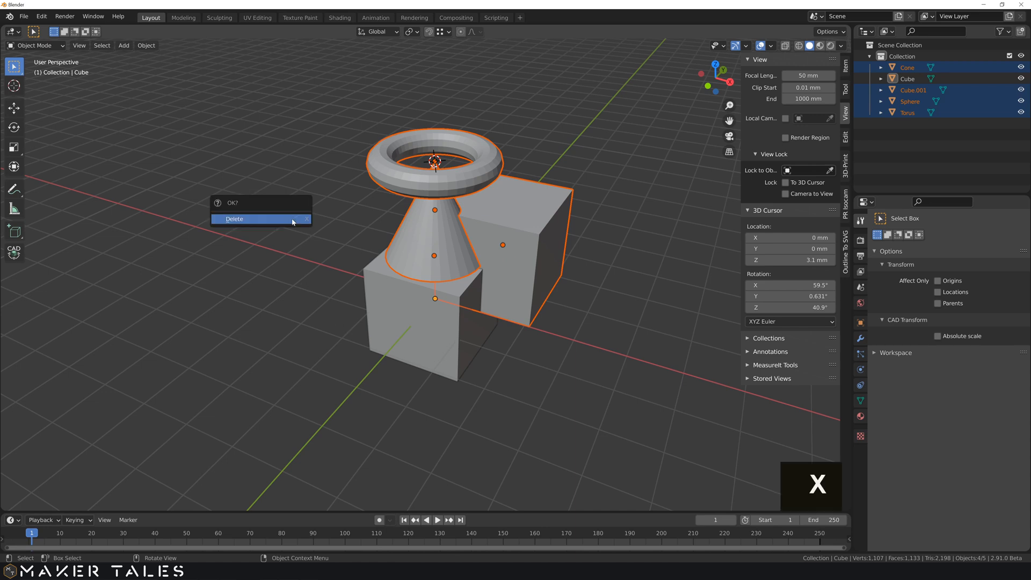
pyautogui.click(234, 219)
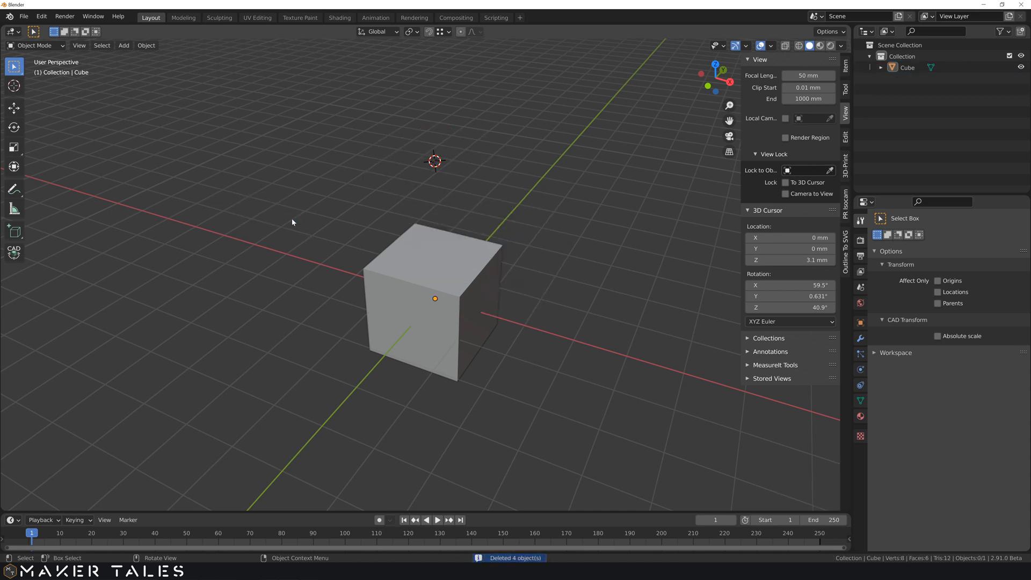
pyautogui.moveTo(442, 170)
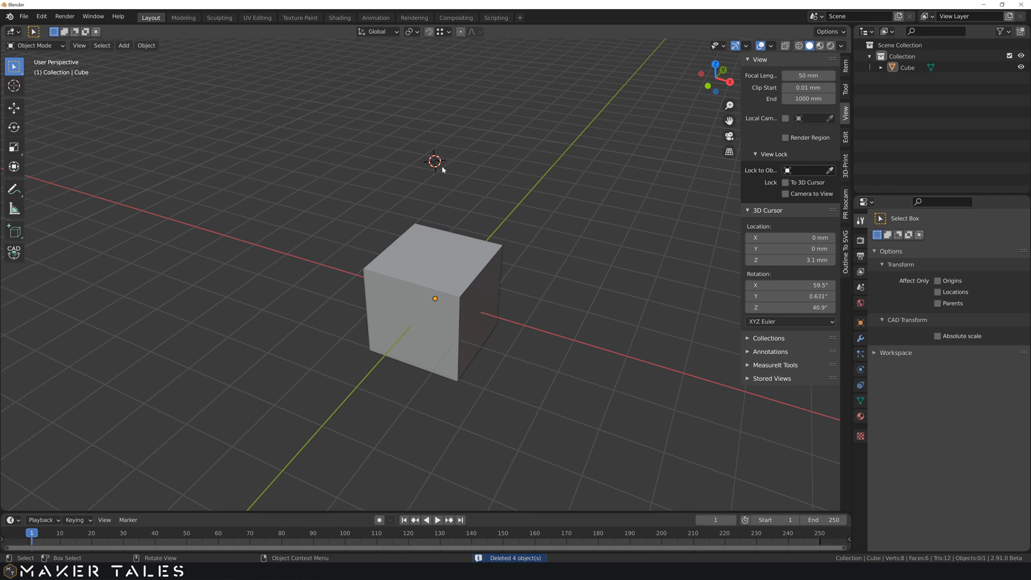
pyautogui.moveTo(439, 172)
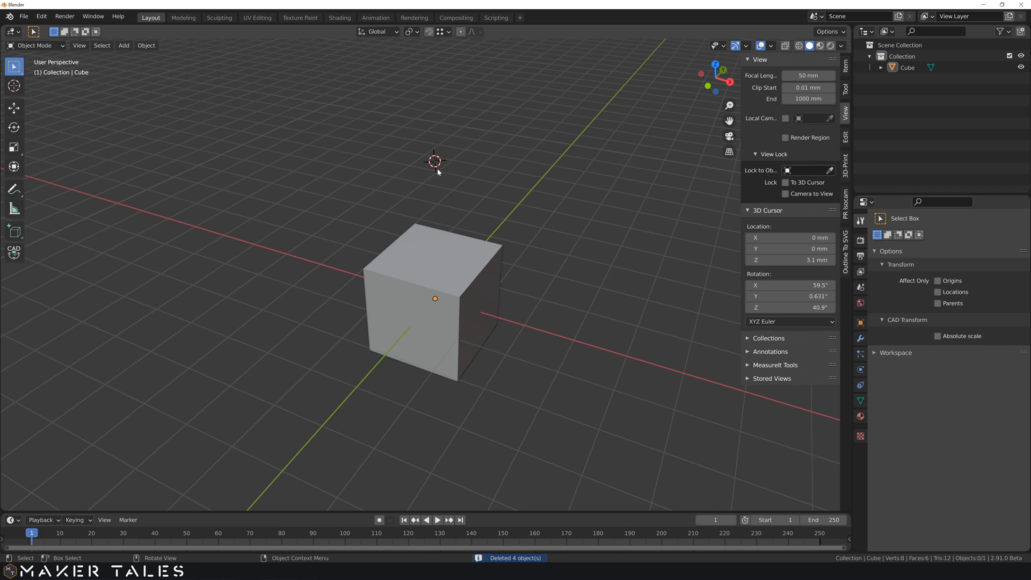
pyautogui.moveTo(435, 179)
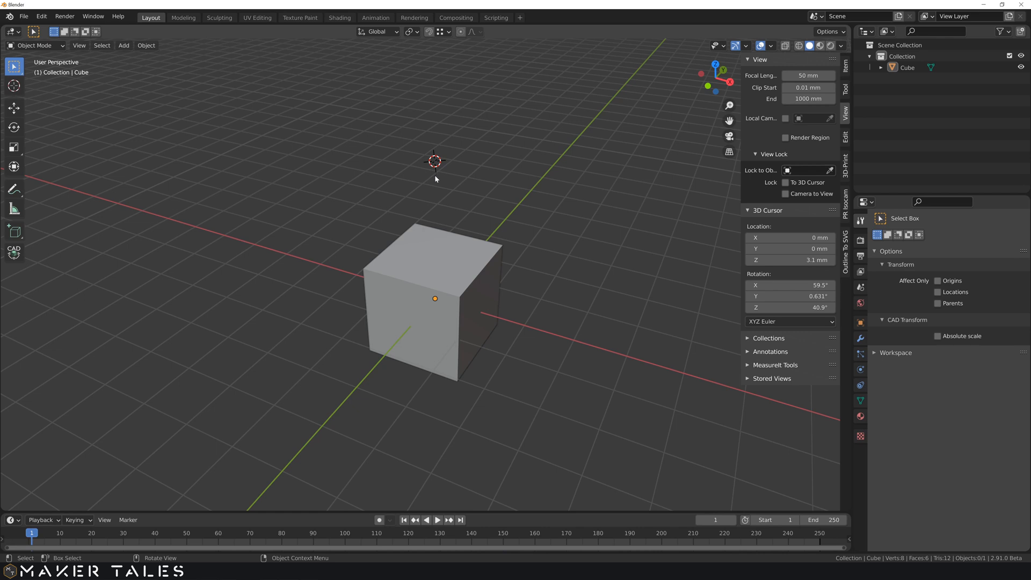
pyautogui.moveTo(436, 301)
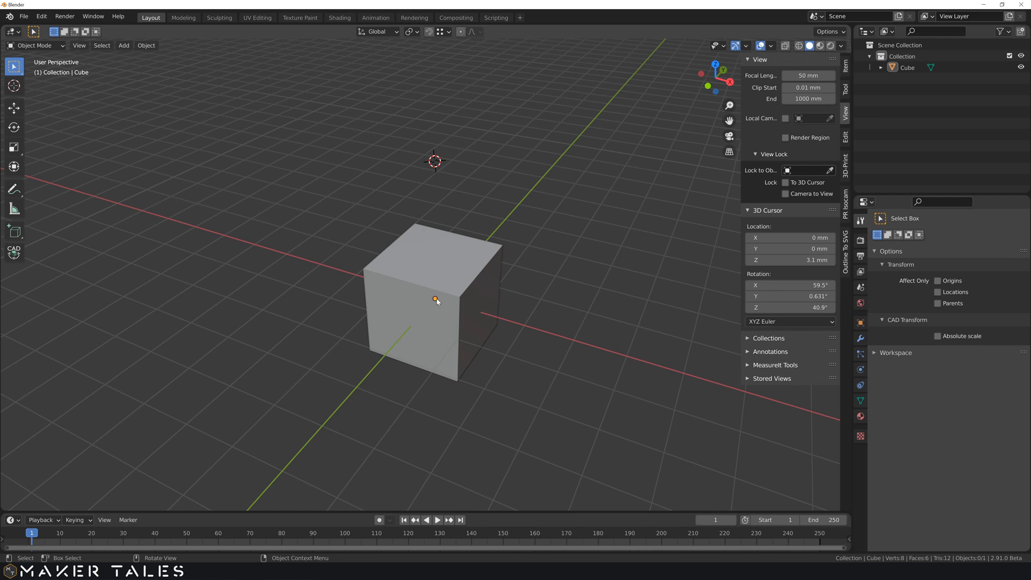
# - Reset the 3D cursor to the origin with Shift+C and zoom out to frame the scene
pyautogui.press('shift')
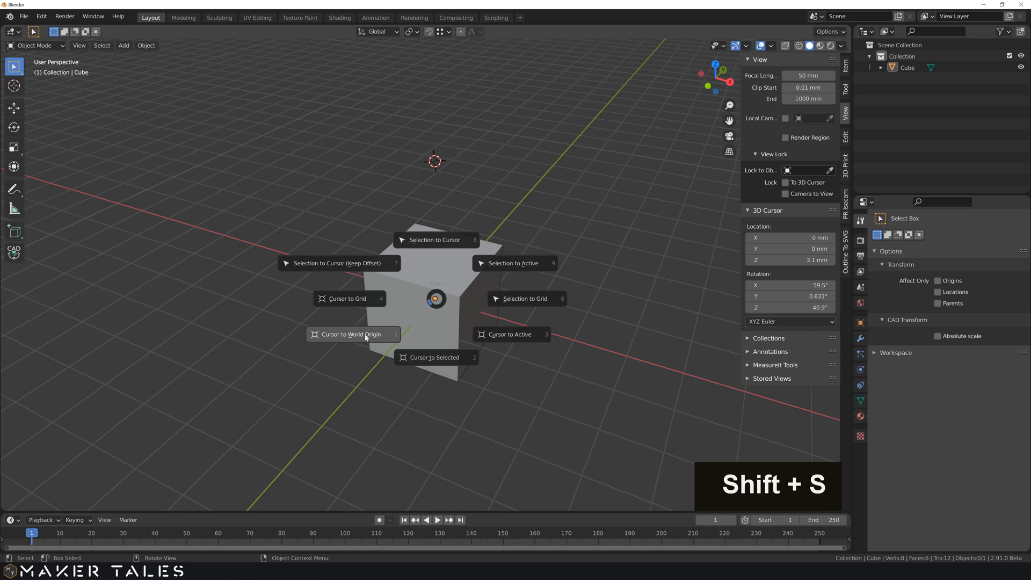
pyautogui.moveTo(534, 158)
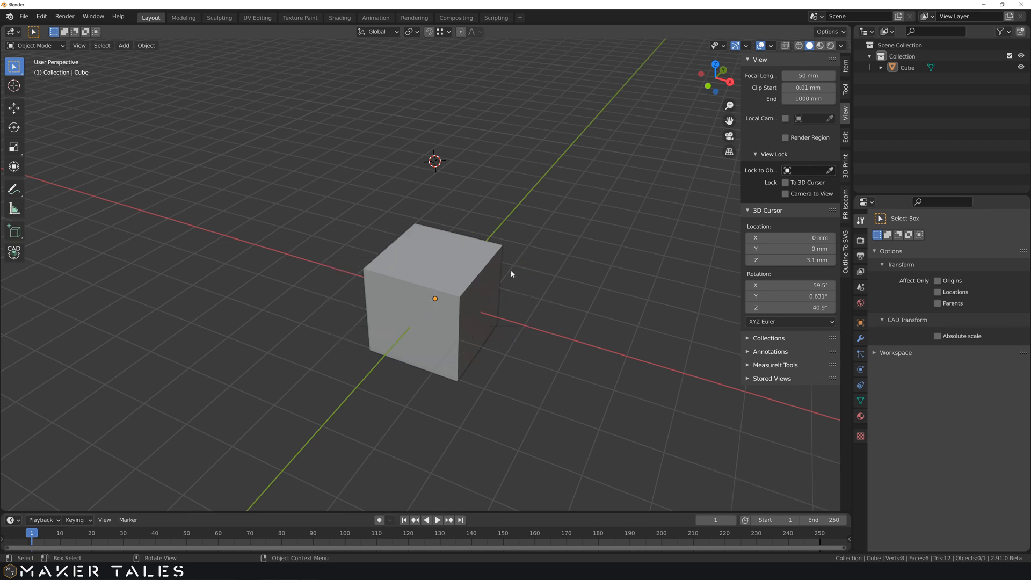
pyautogui.press('shift')
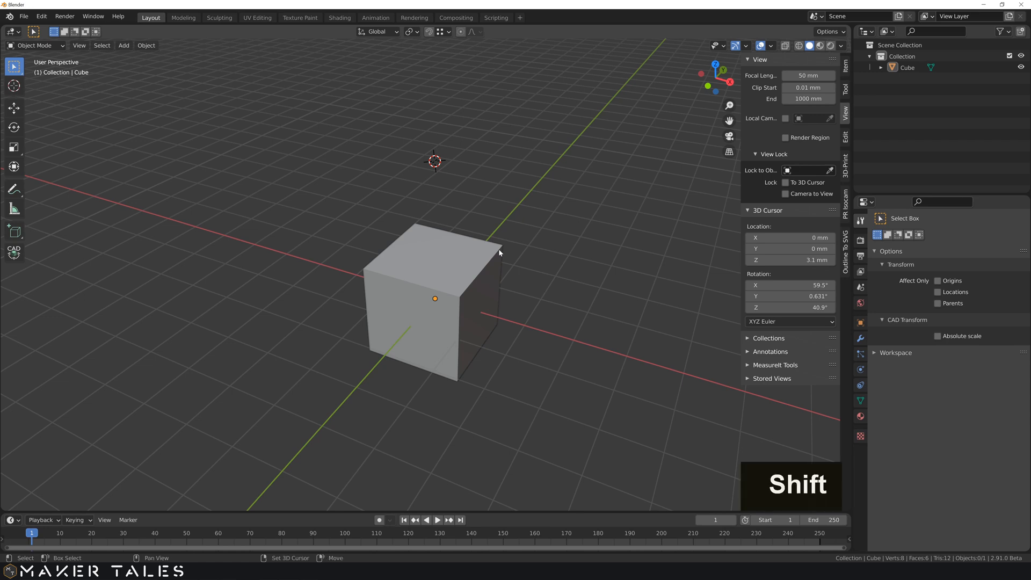
pyautogui.press('shift+c')
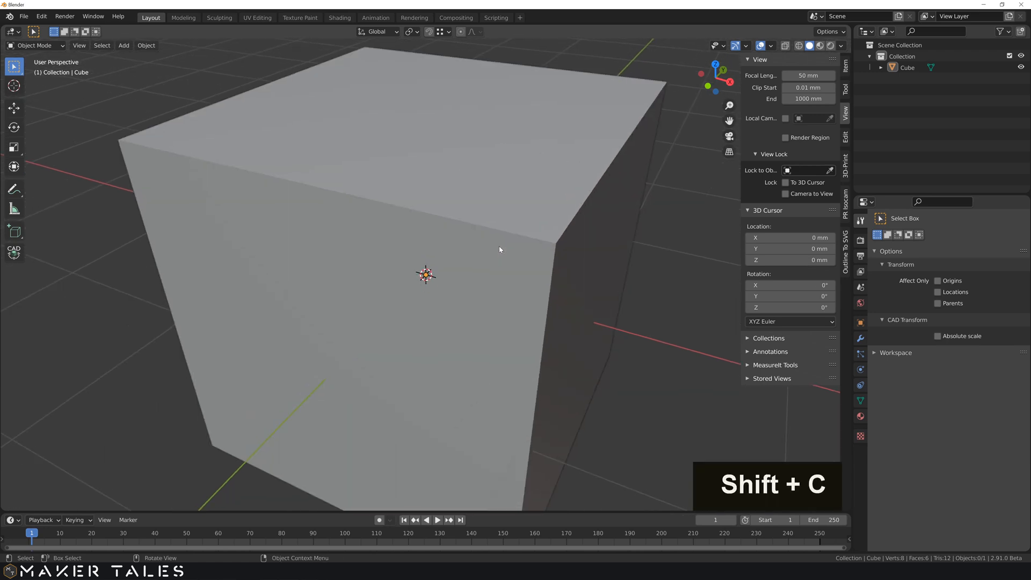
pyautogui.scroll(-3)
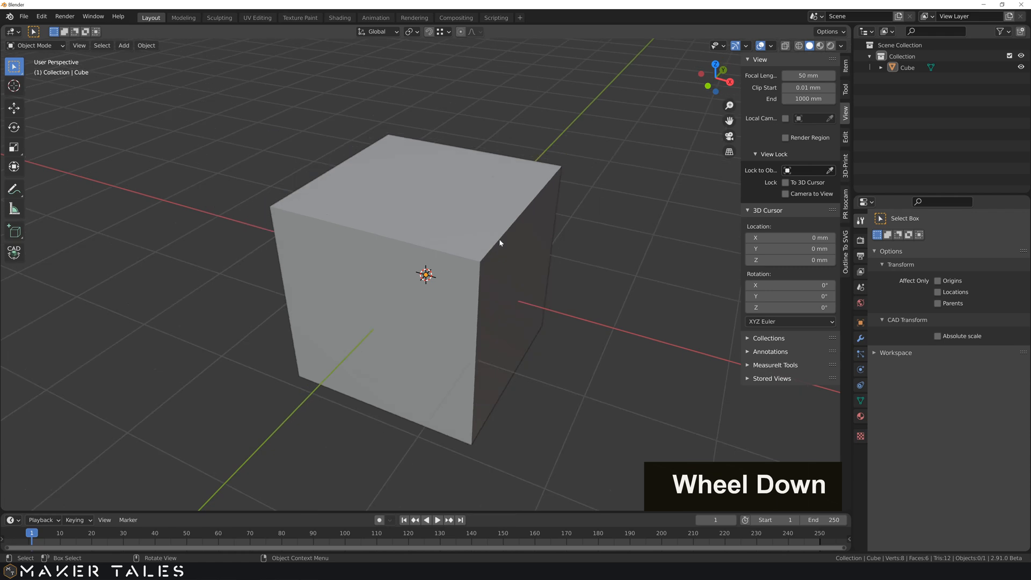
pyautogui.scroll(-3)
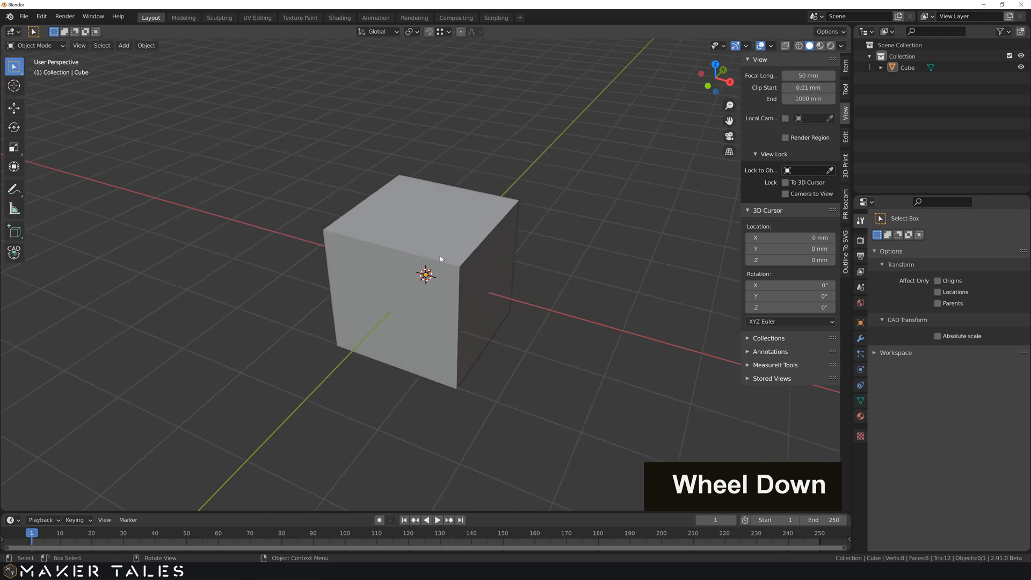
pyautogui.scroll(-3)
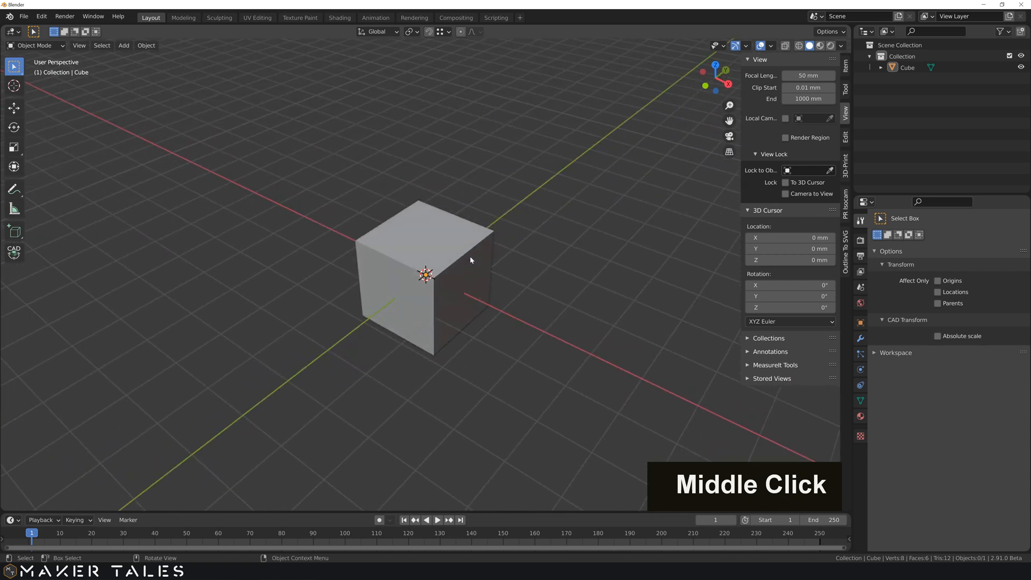
pyautogui.scroll(-3)
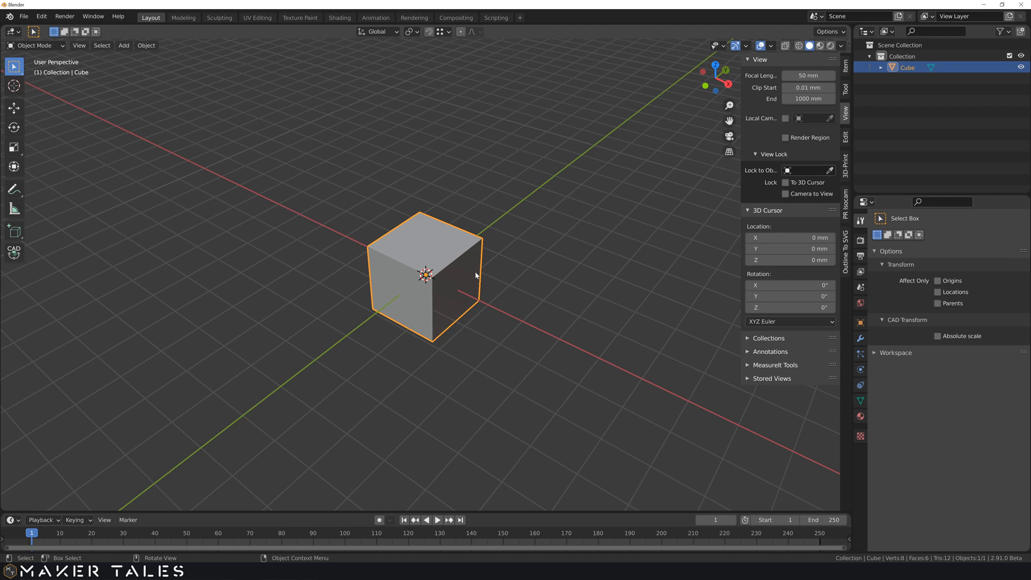
# - Duplicate the cube and cancel the move so Cube.001 stays at the world origin
pyautogui.press('shift+d')
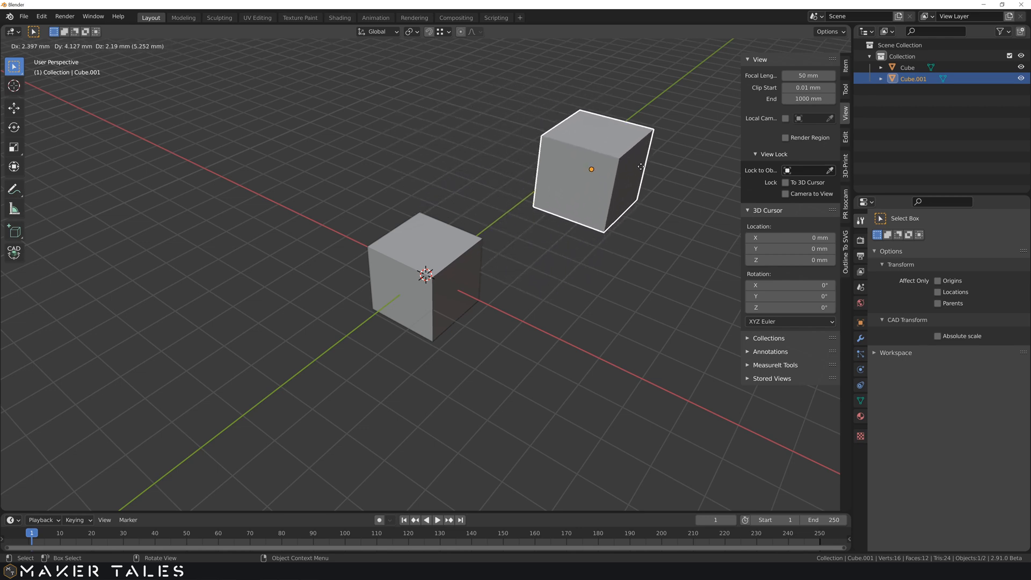
pyautogui.rightClick(640, 167)
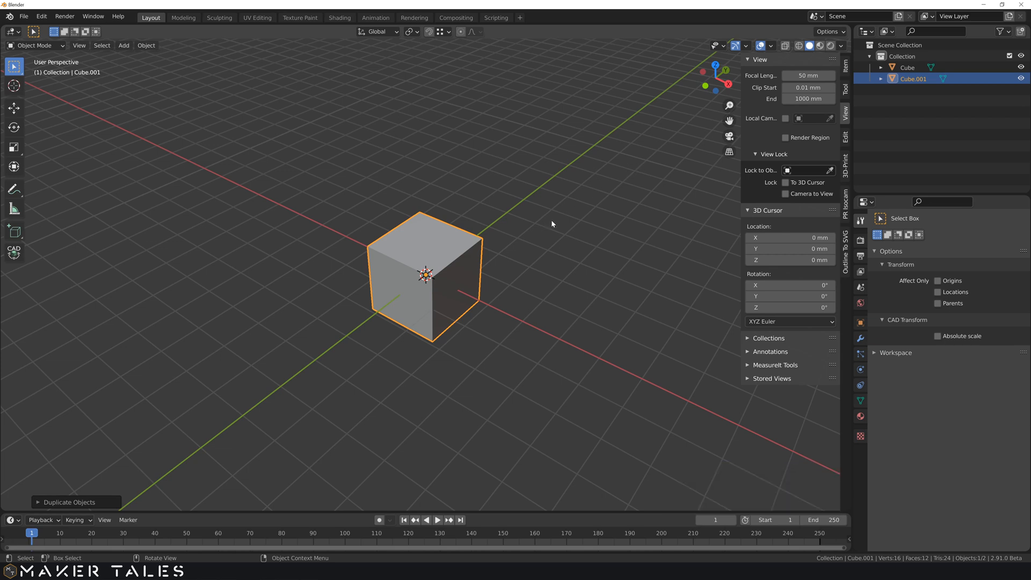
pyautogui.moveTo(553, 220)
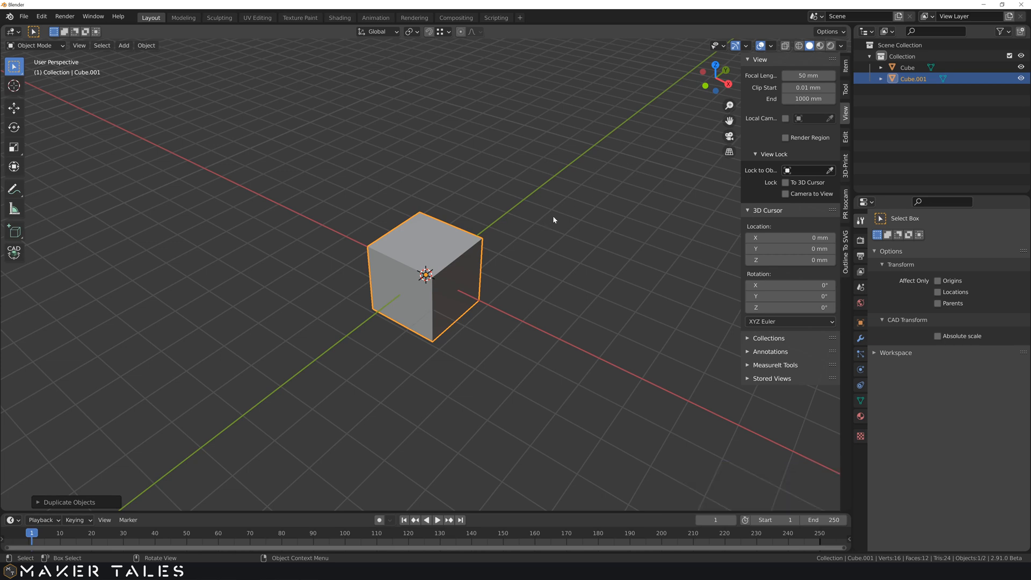
pyautogui.moveTo(554, 219)
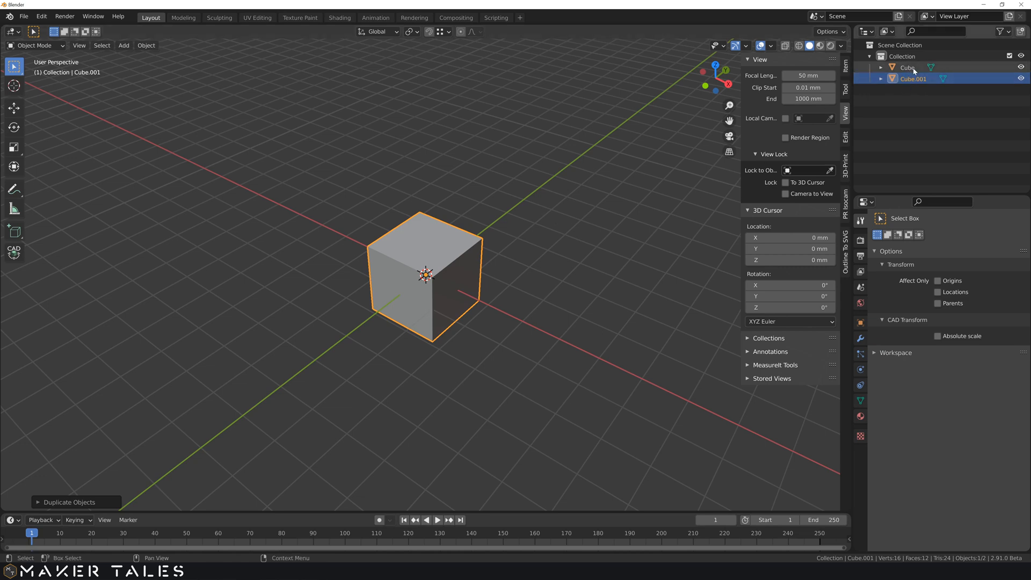
pyautogui.scroll(3)
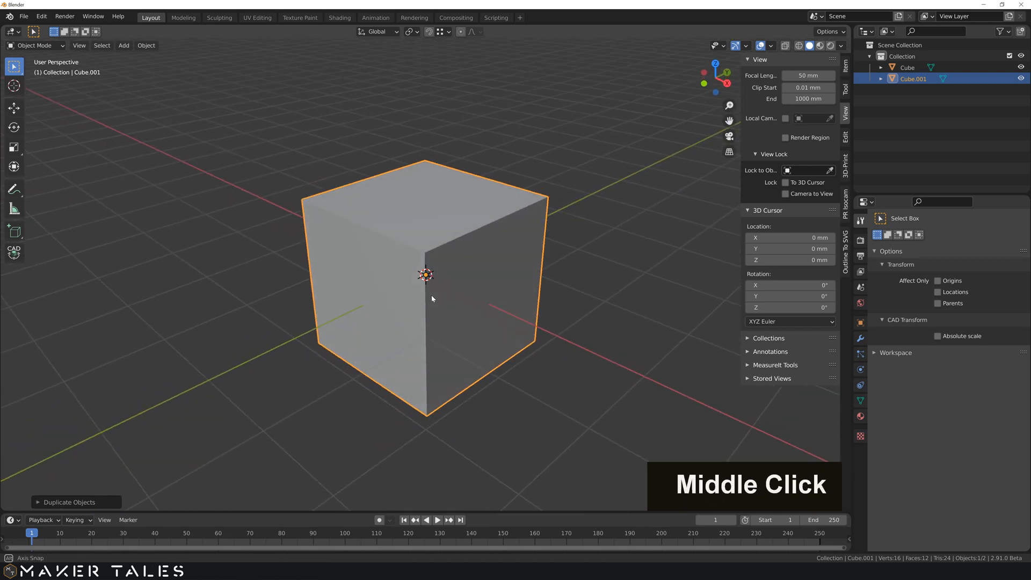
pyautogui.middleClick(434, 275)
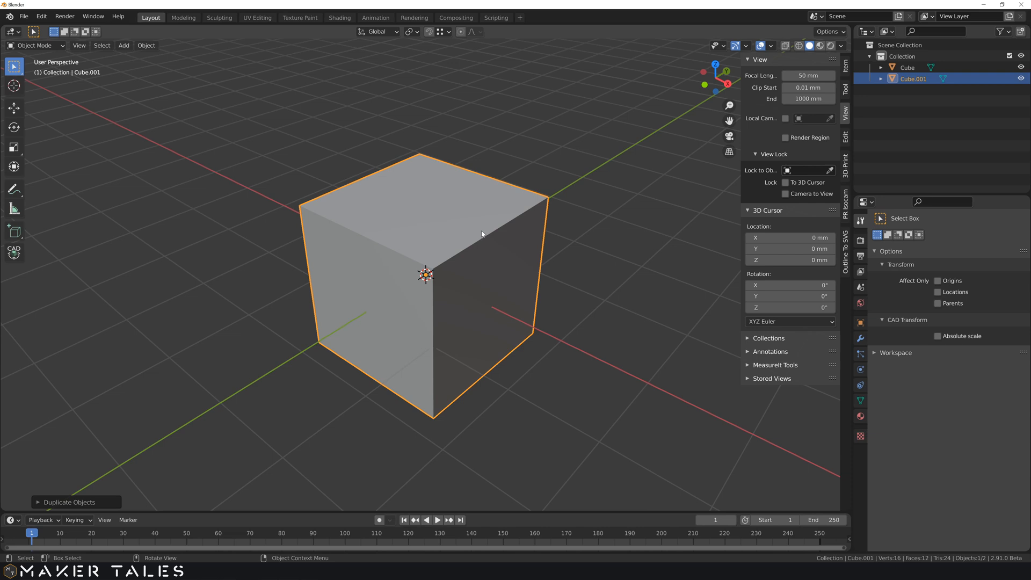
pyautogui.moveTo(635, 185)
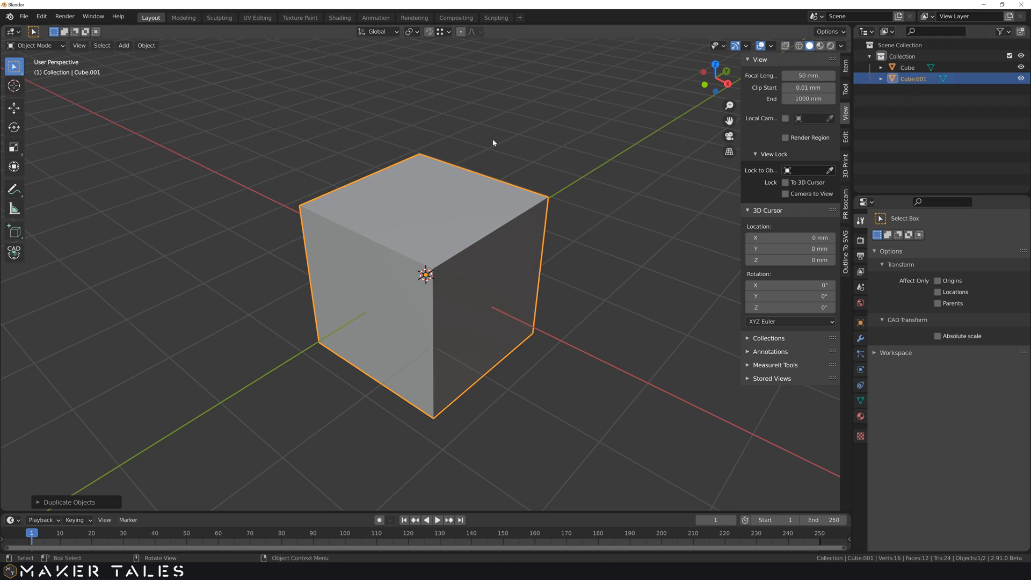
pyautogui.moveTo(476, 146)
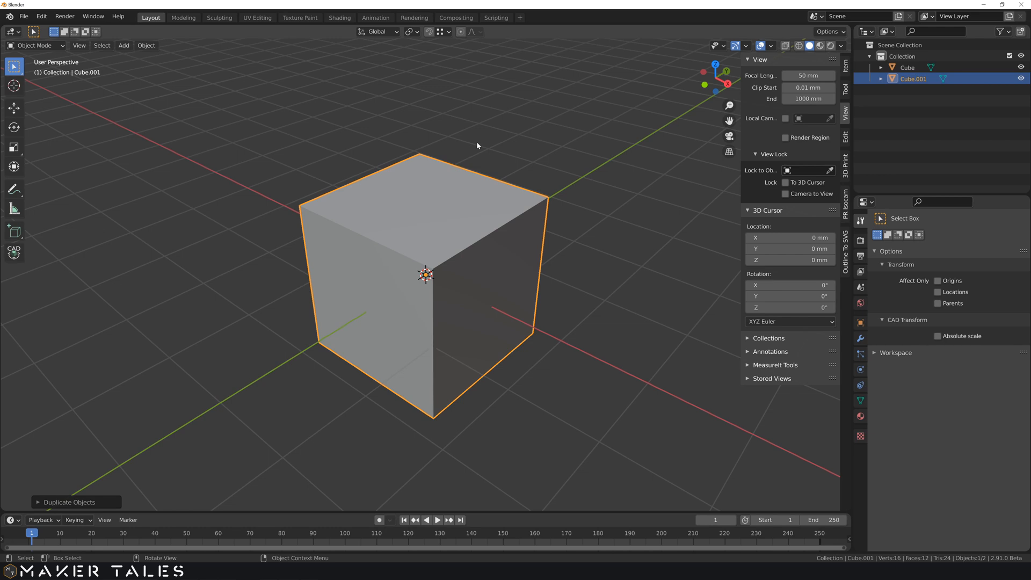
# - Delete the duplicate Cube.001, leaving the original cube at the world origin
pyautogui.press('x')
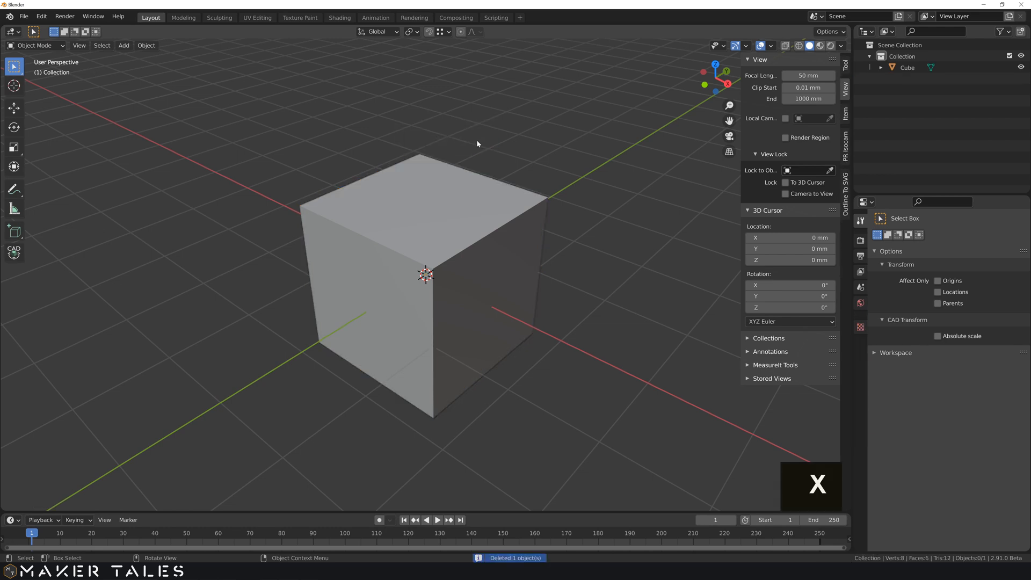
pyautogui.scroll(-3)
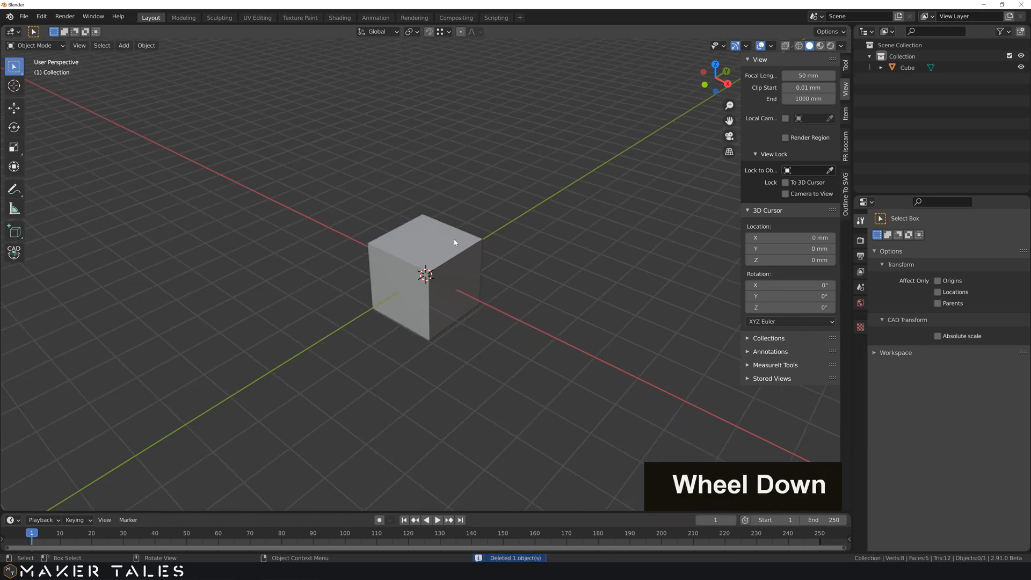
pyautogui.scroll(3)
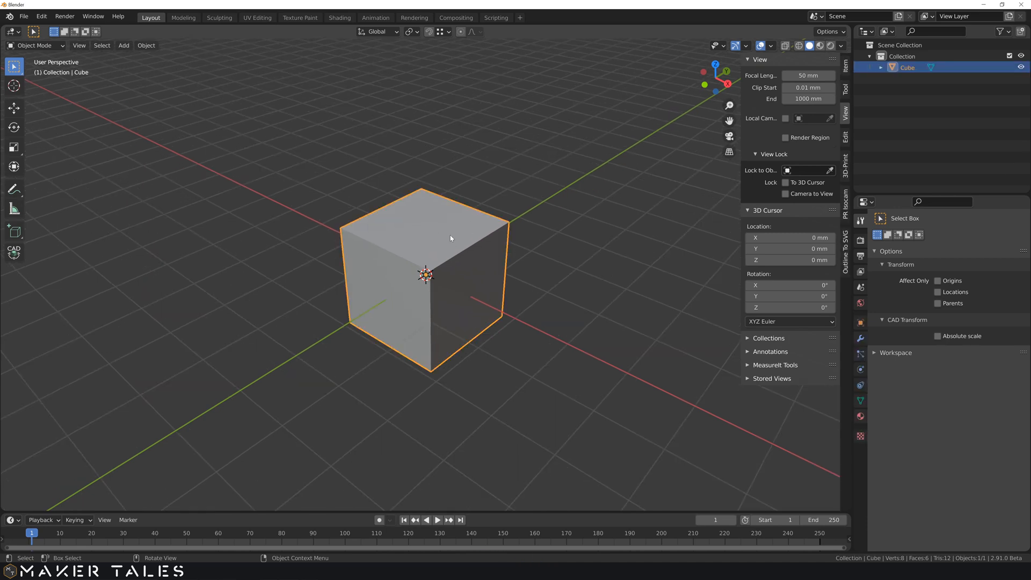
pyautogui.moveTo(455, 238)
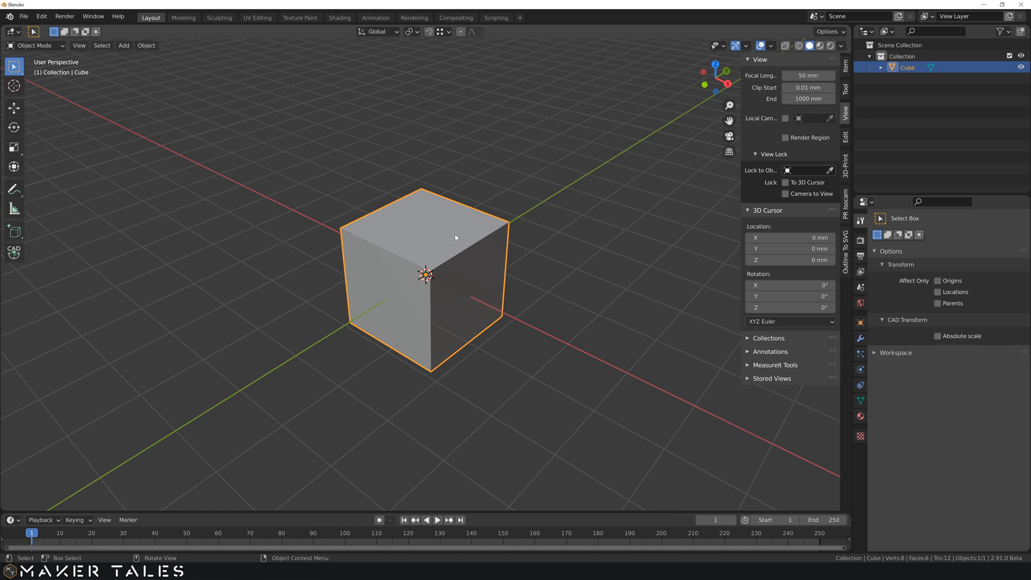
# - Duplicate the cube and move Cube.001 along global Y, about 7.08 mm out
pyautogui.press('shift')
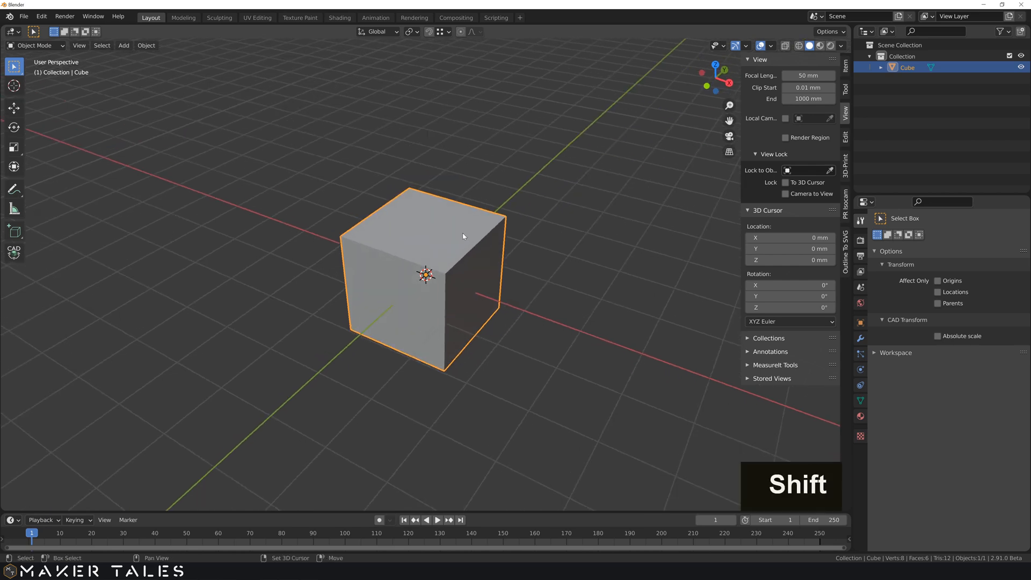
pyautogui.press('shift+d')
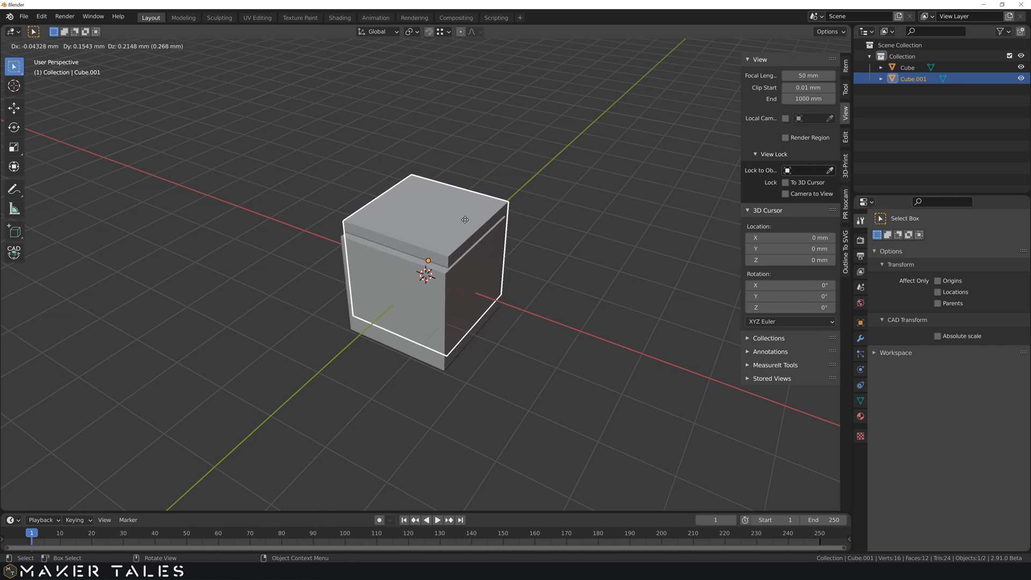
pyautogui.press('y')
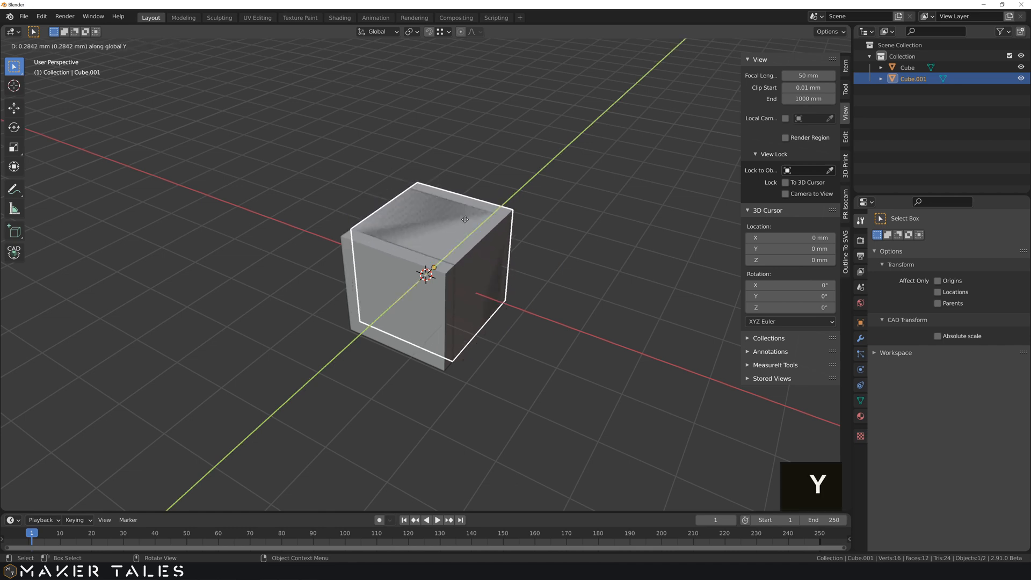
pyautogui.moveTo(529, 189)
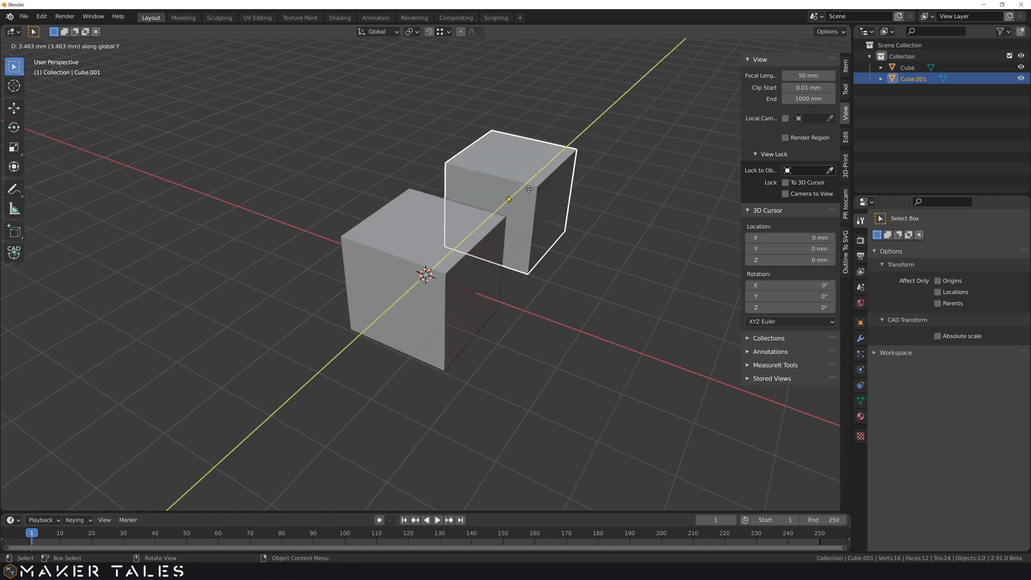
pyautogui.press('x')
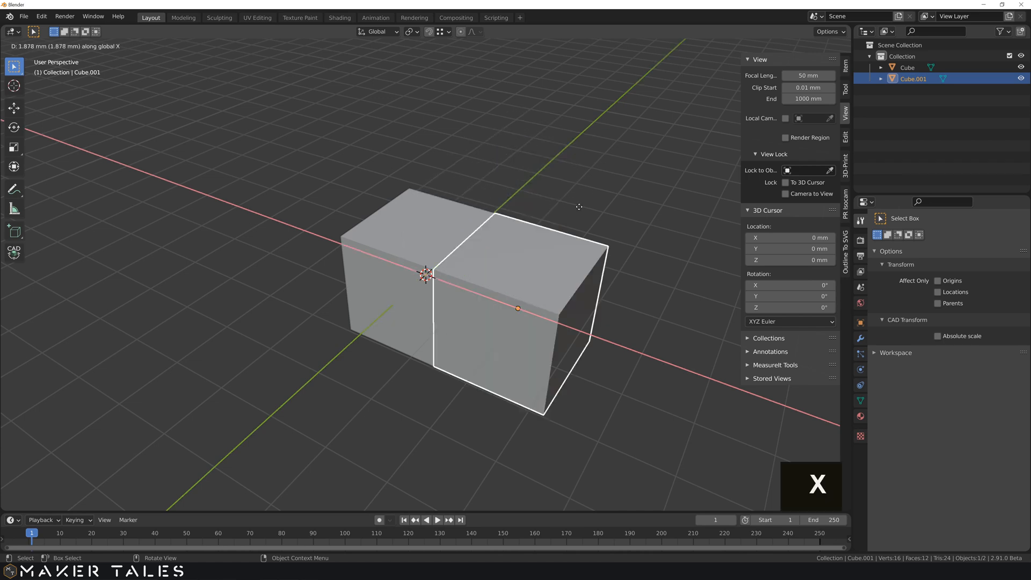
pyautogui.moveTo(449, 209)
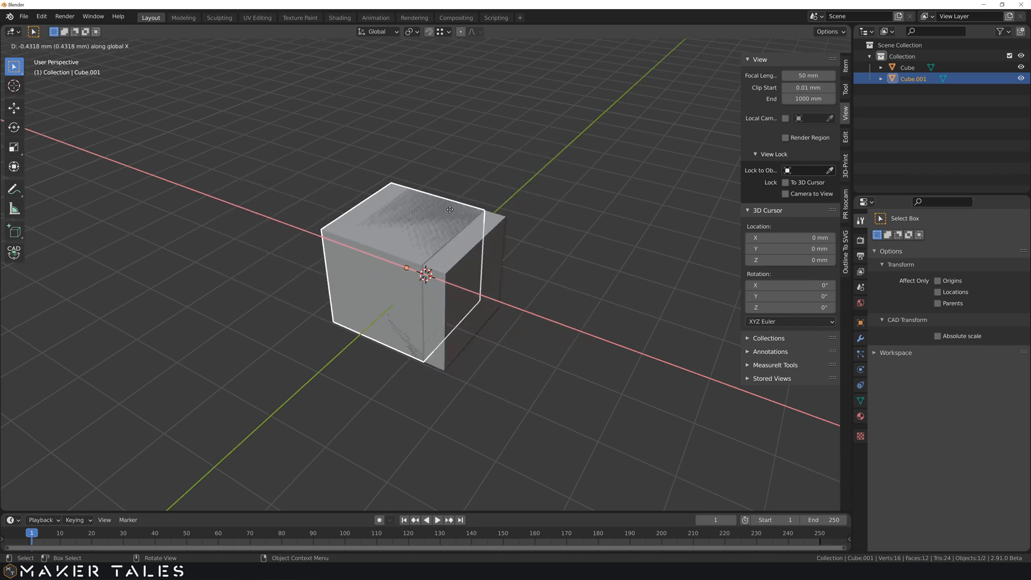
pyautogui.press('z')
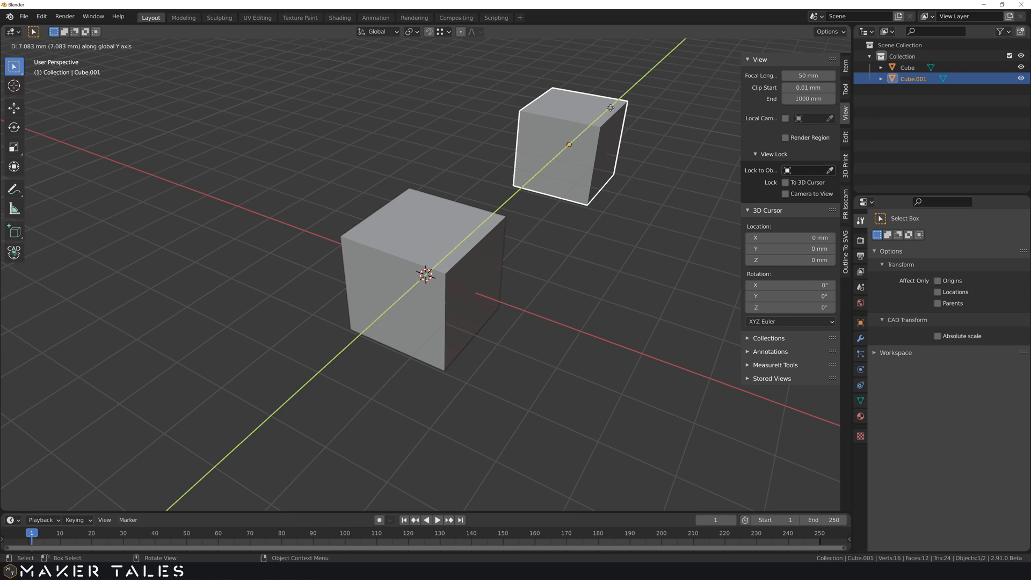
# - Keep Cube.001 locked to global Y, sliding it to about 4.28 mm
pyautogui.press('shift+z')
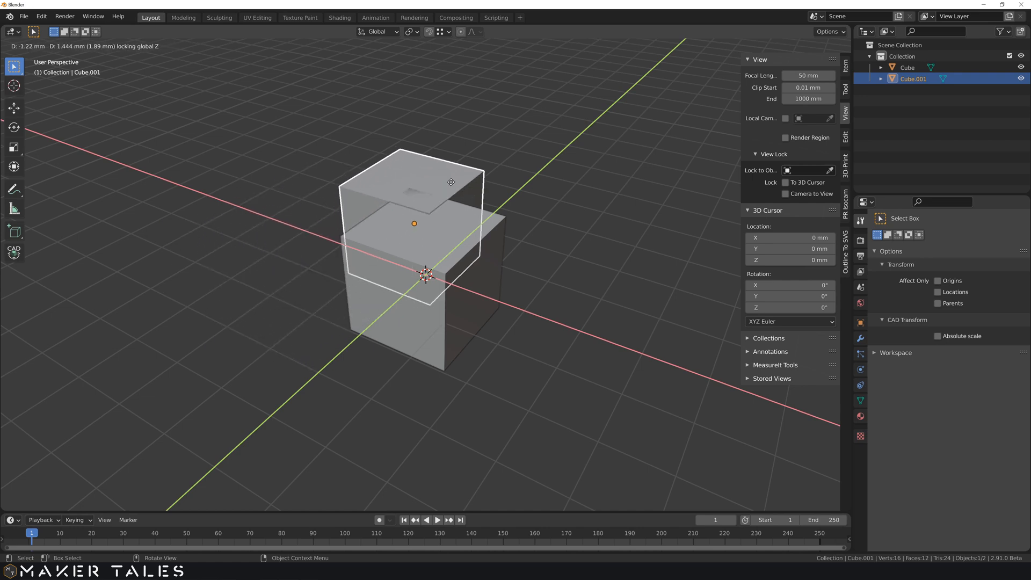
pyautogui.press('y')
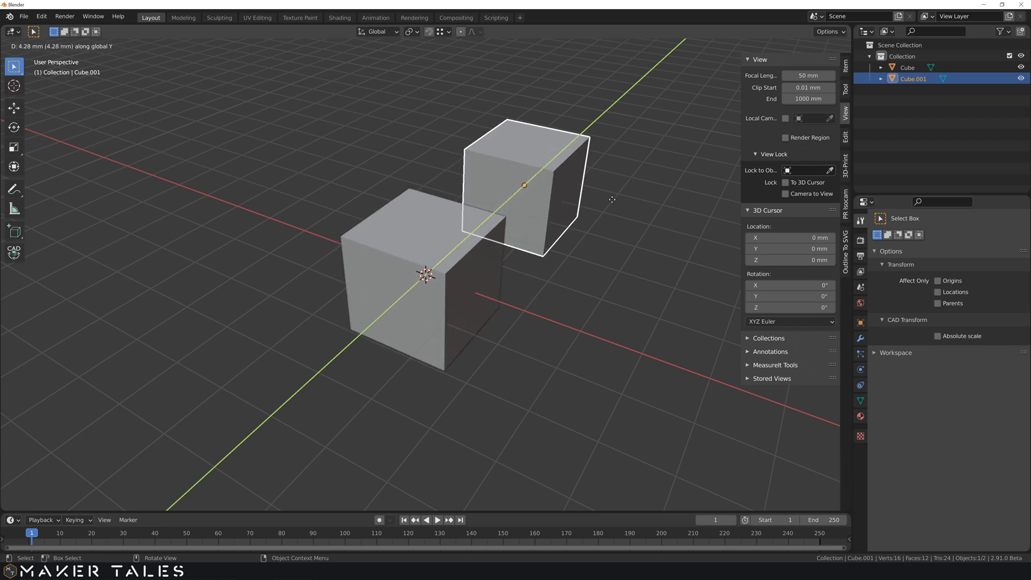
pyautogui.moveTo(583, 234)
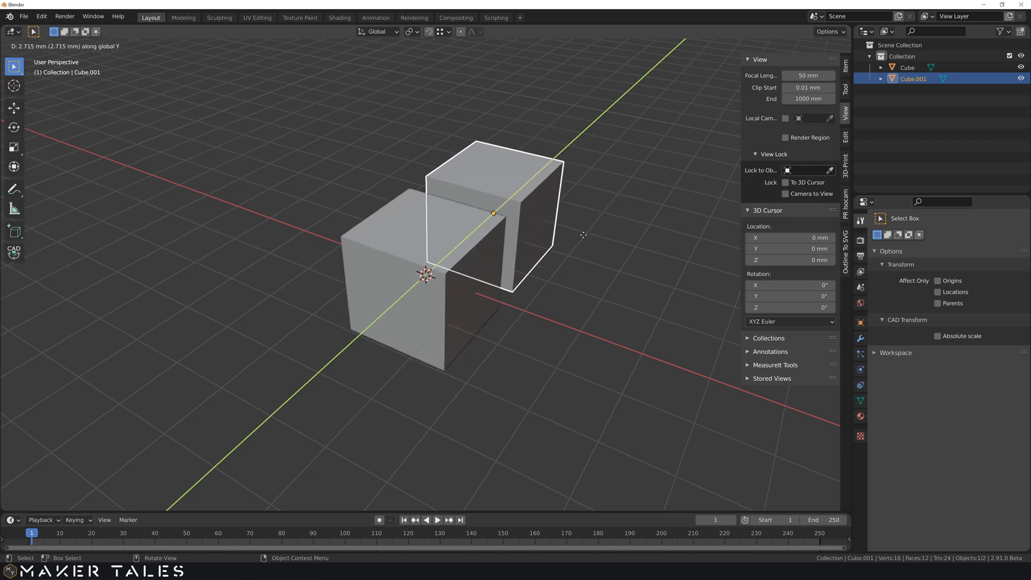
pyautogui.moveTo(595, 238)
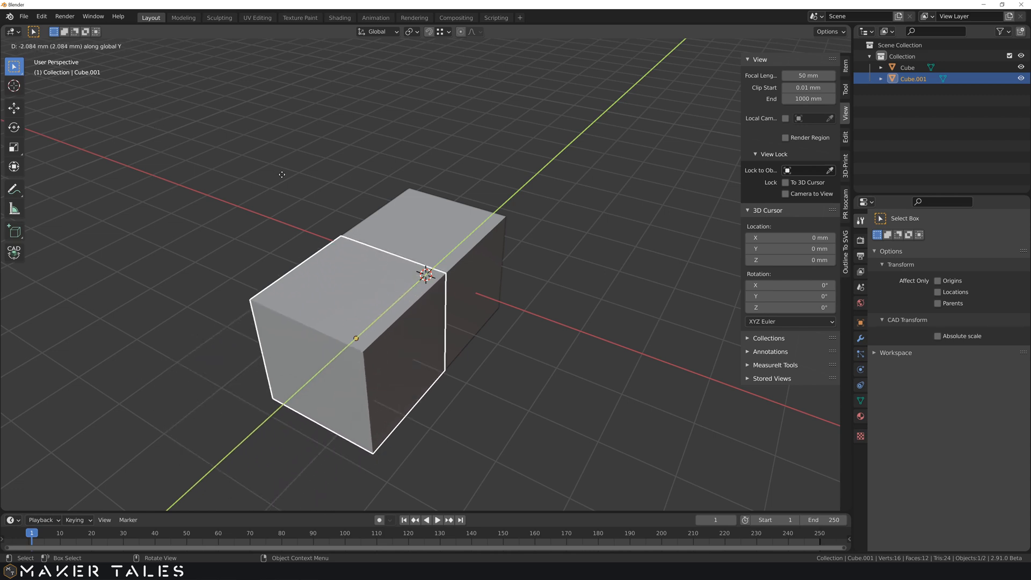
pyautogui.moveTo(399, 164)
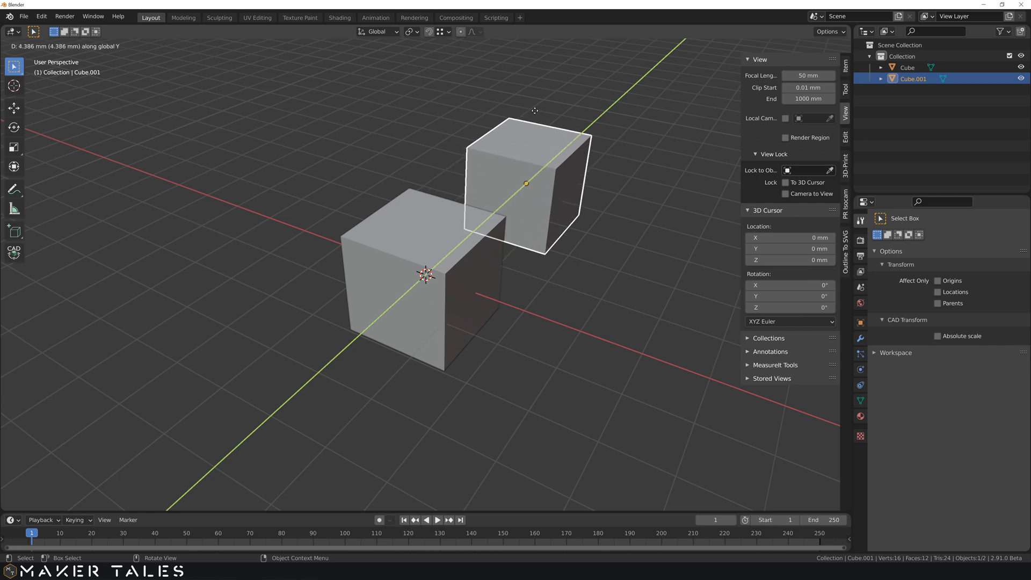
# - Type a 5 mm Y offset and confirm Cube.001's placement
pyautogui.write('5|] = 5')
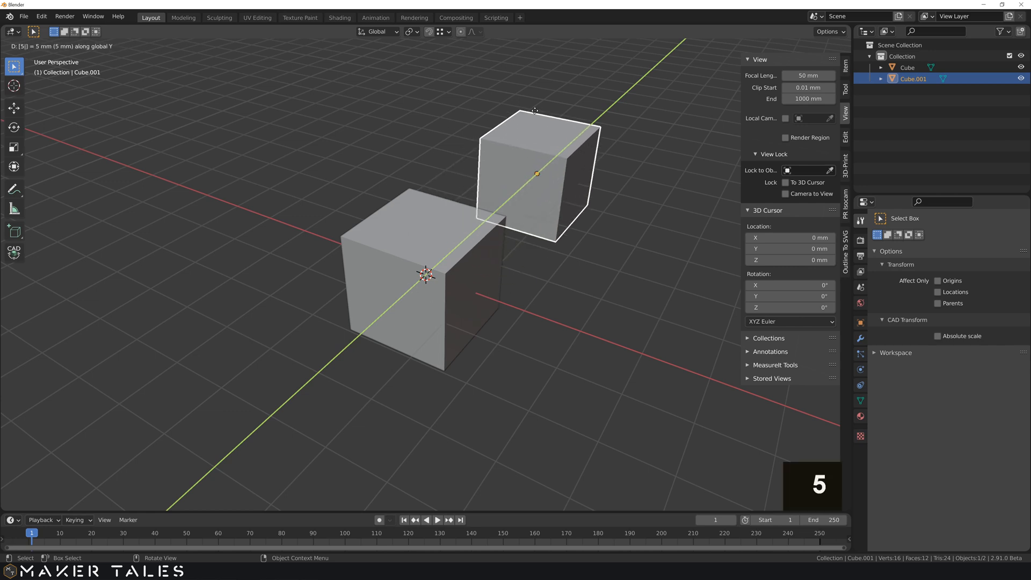
pyautogui.moveTo(345, 114)
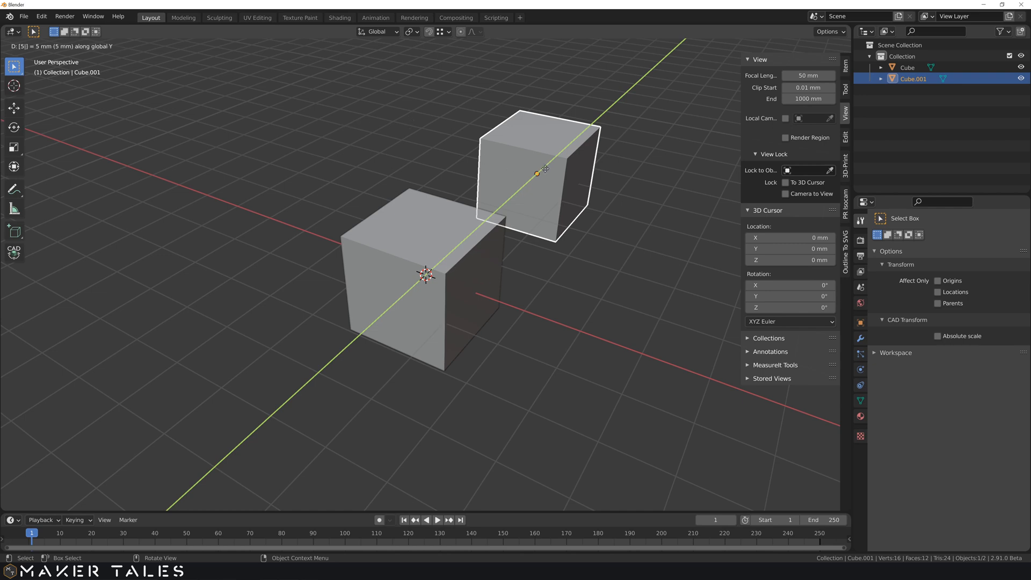
pyautogui.moveTo(477, 199)
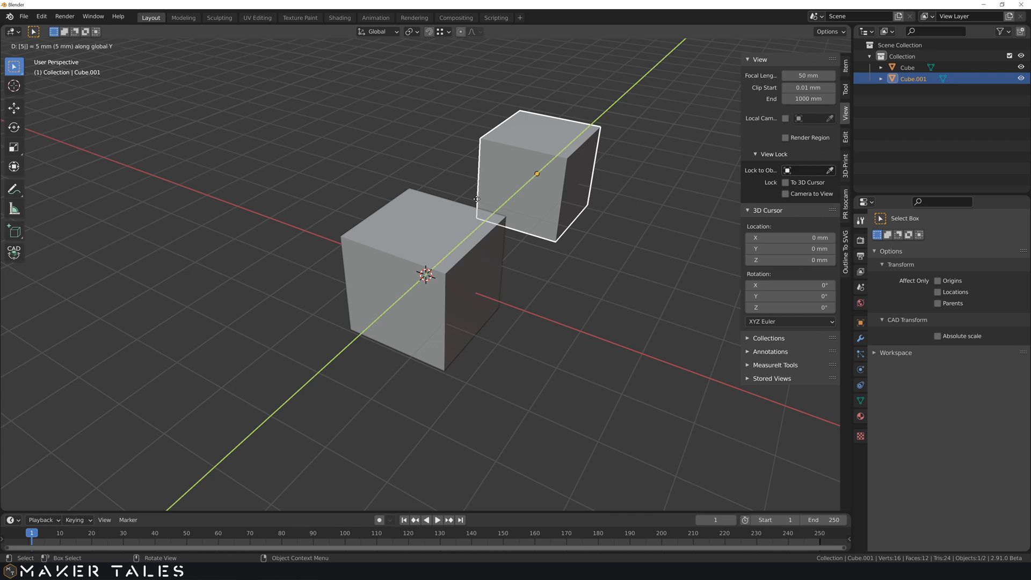
pyautogui.moveTo(316, 392)
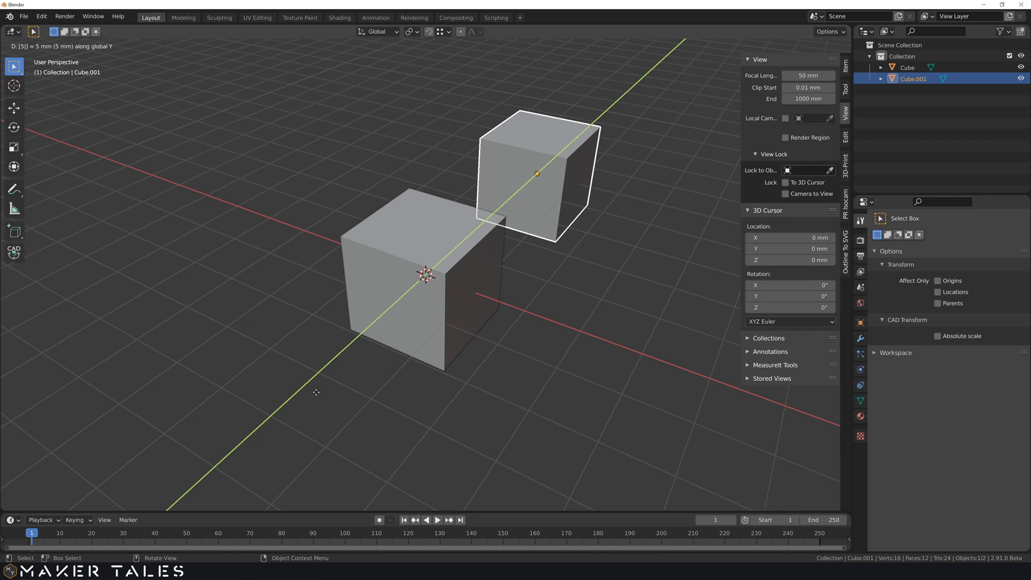
pyautogui.middleClick(486, 304)
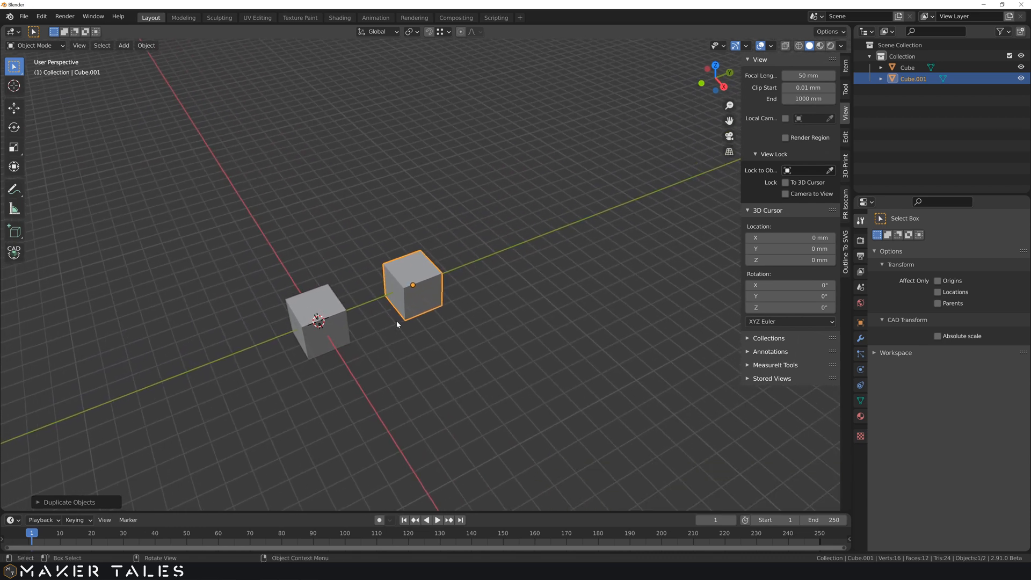
pyautogui.moveTo(368, 343)
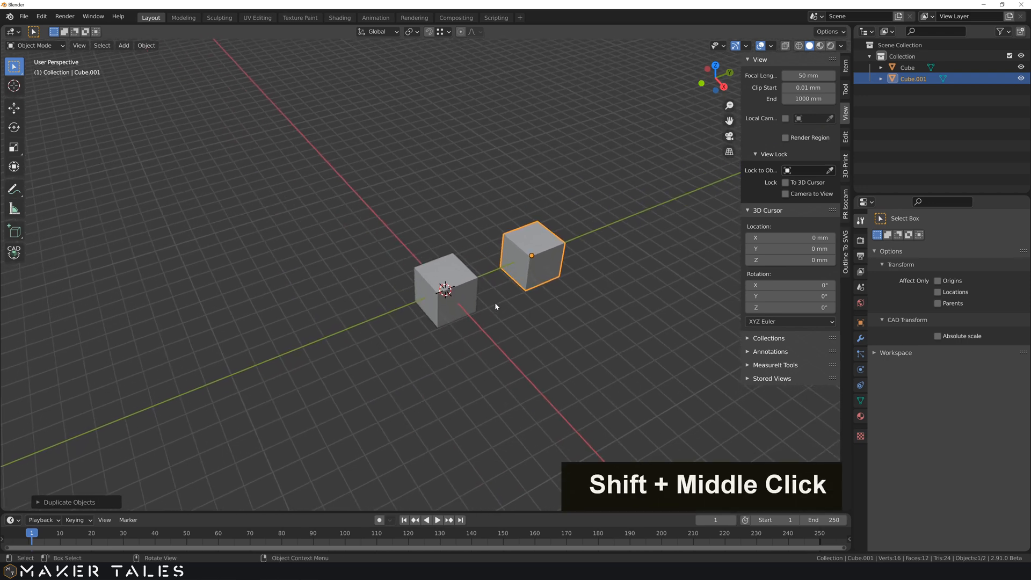
# - Delete Cube.001, then duplicate the cube again and move the copy along global Y
pyautogui.scroll(-3)
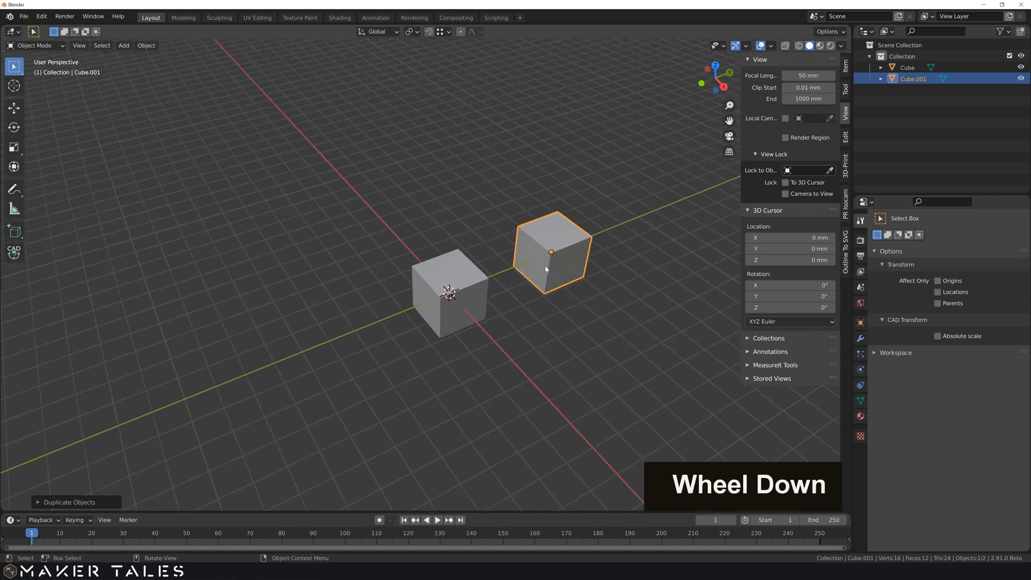
pyautogui.press('x')
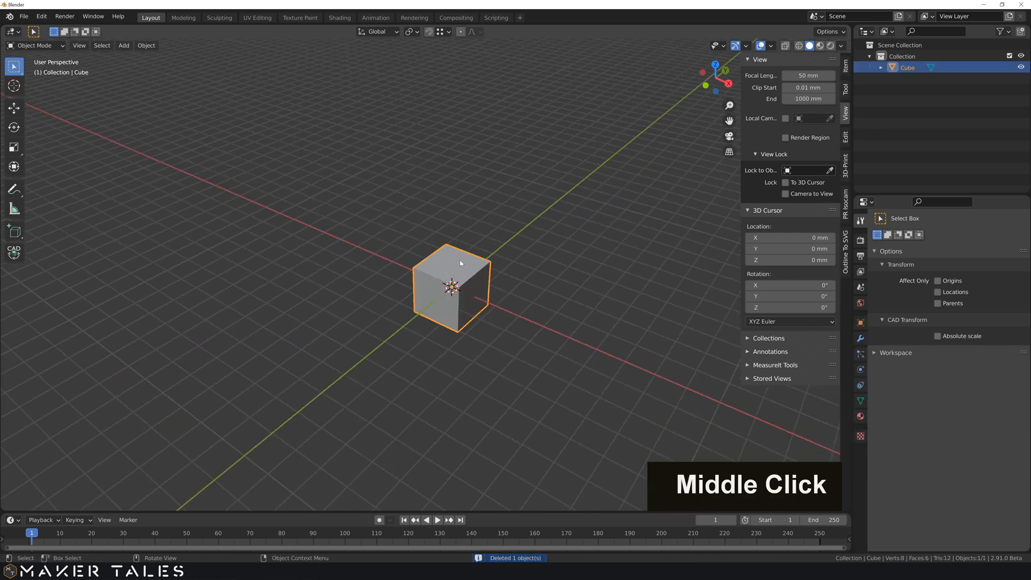
pyautogui.press('shift+d')
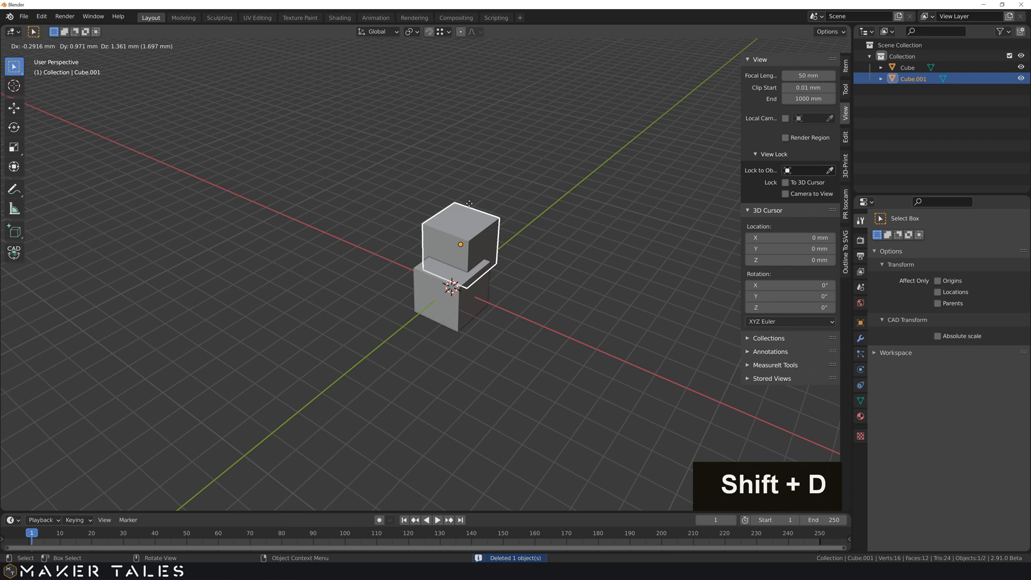
pyautogui.press('y')
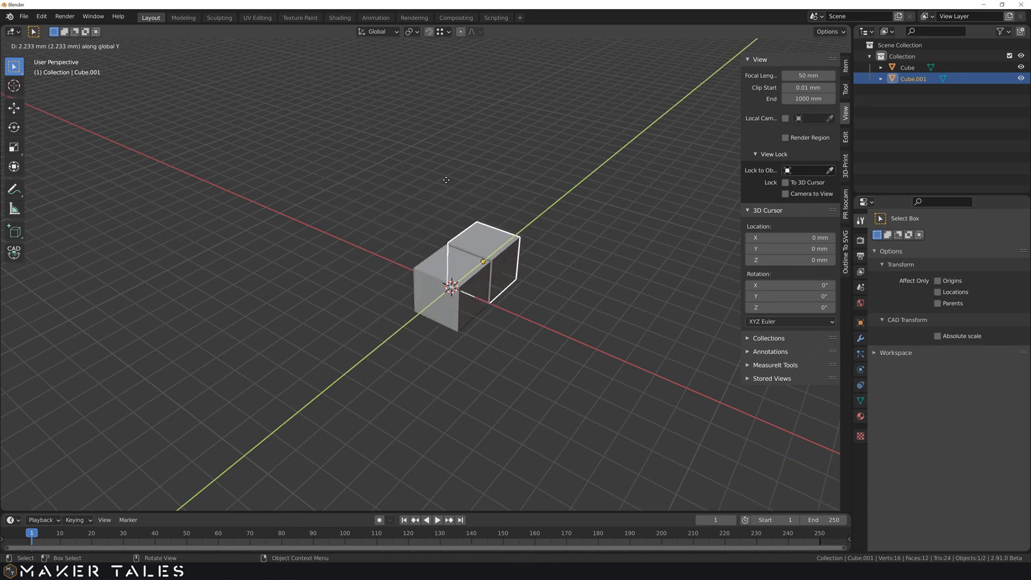
pyautogui.press('shift+x')
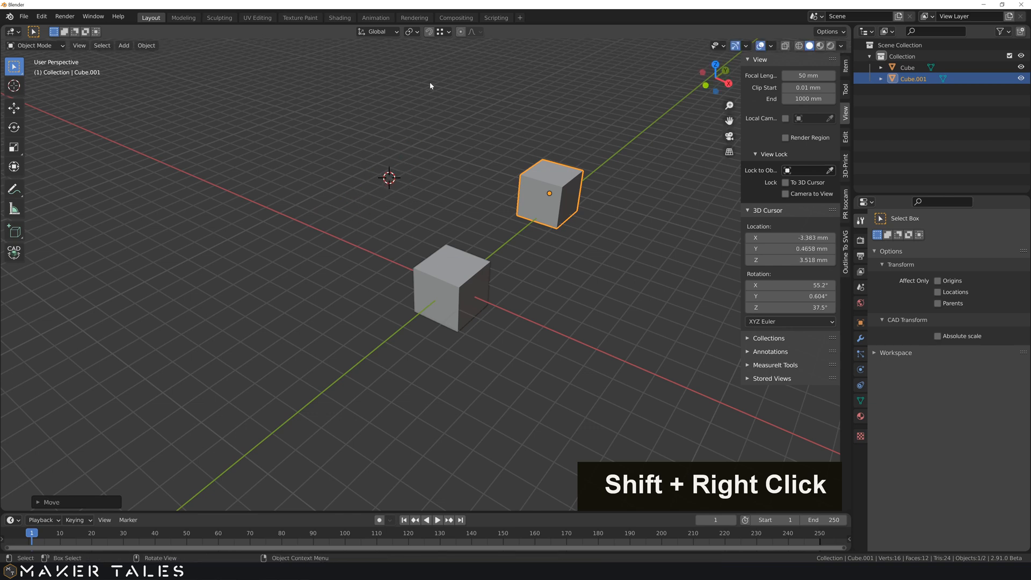
# - Place the 3D cursor on the original cube's top, add a mesh cylinder there, then delete it
pyautogui.click(439, 32)
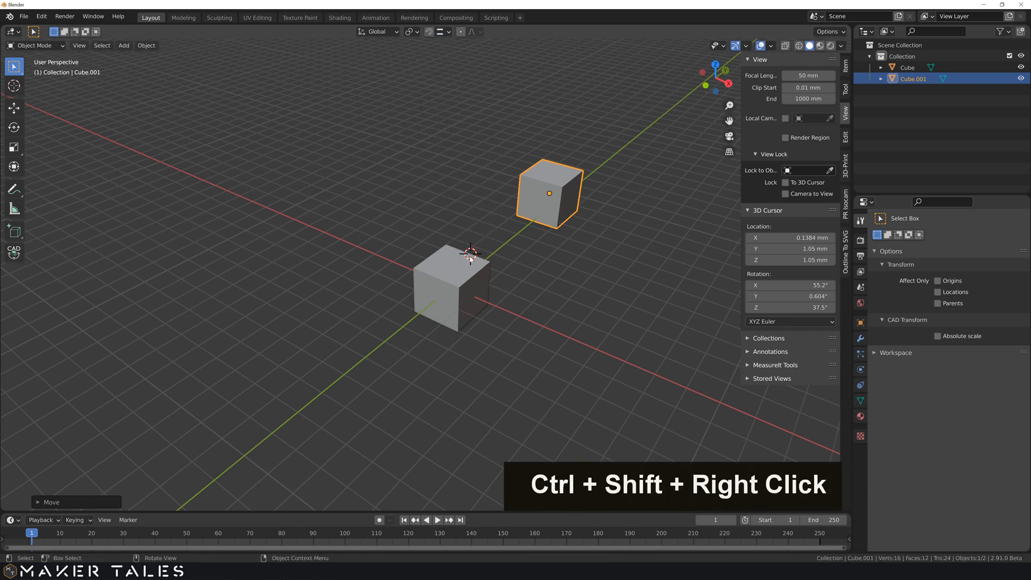
pyautogui.press('shift+a')
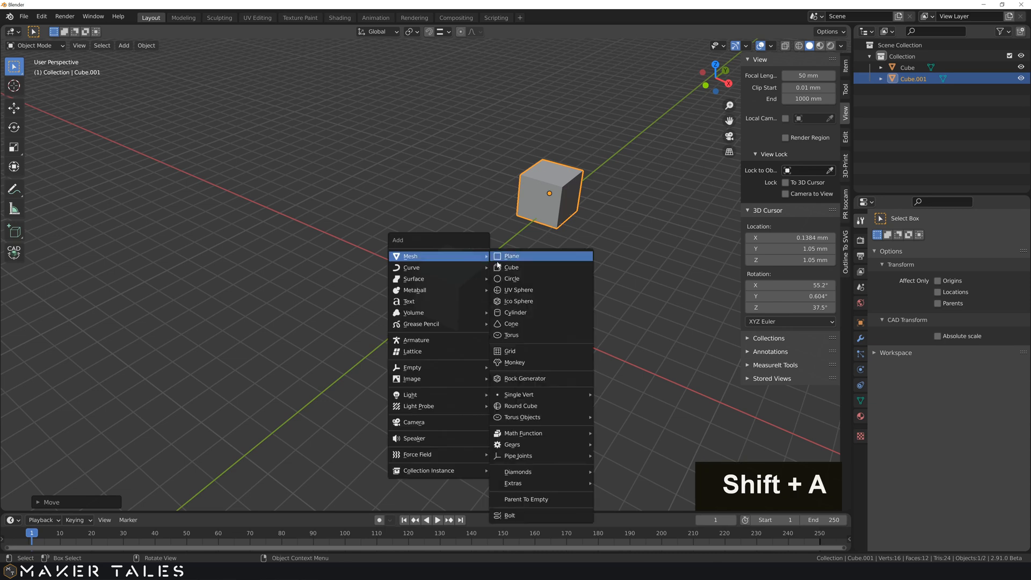
pyautogui.moveTo(515, 312)
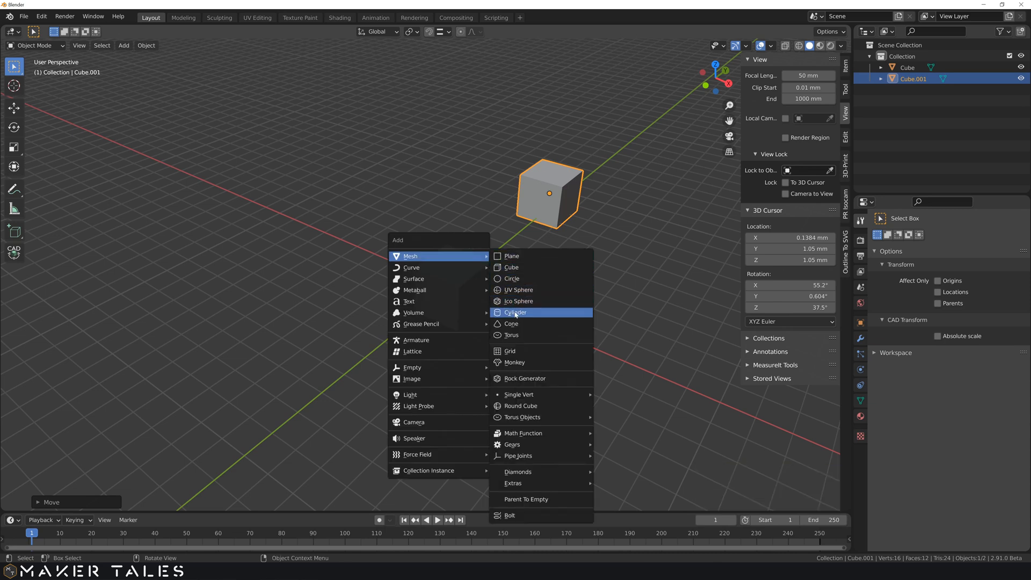
pyautogui.click(514, 311)
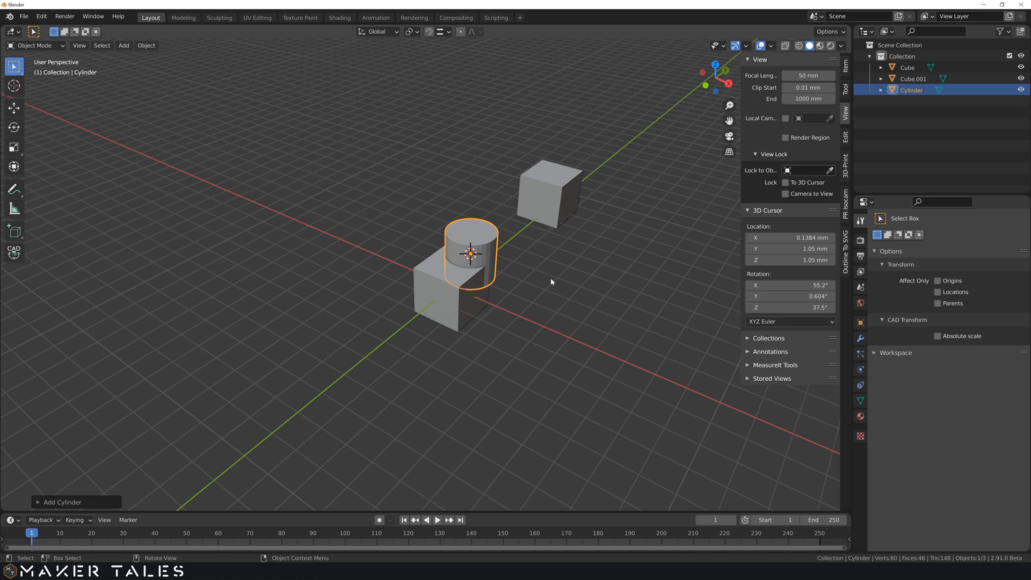
pyautogui.click(500, 243)
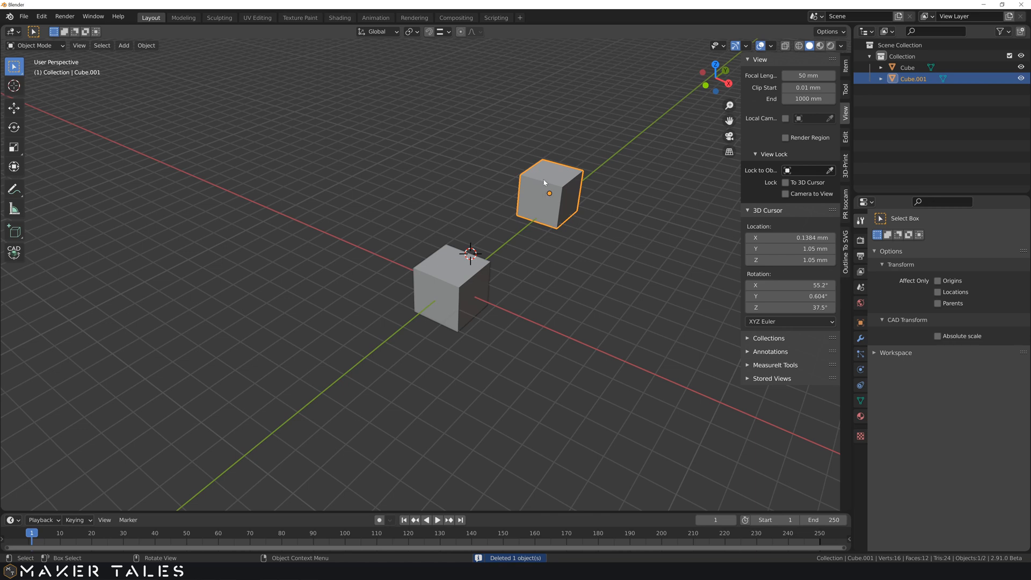
pyautogui.moveTo(526, 204)
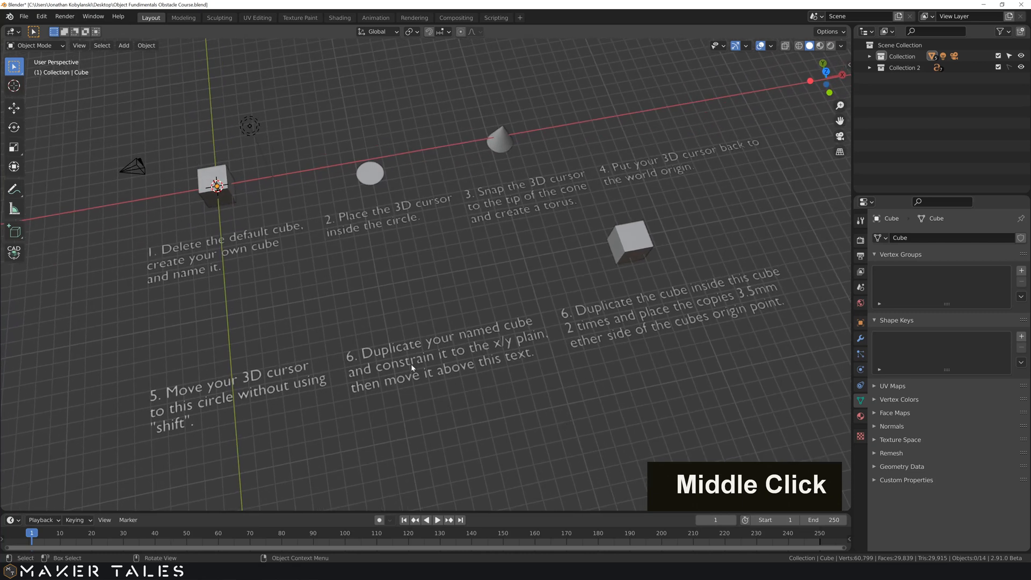
pyautogui.middleClick(434, 322)
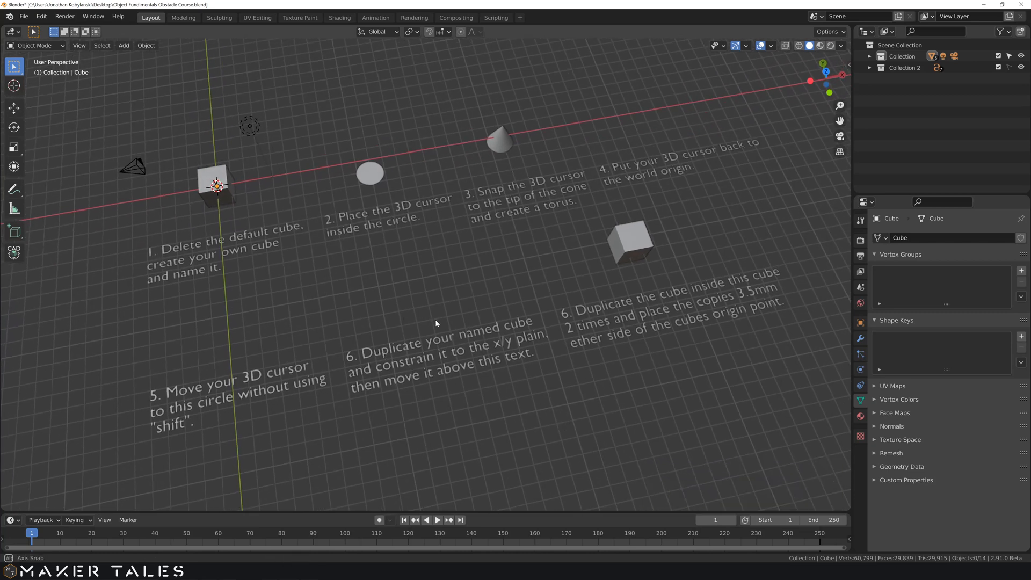
pyautogui.middleClick(435, 323)
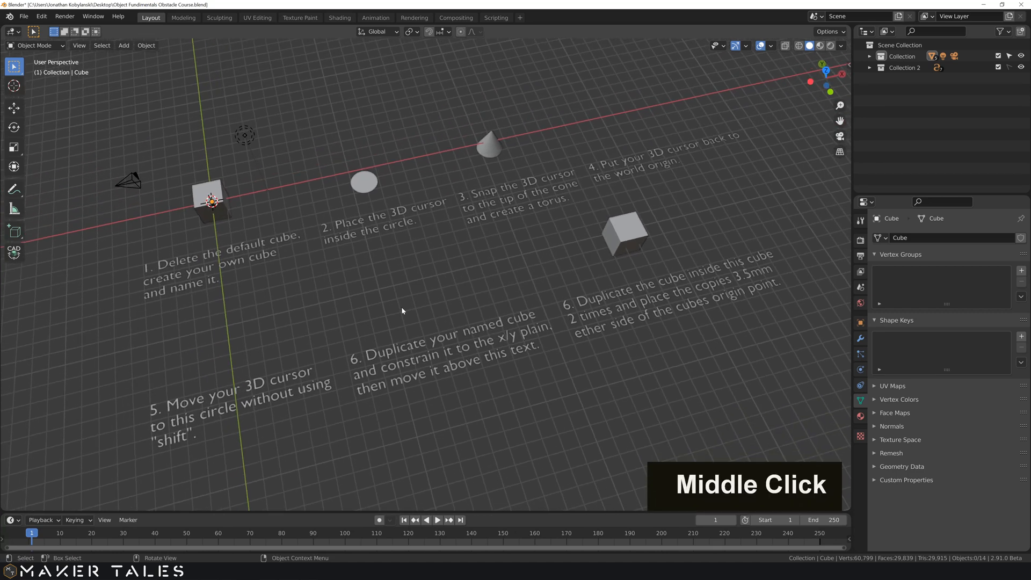
pyautogui.middleClick(404, 302)
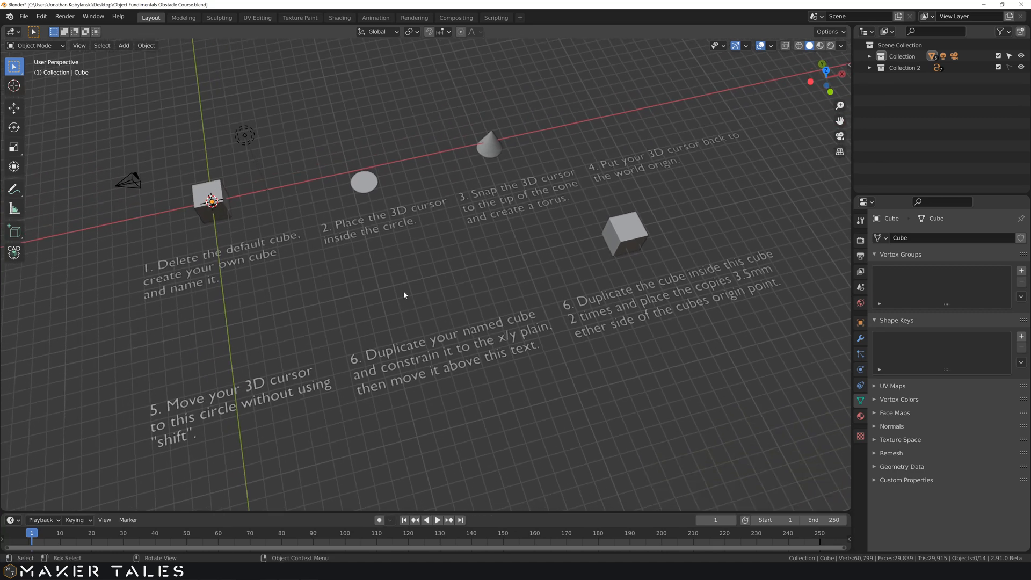
pyautogui.moveTo(471, 407)
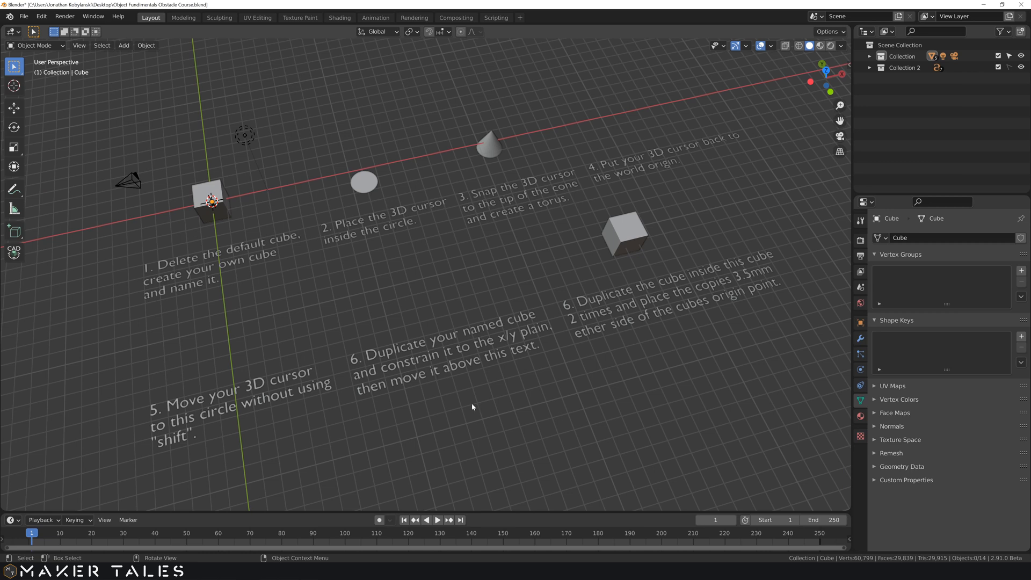